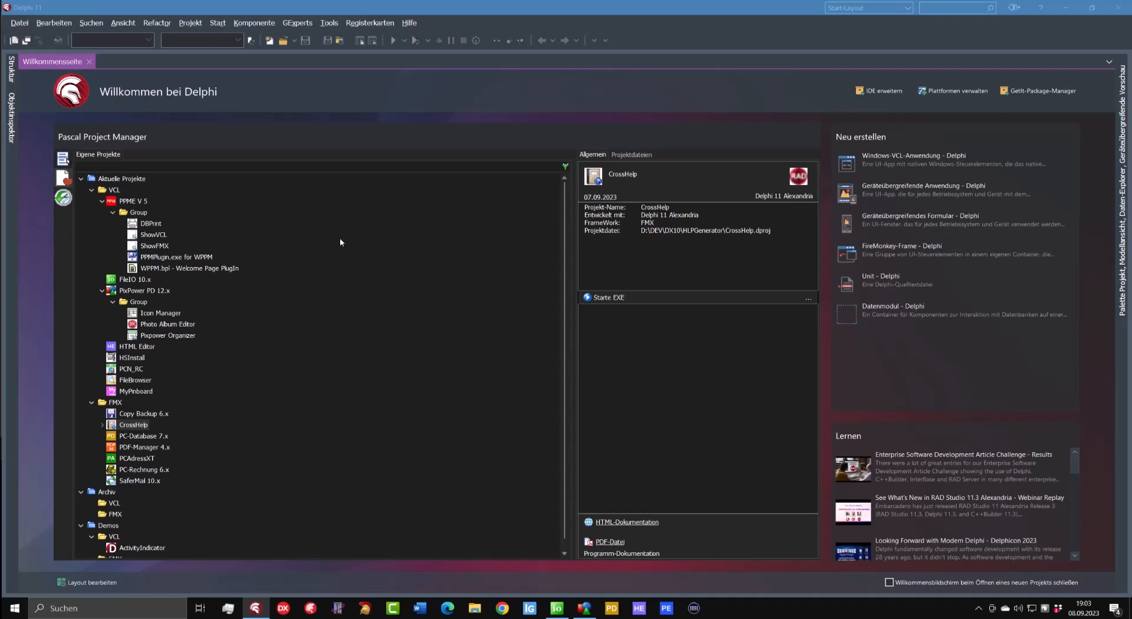
pyautogui.moveTo(358, 260)
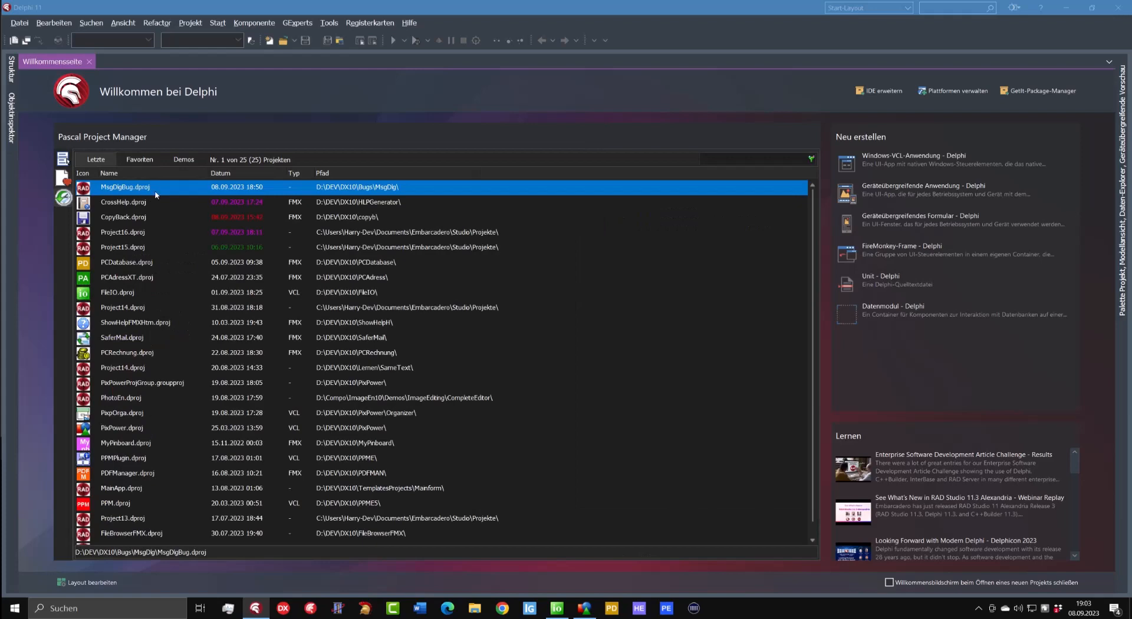
# - Open MsgDlgBug.dproj and view the Button1Click and Button2Click MessageDlg handlers
pyautogui.doubleClick(125, 187)
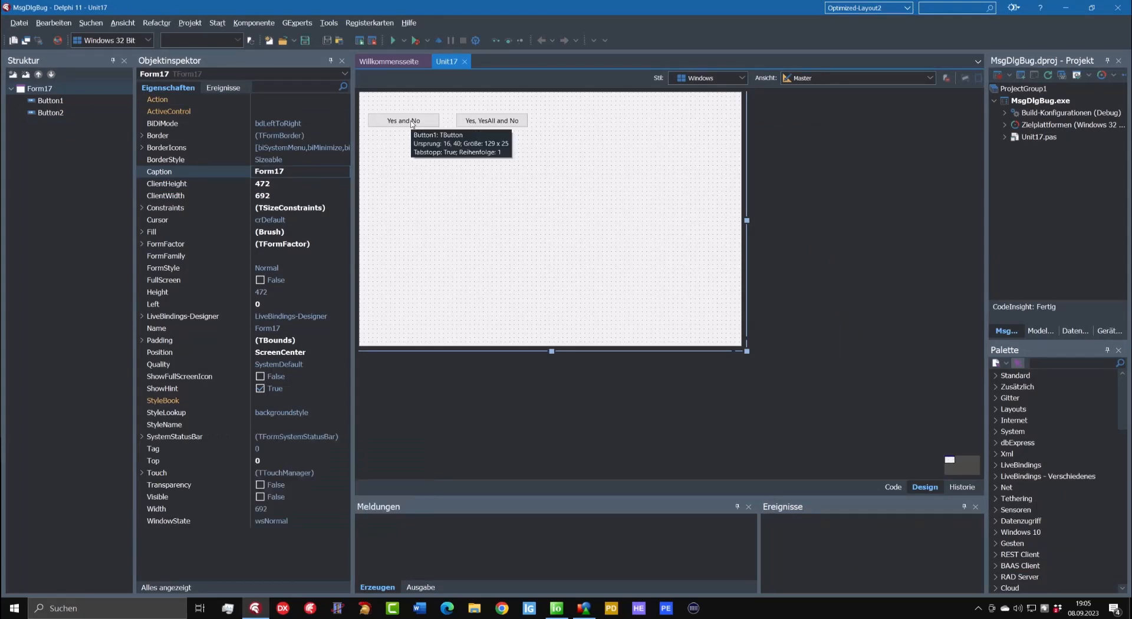
pyautogui.click(403, 121)
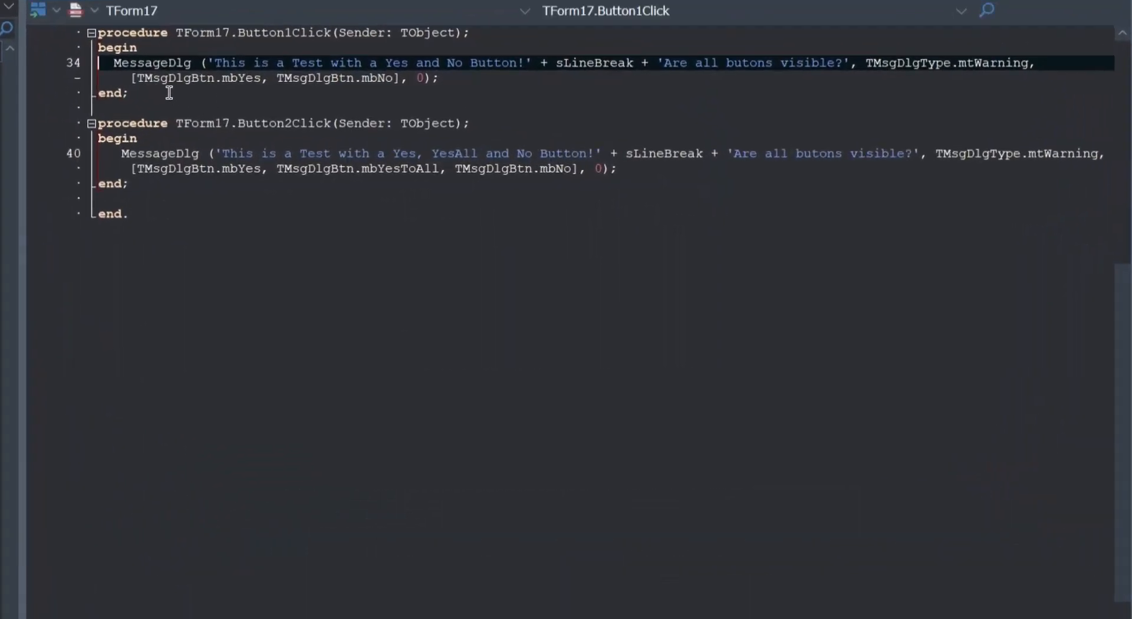
pyautogui.moveTo(213, 74)
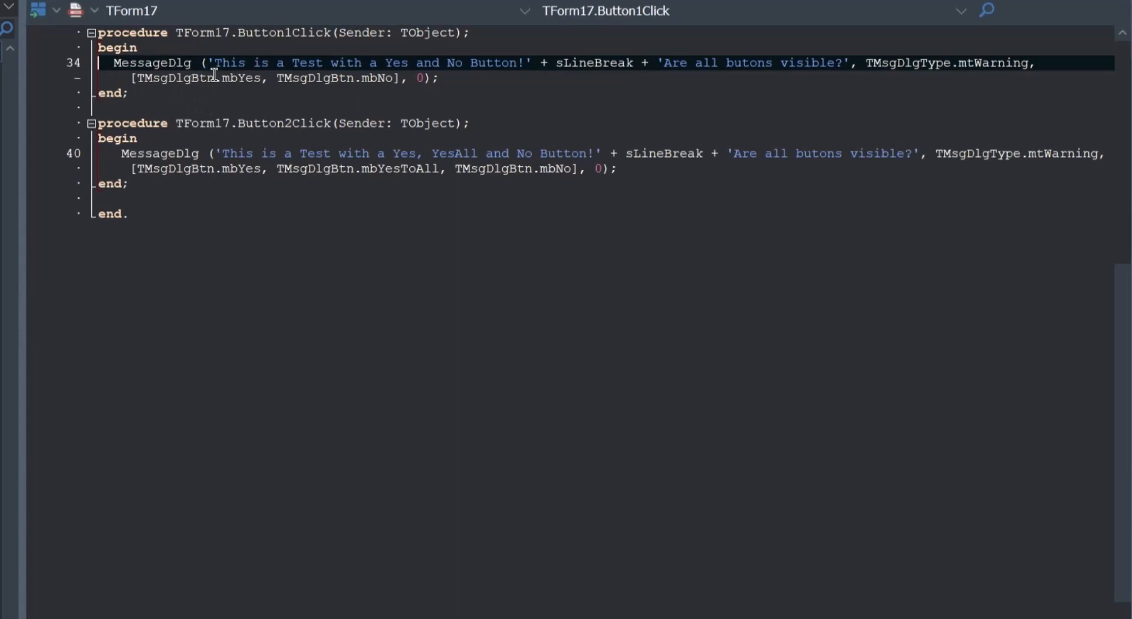
pyautogui.moveTo(312, 96)
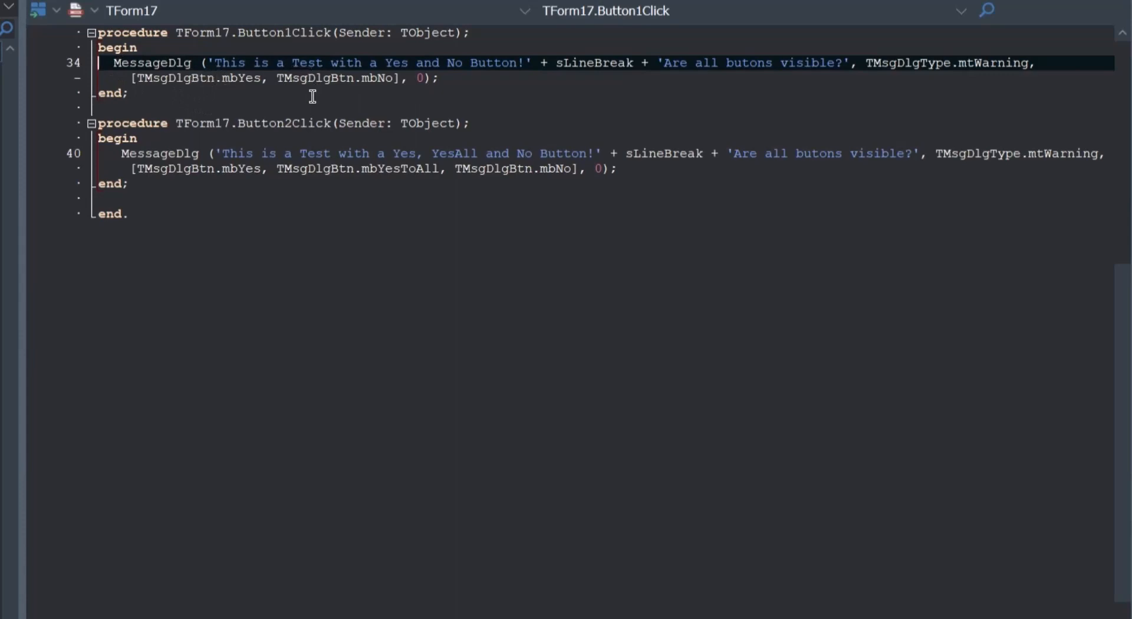
pyautogui.moveTo(657, 96)
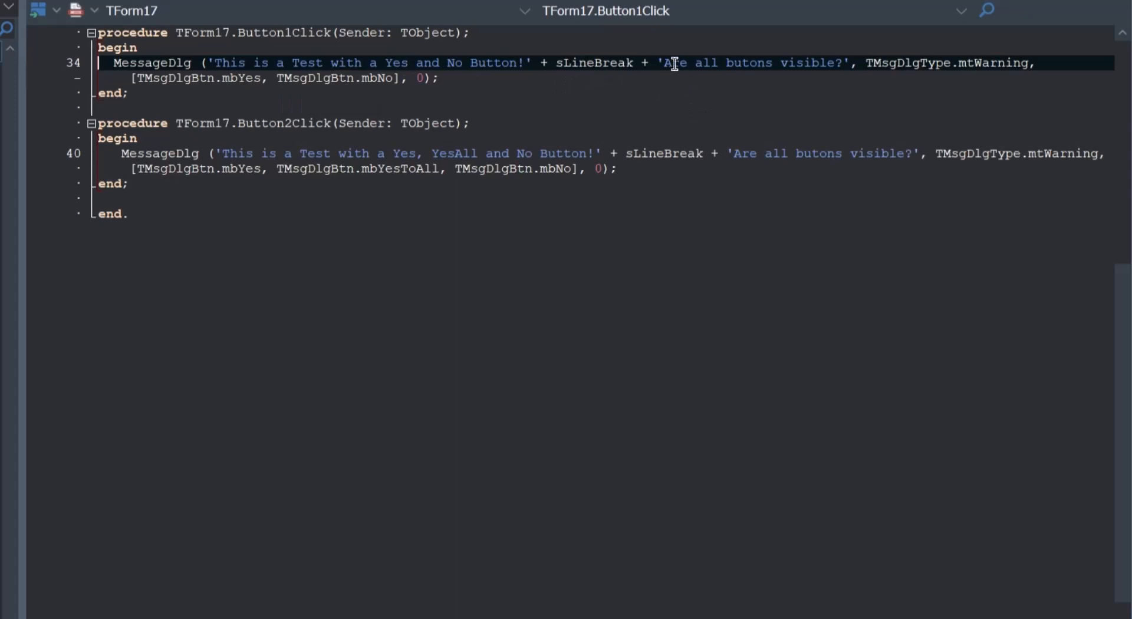
pyautogui.moveTo(870, 72)
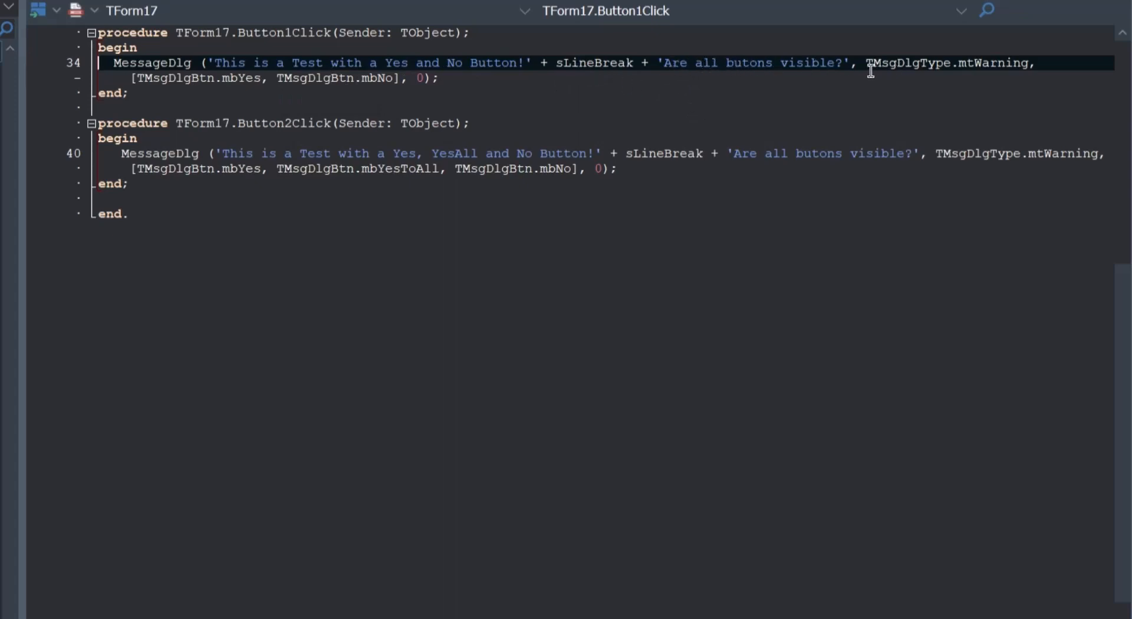
pyautogui.moveTo(923, 68)
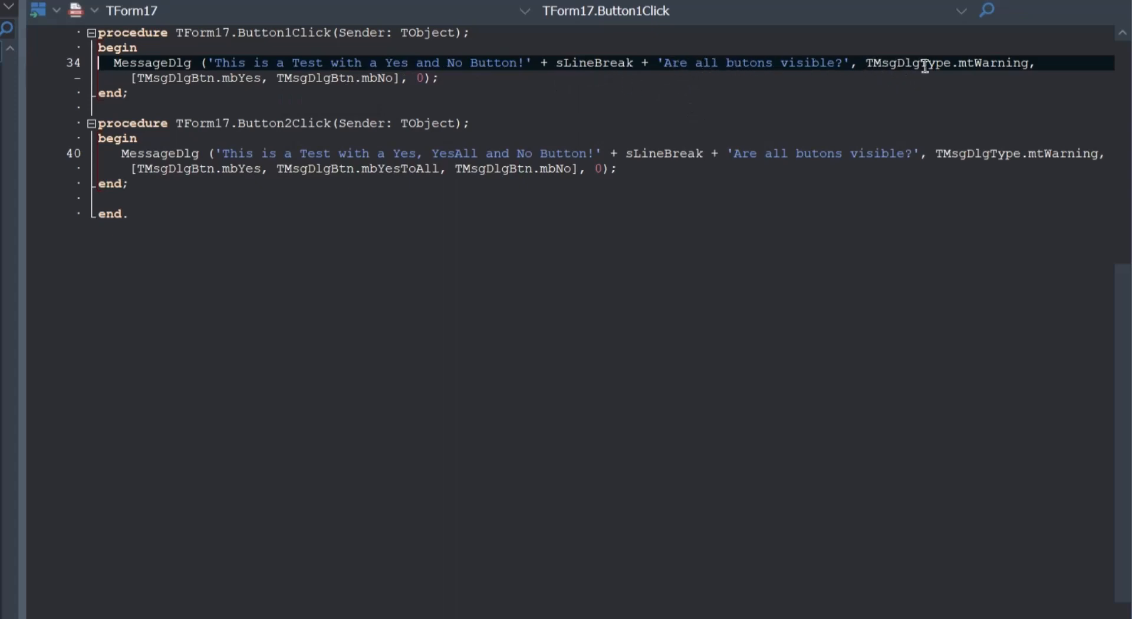
pyautogui.moveTo(203, 99)
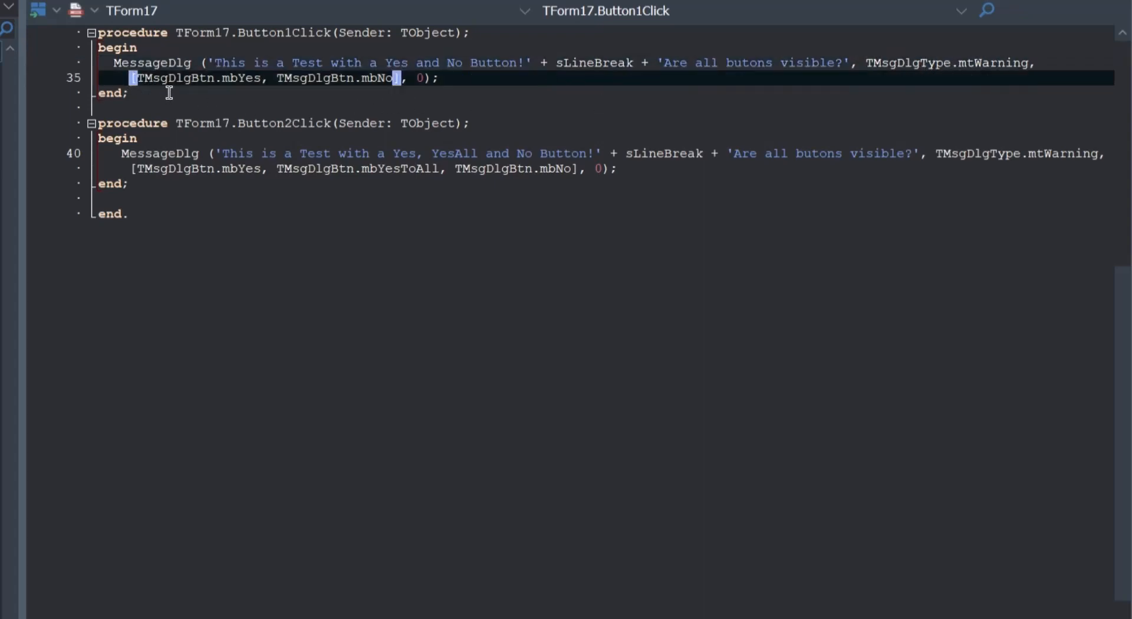
pyautogui.moveTo(222, 109)
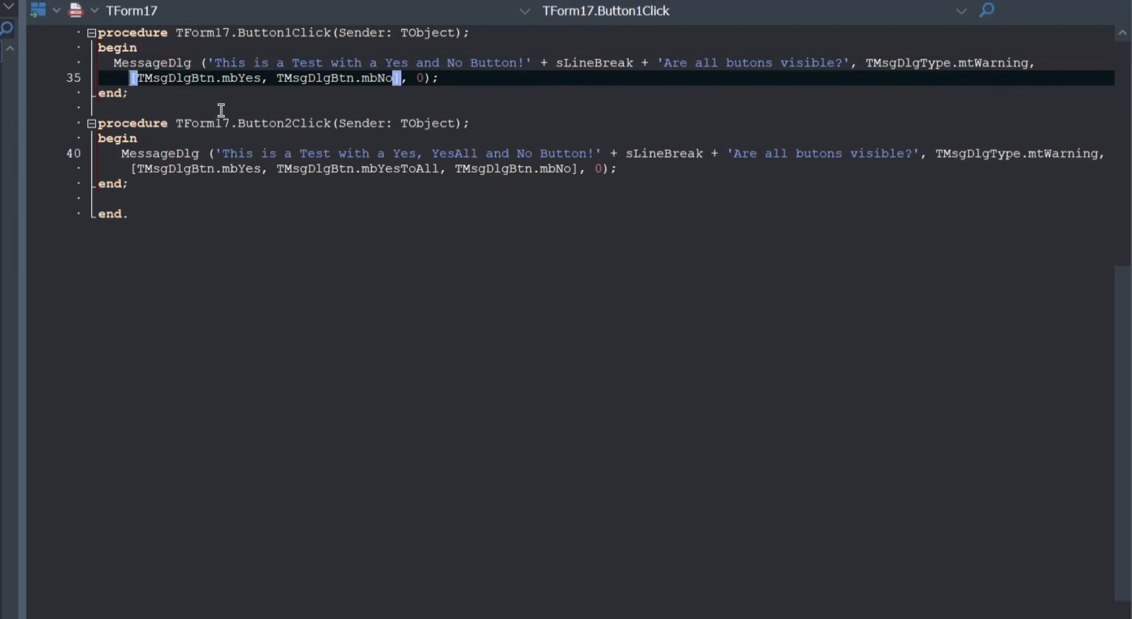
pyautogui.moveTo(258, 78)
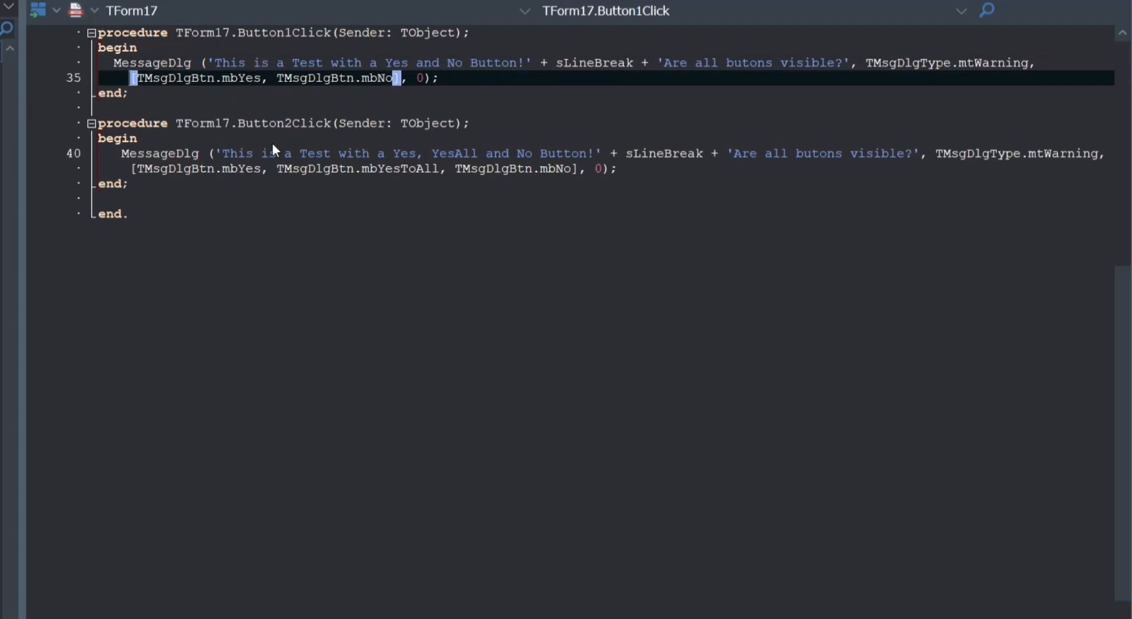
# - Run MsgDlgBug from Design and answer the Yes and No warning with Ja
pyautogui.click(967, 480)
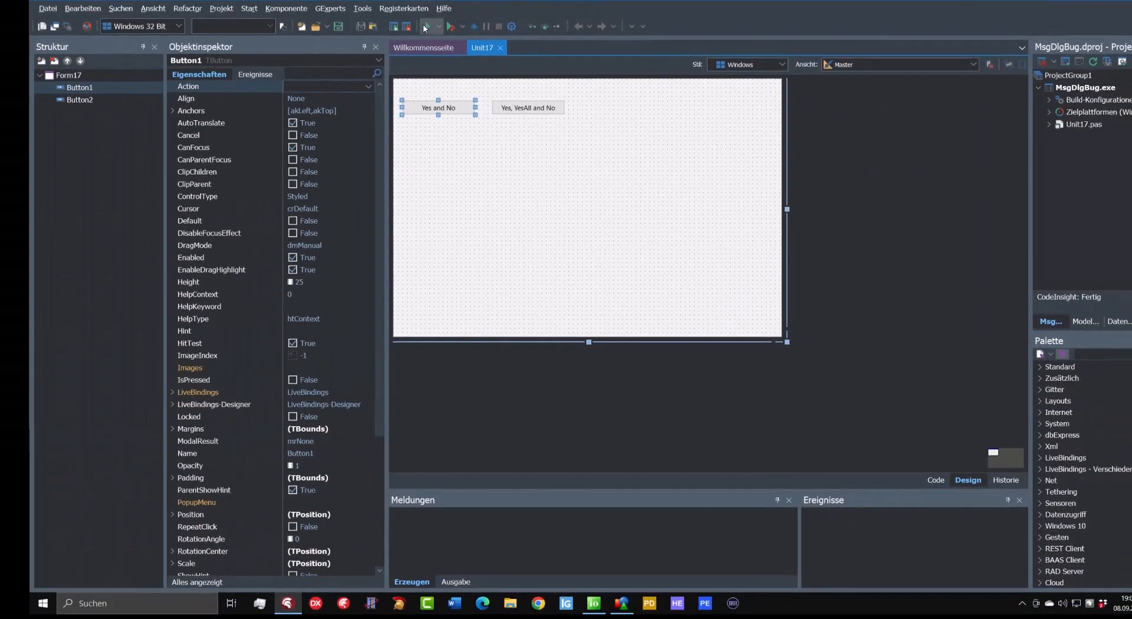
pyautogui.click(427, 26)
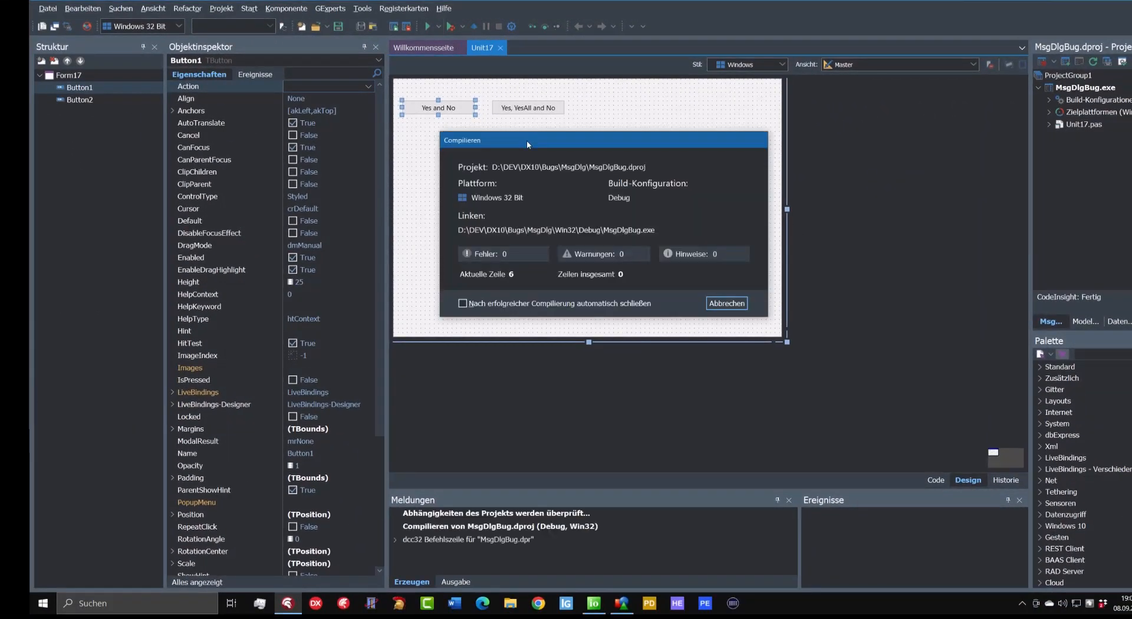
pyautogui.click(726, 303)
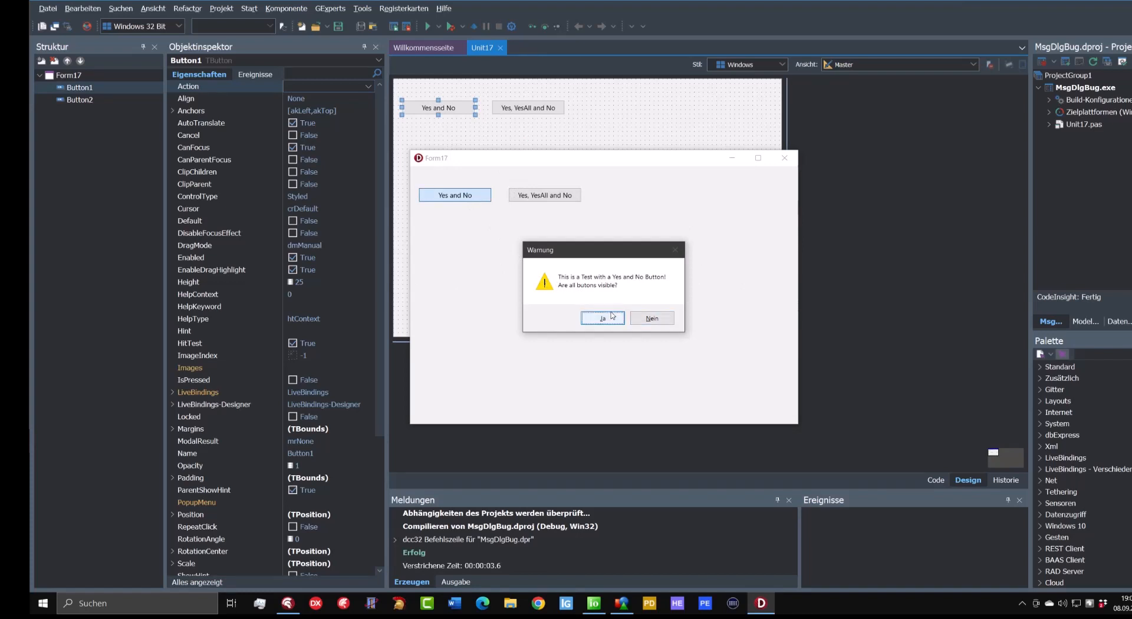
pyautogui.click(602, 318)
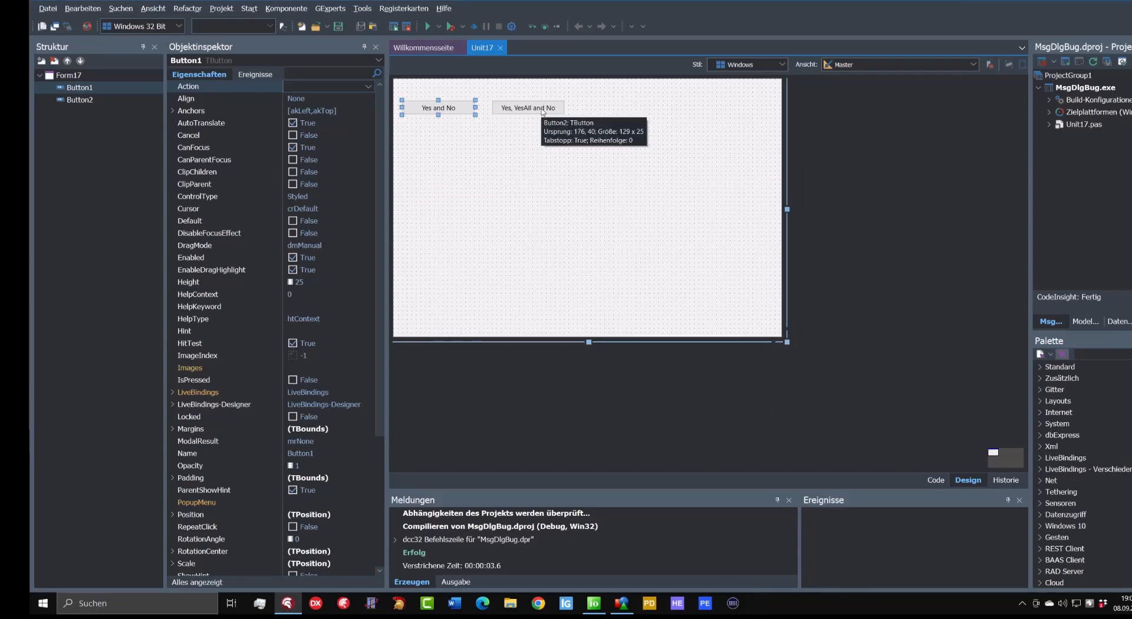
# - View the Button2Click code calling MessageDlg with Yes, YesToAll and No
pyautogui.click(934, 480)
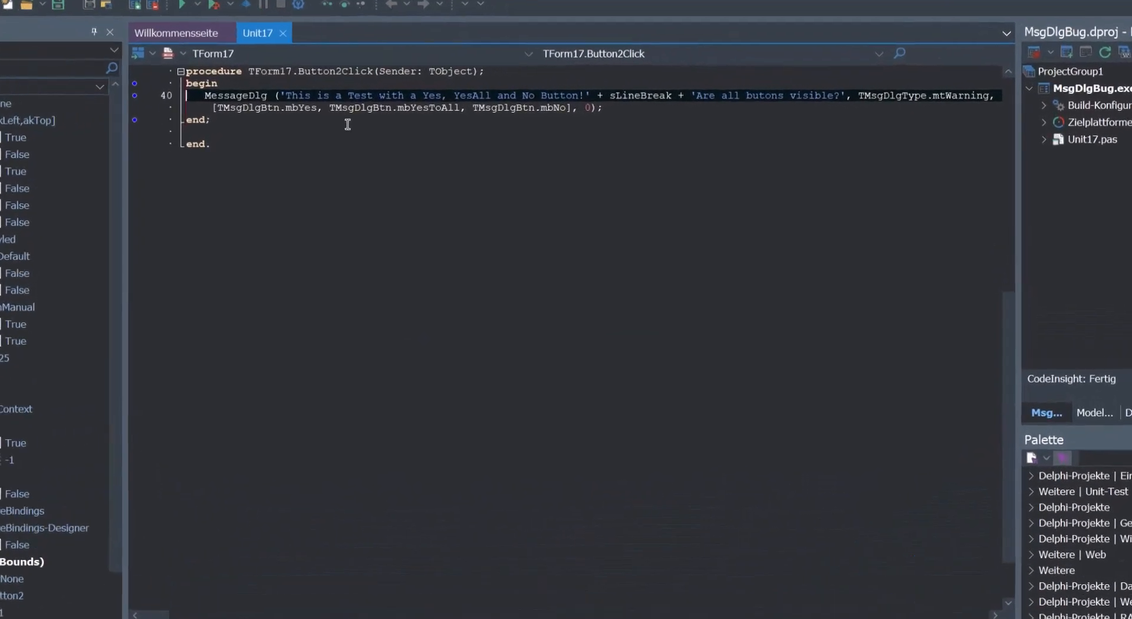
pyautogui.click(109, 31)
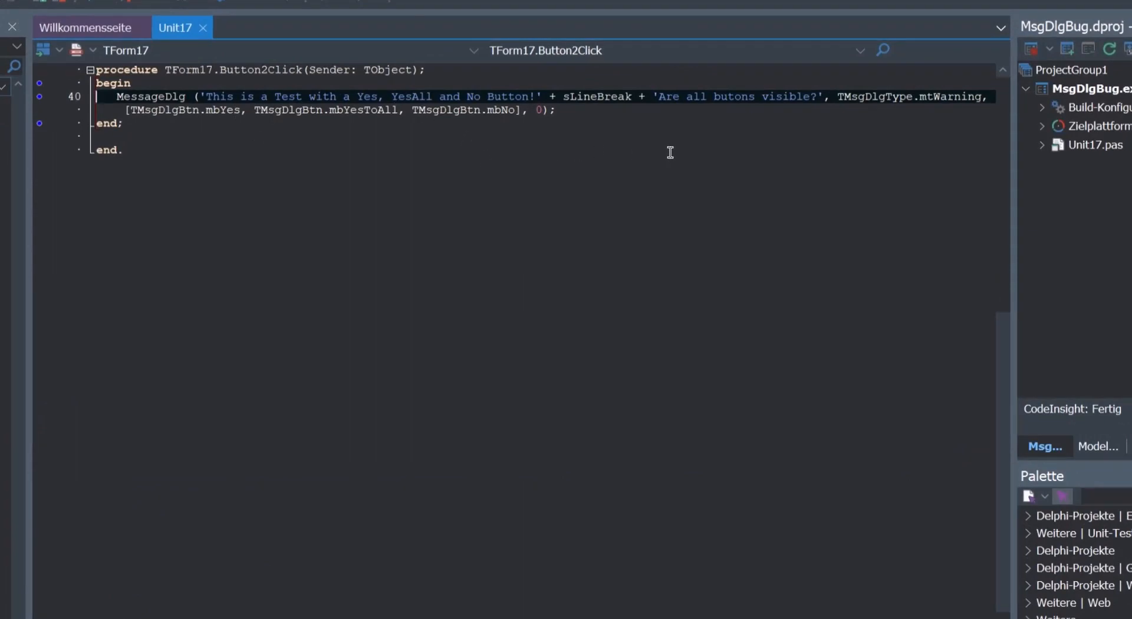
pyautogui.moveTo(359, 148)
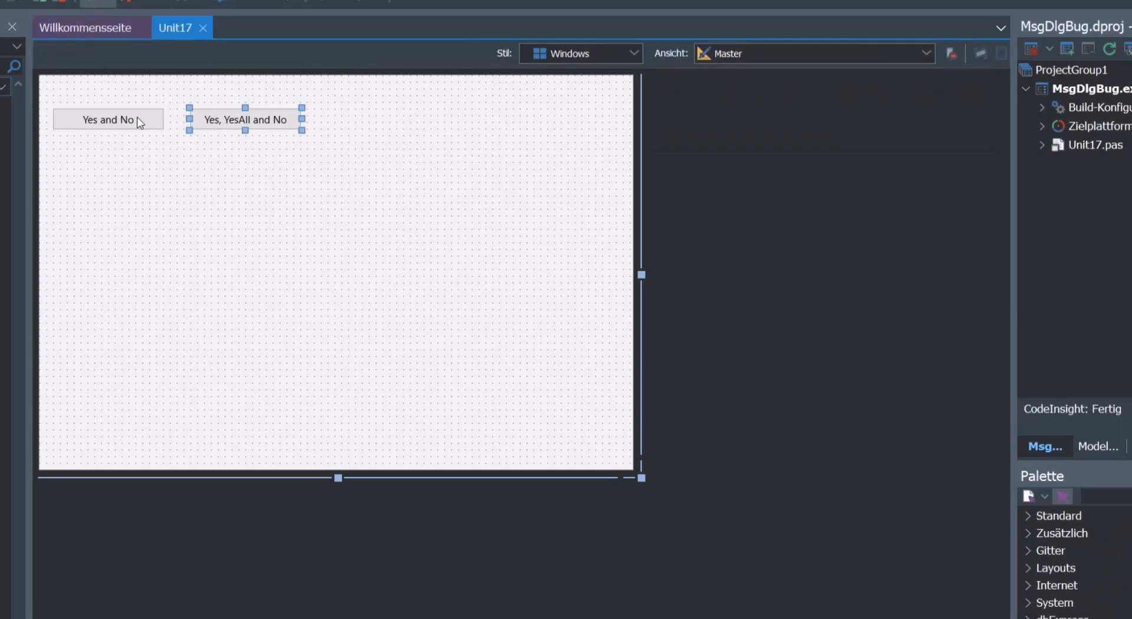
pyautogui.moveTo(86, 30)
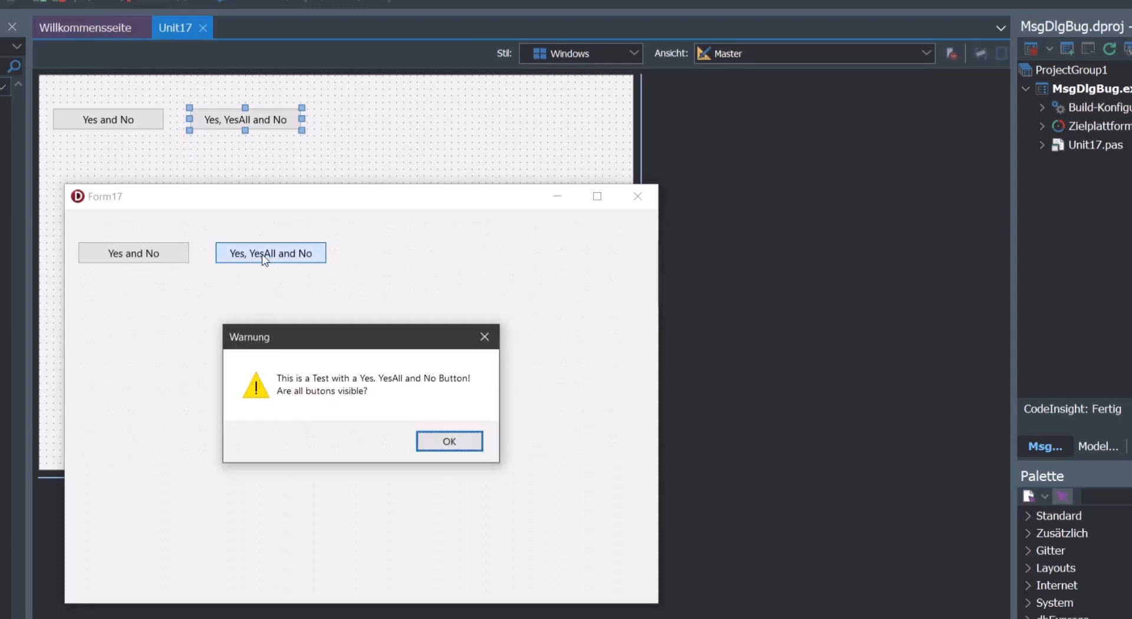
pyautogui.moveTo(267, 268)
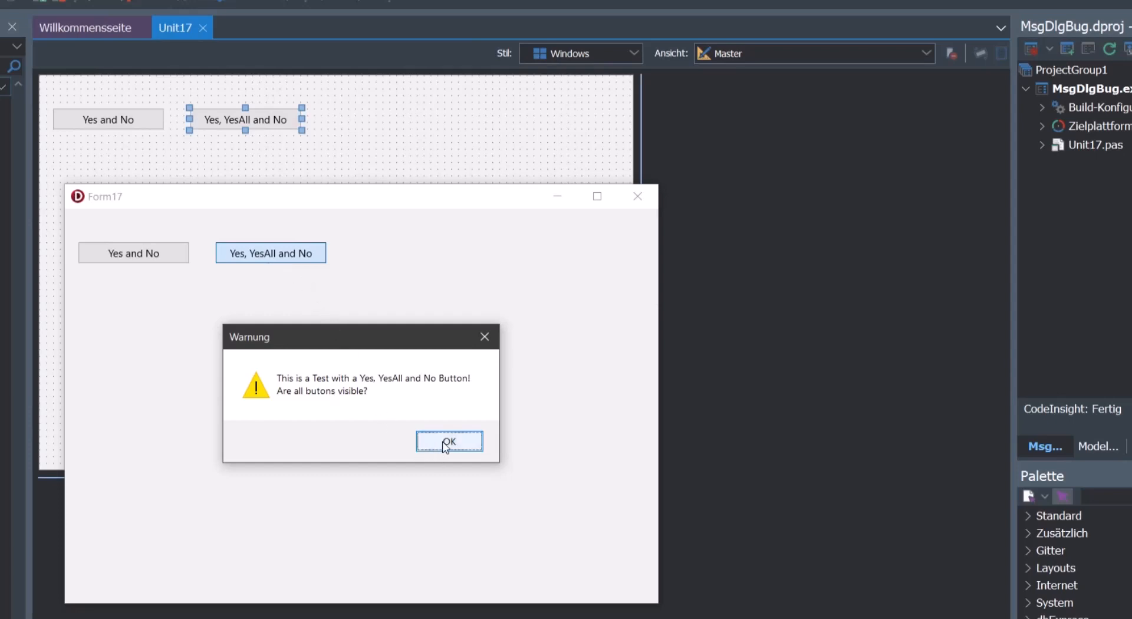
pyautogui.moveTo(411, 344)
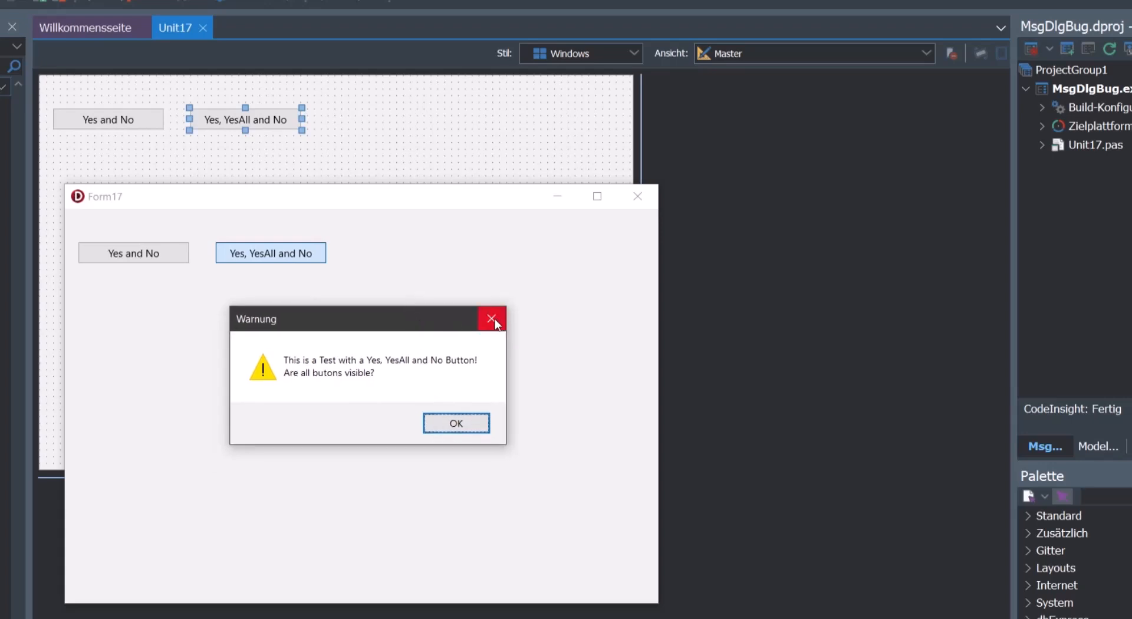
pyautogui.moveTo(493, 319)
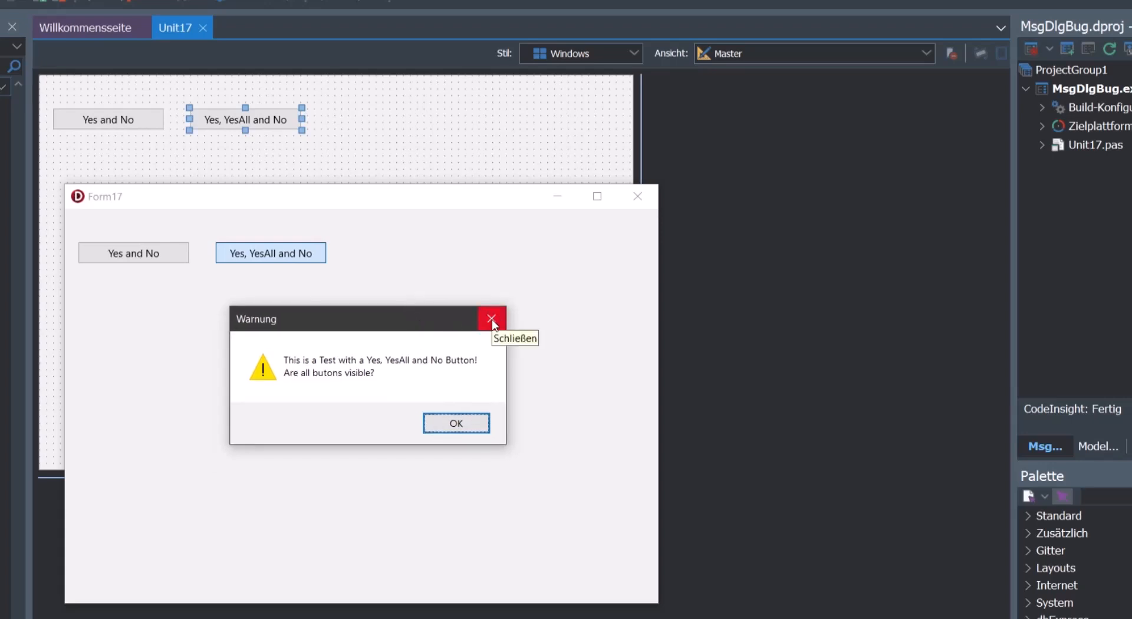
pyautogui.moveTo(488, 354)
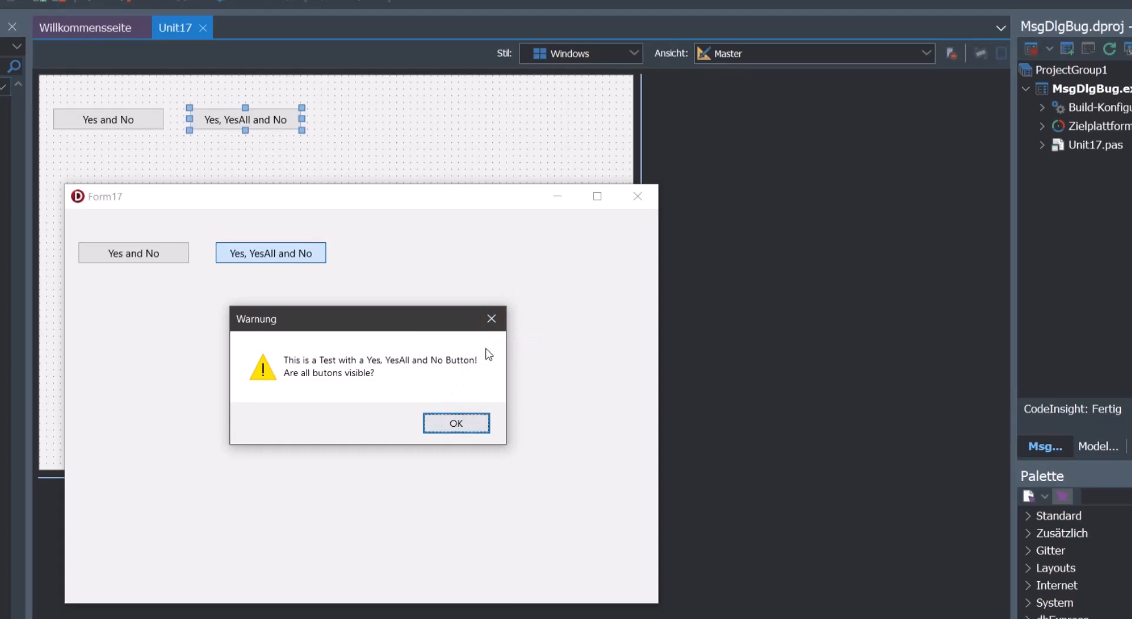
pyautogui.moveTo(456, 422)
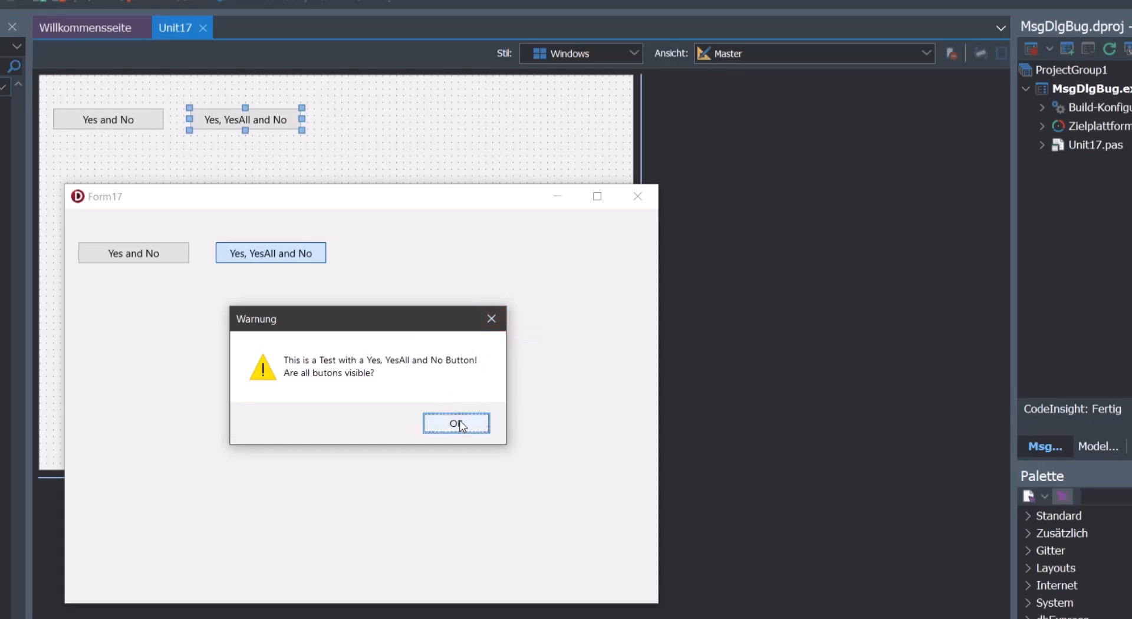
# - Dismiss the Yes, YesAll and No warning showing only OK, and close Form17
pyautogui.click(456, 424)
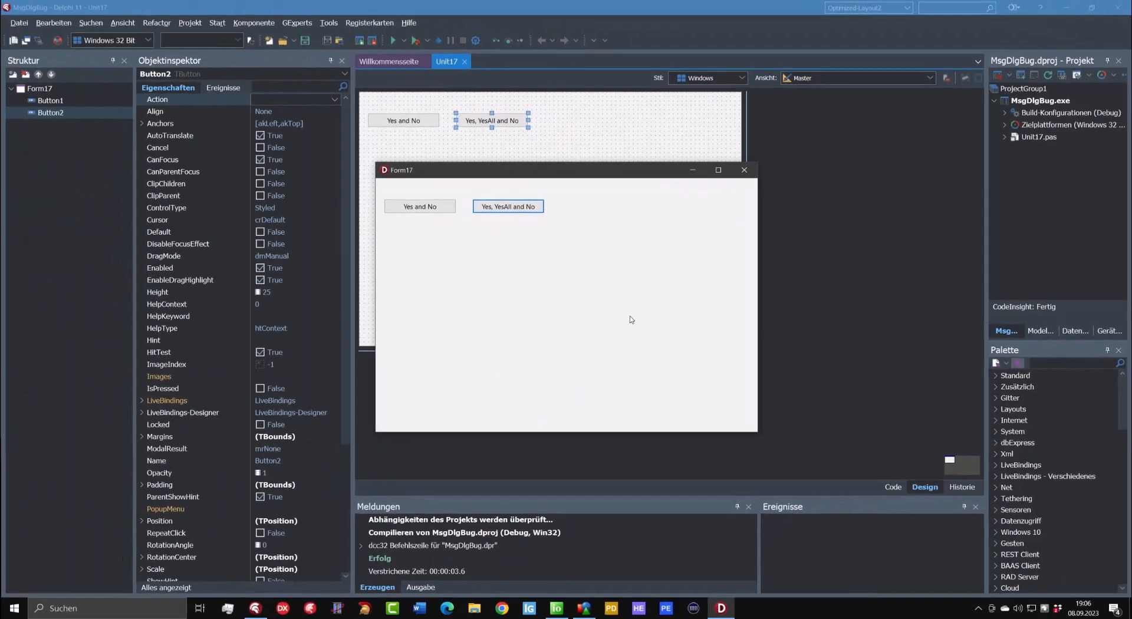
pyautogui.moveTo(626, 311)
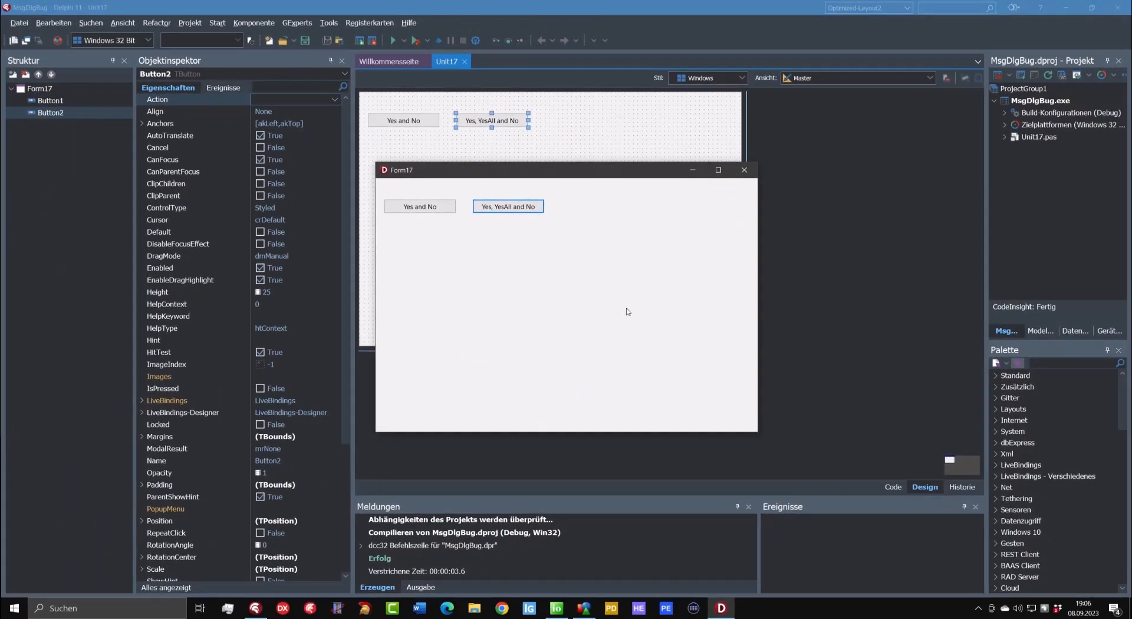
pyautogui.moveTo(502, 266)
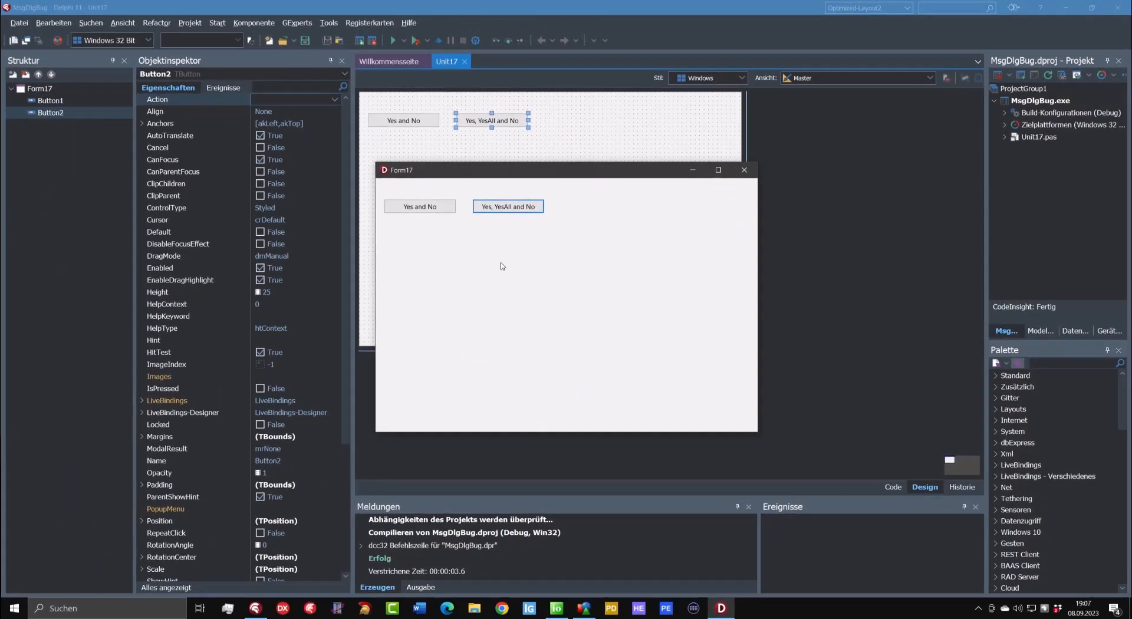
pyautogui.click(743, 170)
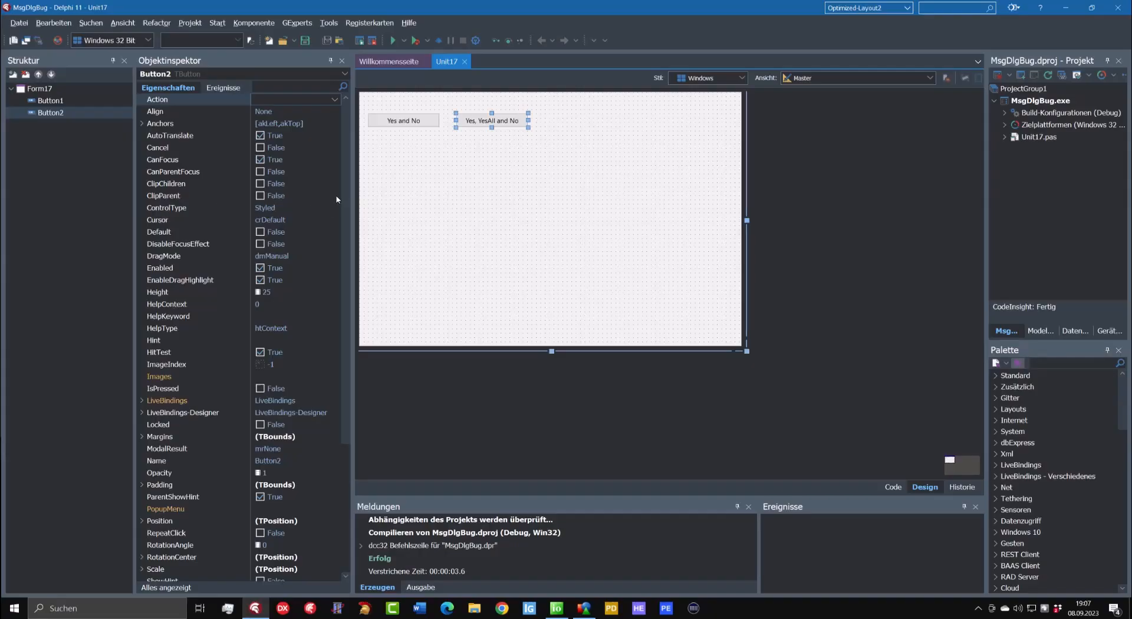
# - Run MsgDlgBug again with its two test buttons, then close the app window
pyautogui.click(392, 40)
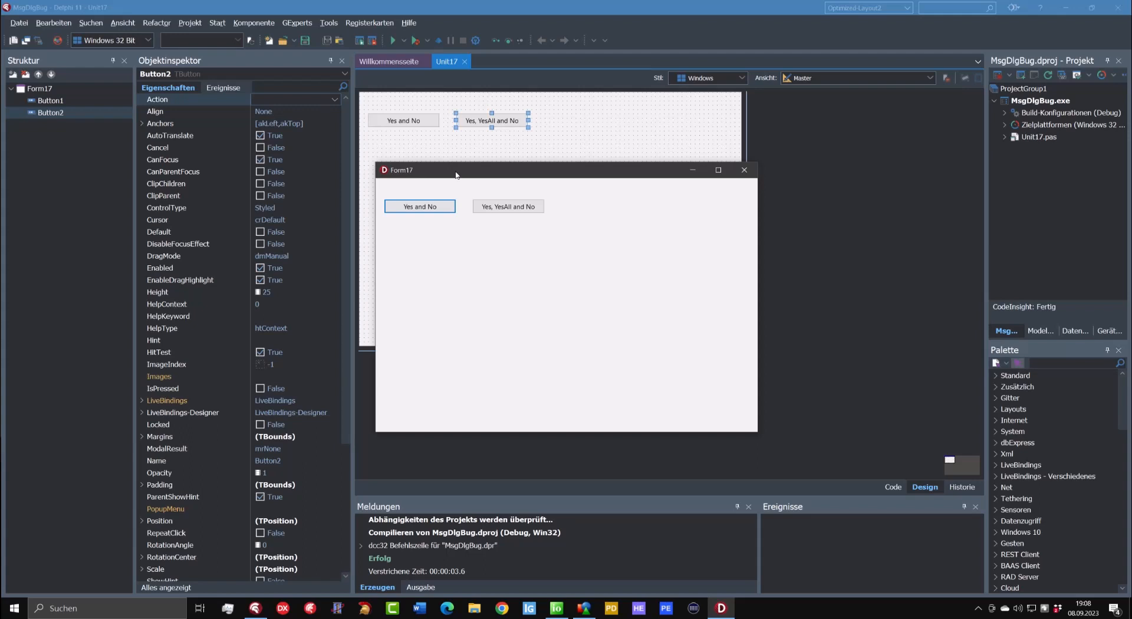
pyautogui.moveTo(445, 173)
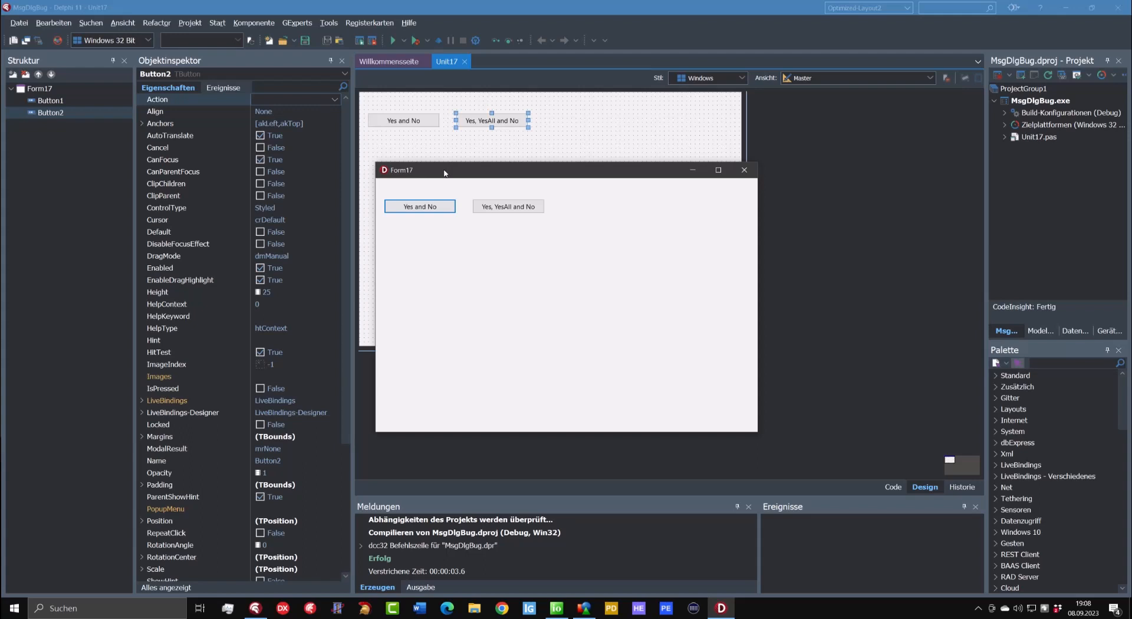
pyautogui.click(744, 170)
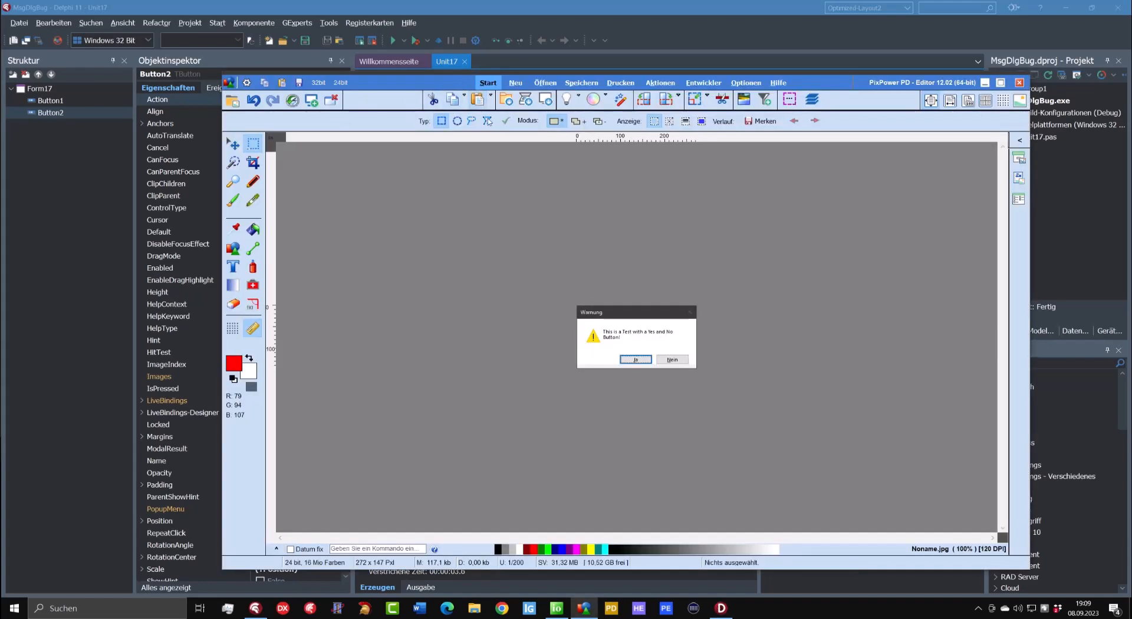
pyautogui.moveTo(593, 239)
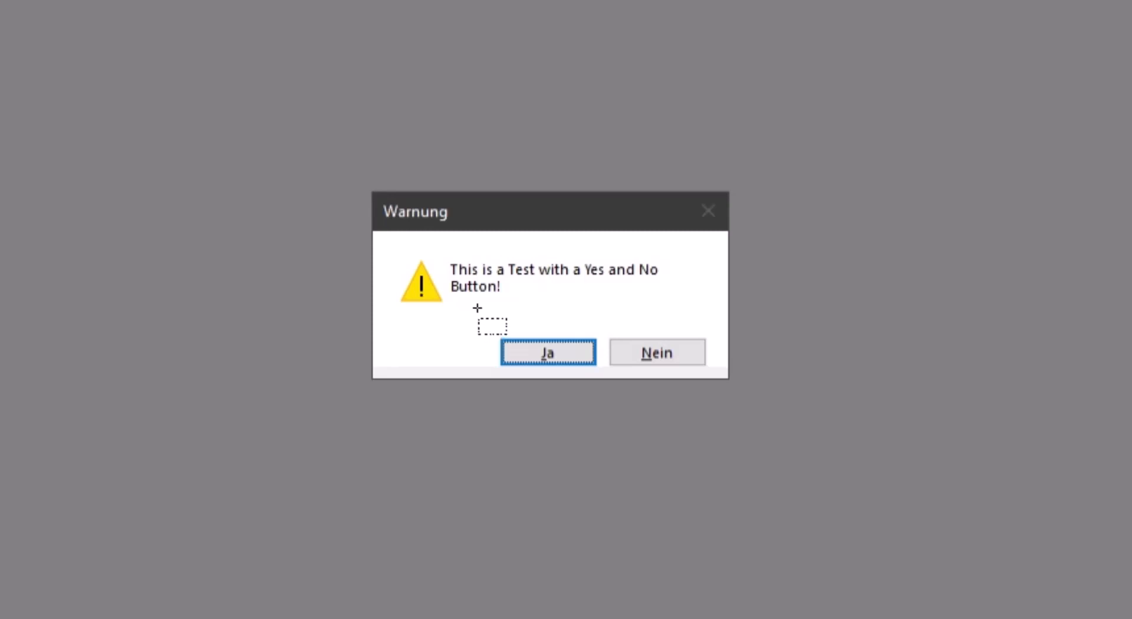
pyautogui.moveTo(522, 297)
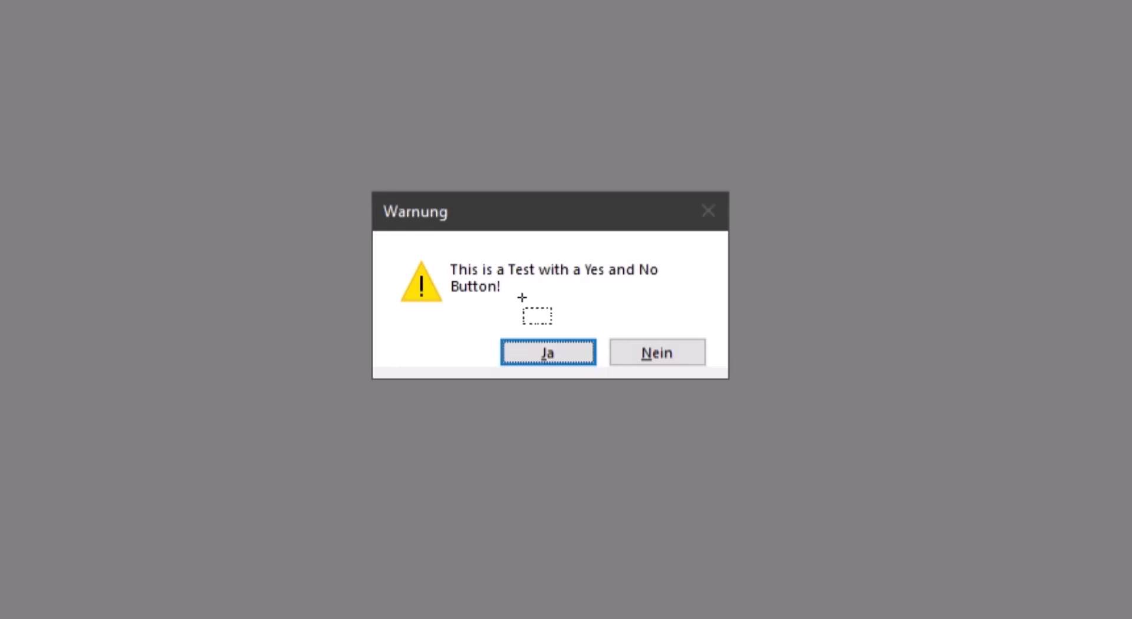
pyautogui.moveTo(522, 297)
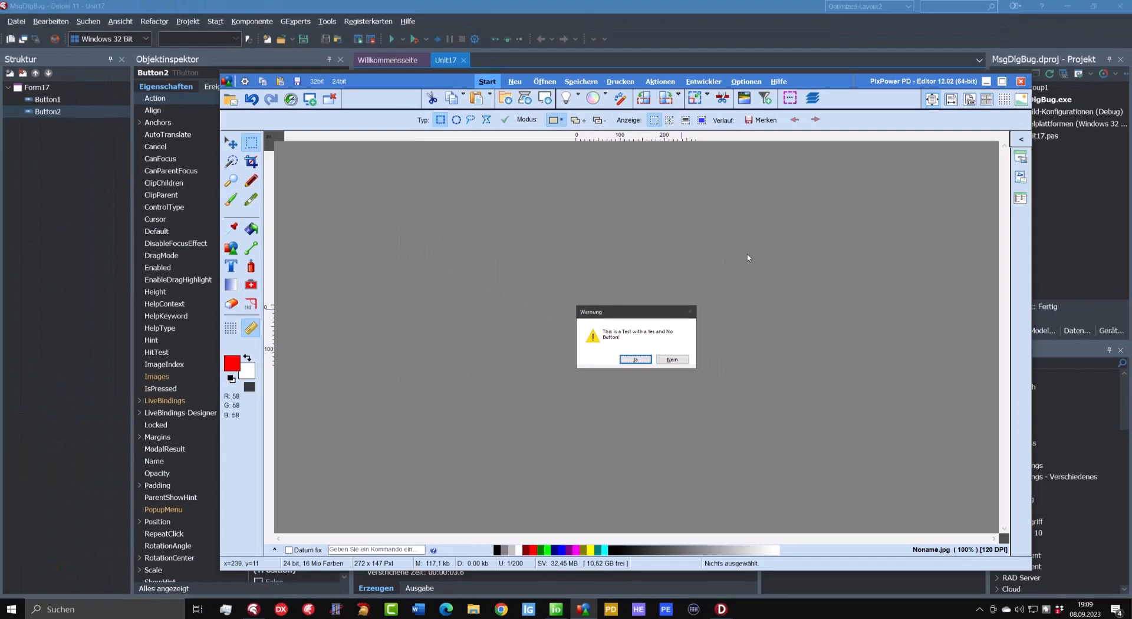
# - Close PixPower and add D:\DEV\DX10\DShared\HSMessageDlg.pas to the project
pyautogui.click(634, 359)
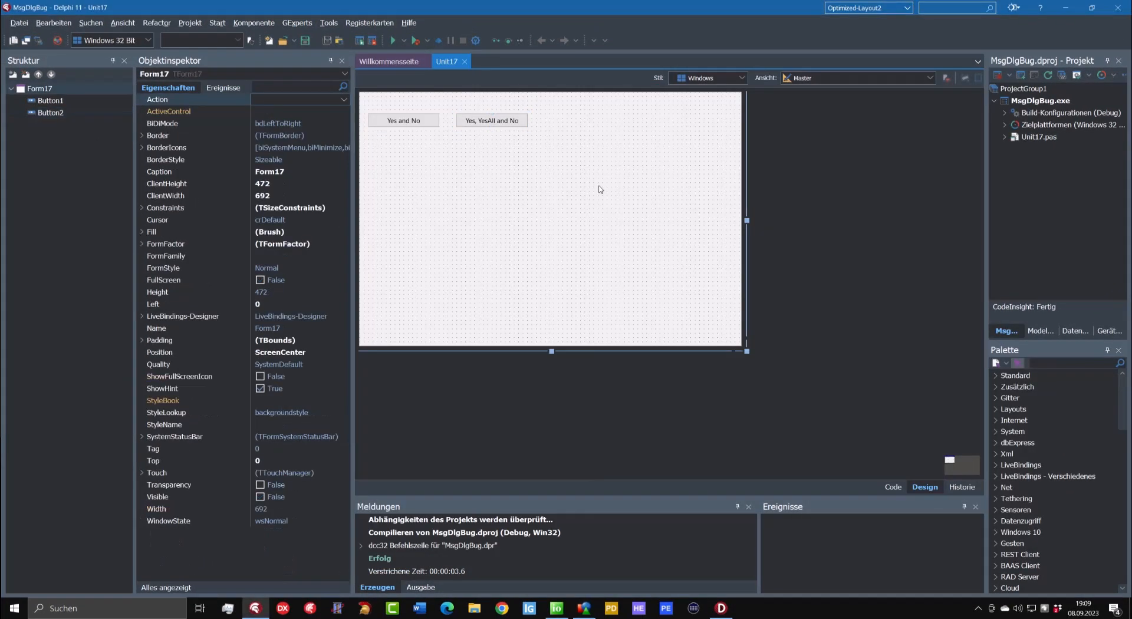
pyautogui.moveTo(465, 239)
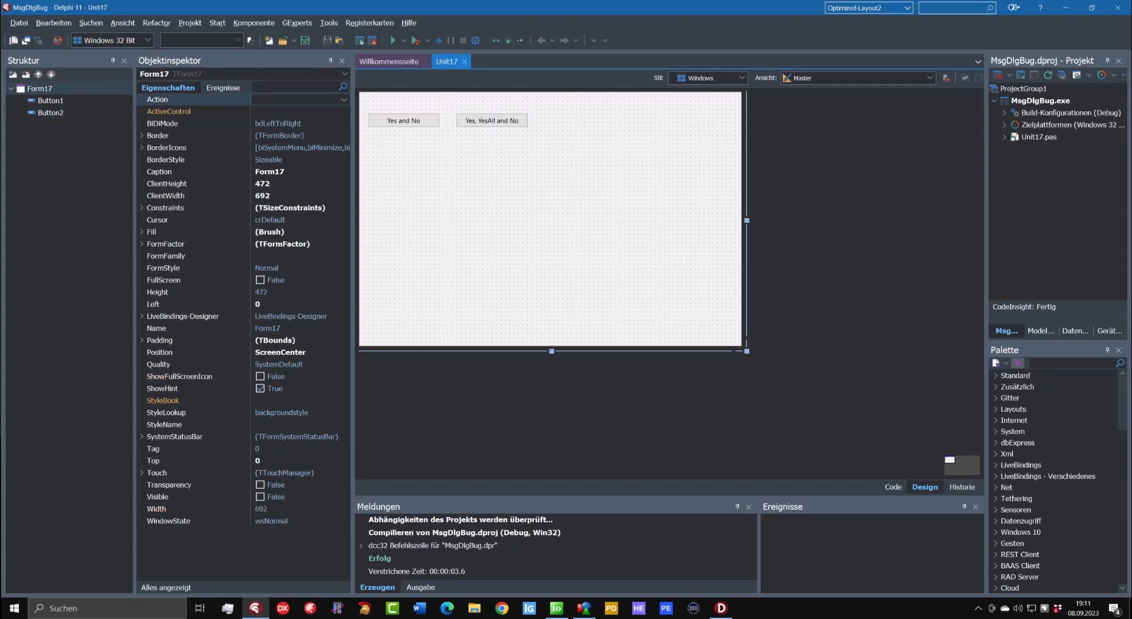
pyautogui.click(190, 22)
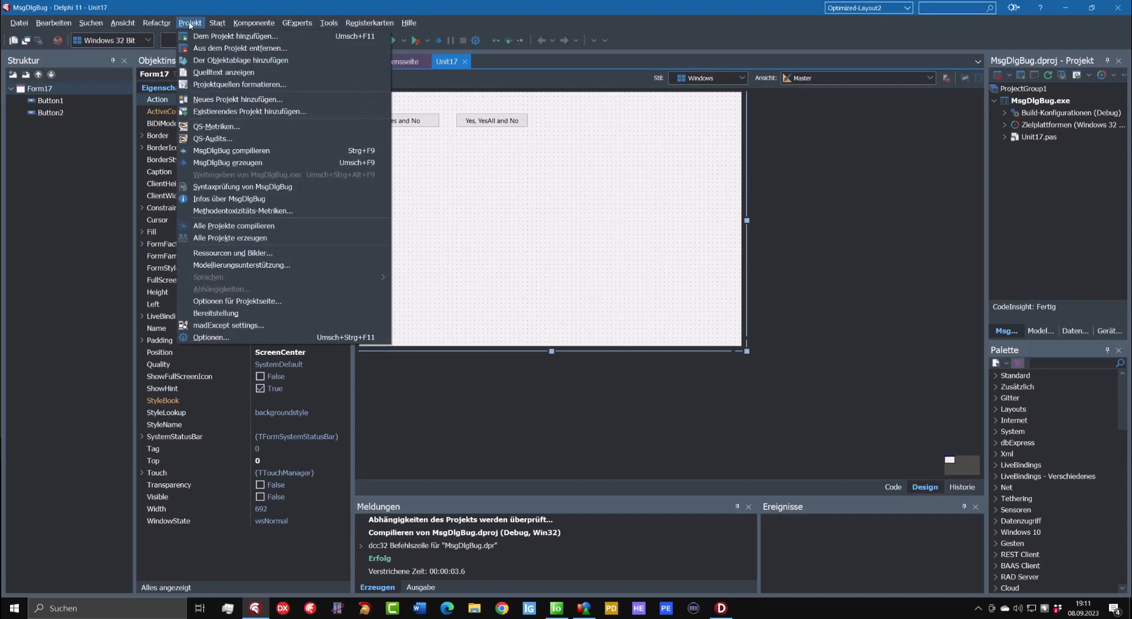
pyautogui.moveTo(234, 36)
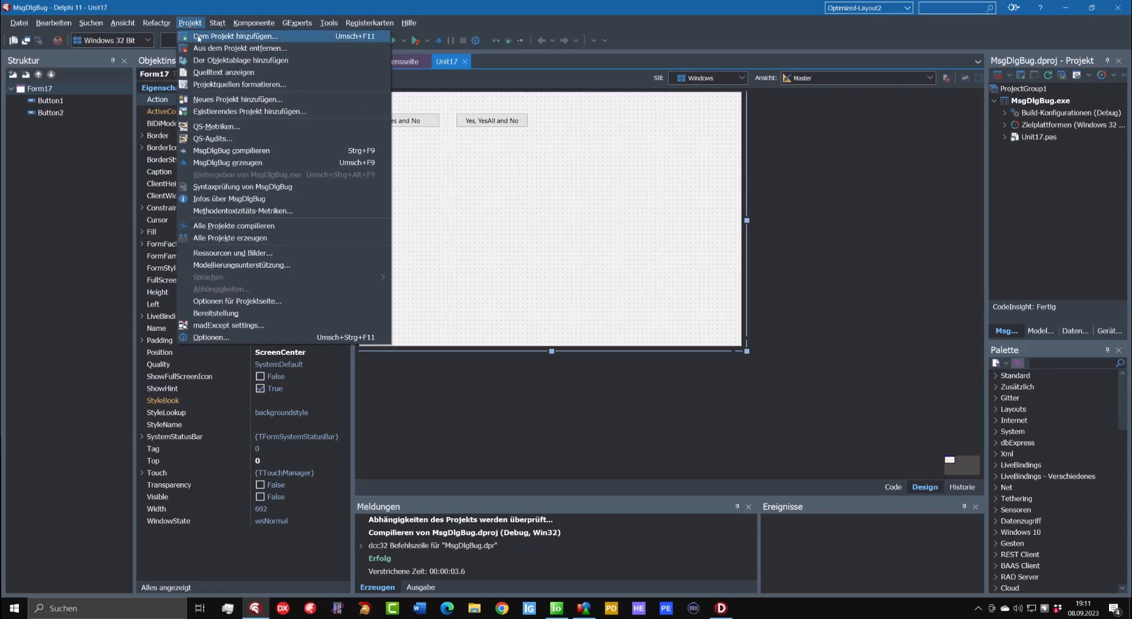
pyautogui.click(235, 36)
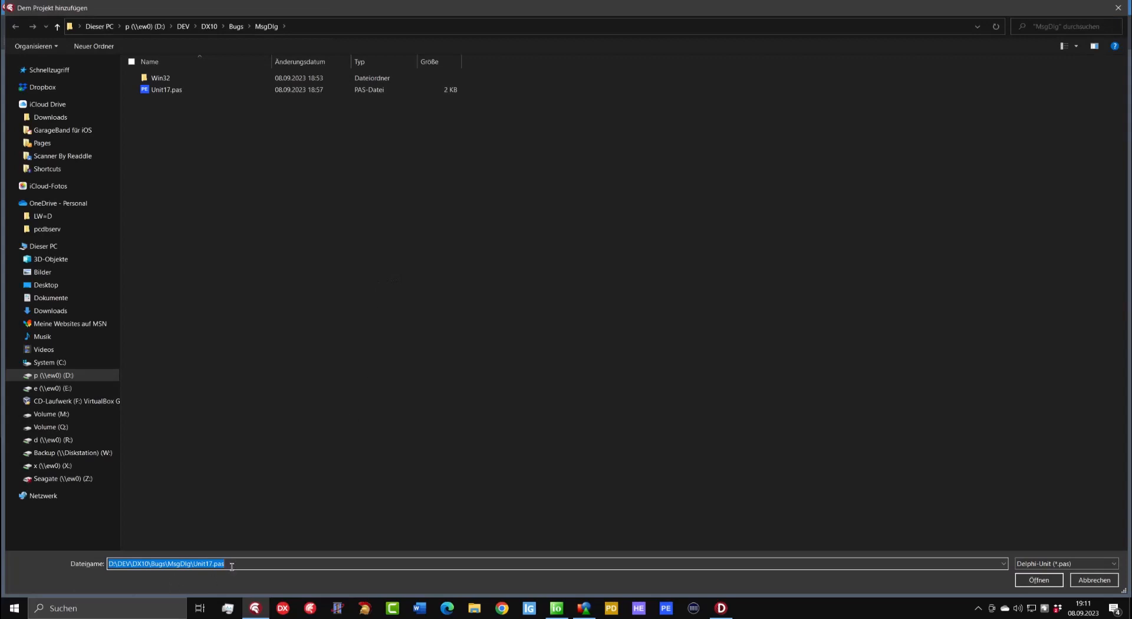
pyautogui.write('D:\\DEV\\DX10\\DShared\\HSMessageDlg.pas')
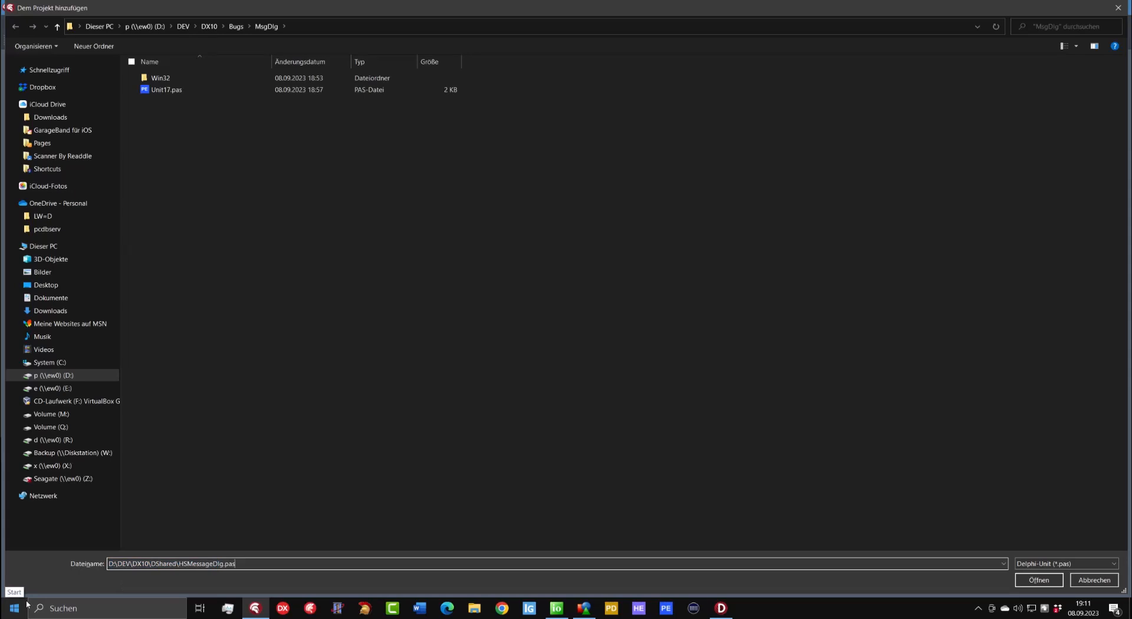
pyautogui.click(1037, 580)
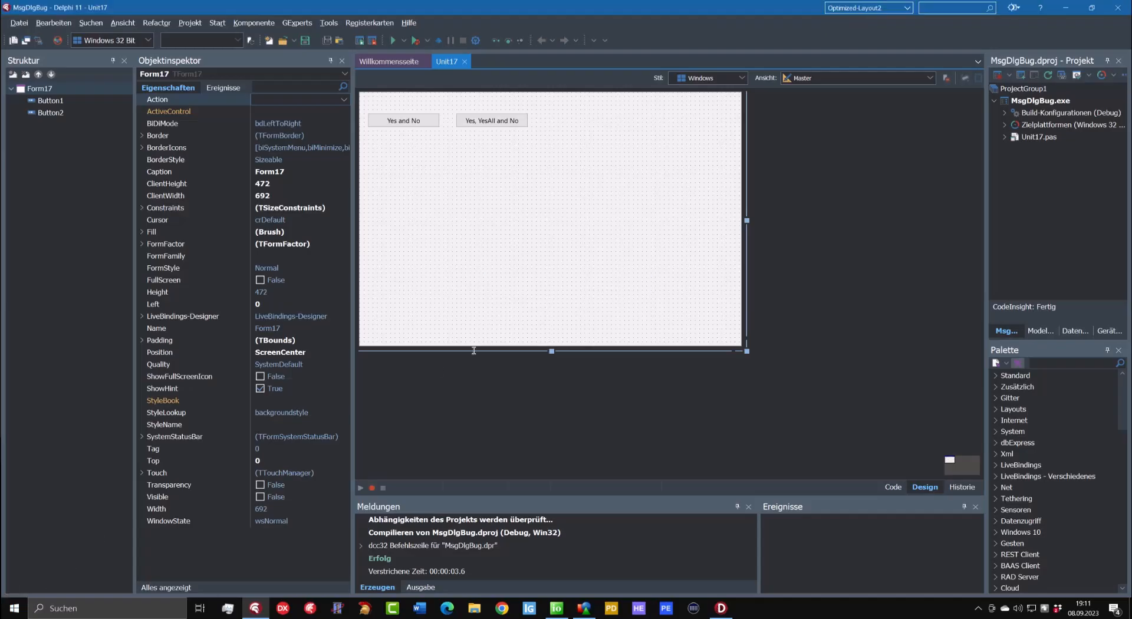
# - Add HSMessageDlg to Unit17's interface uses clause on its own line
pyautogui.click(18, 23)
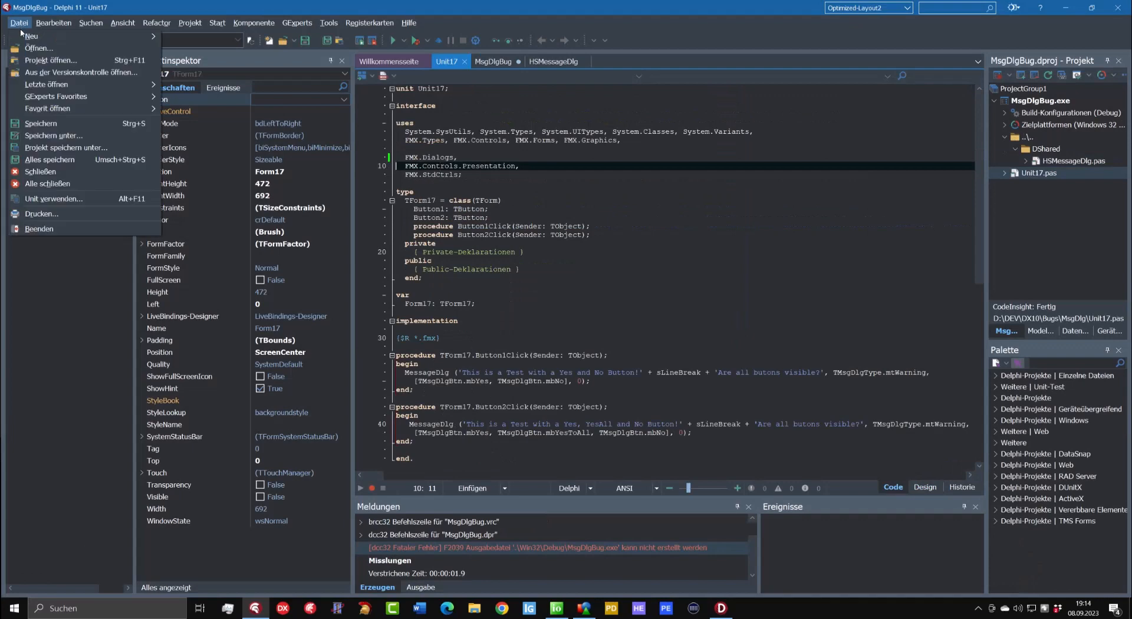
pyautogui.click(53, 199)
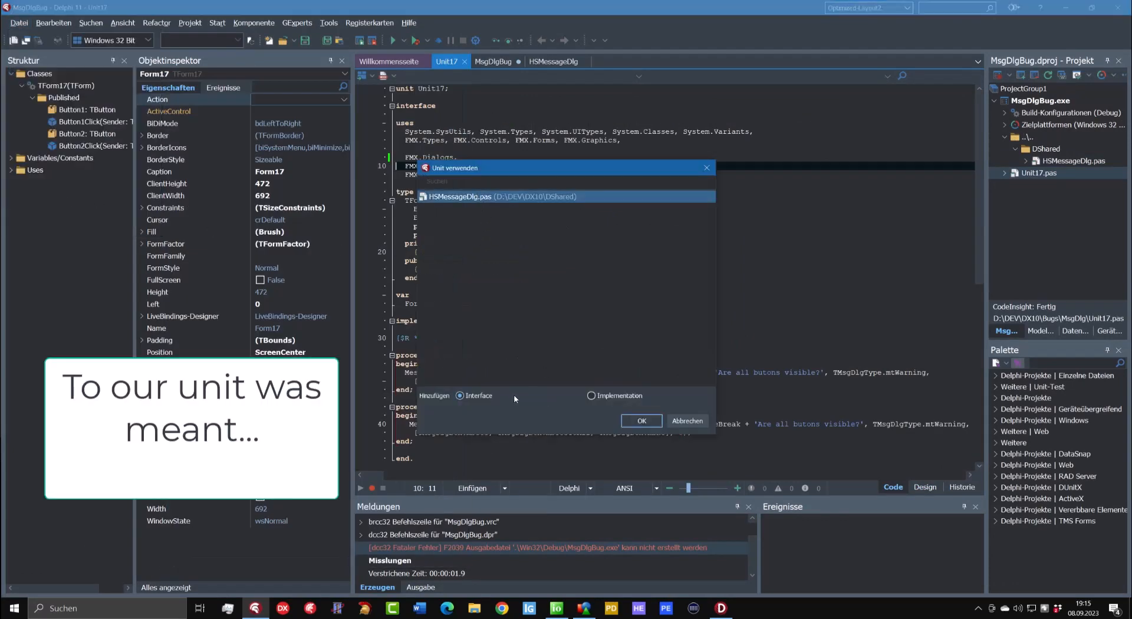
pyautogui.click(641, 421)
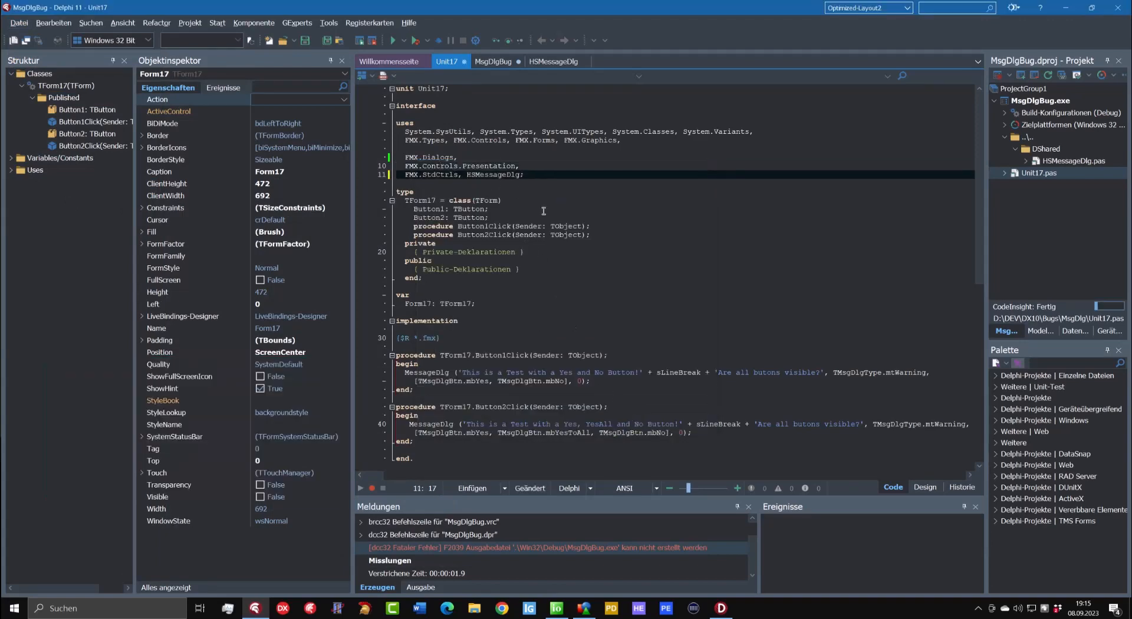
pyautogui.press('Return')
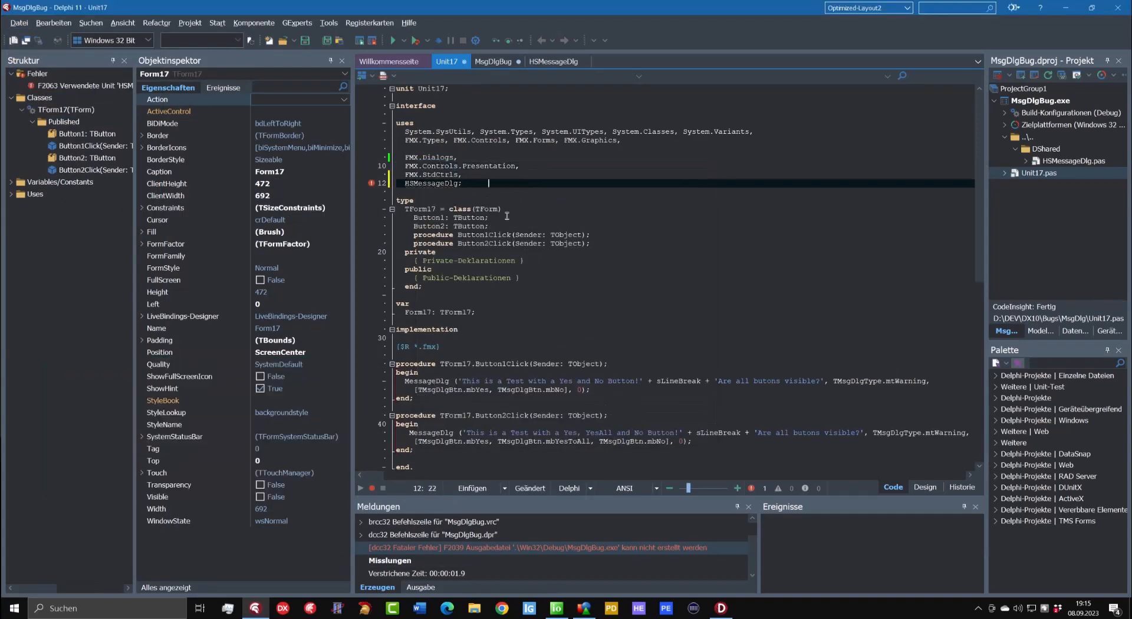
pyautogui.click(430, 190)
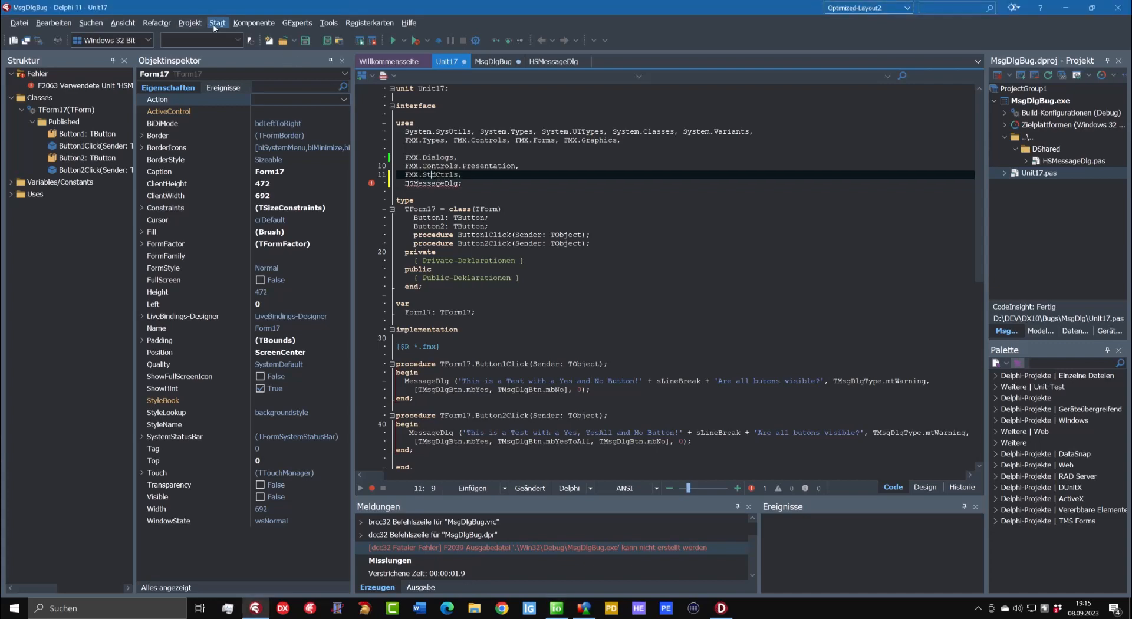
pyautogui.click(190, 23)
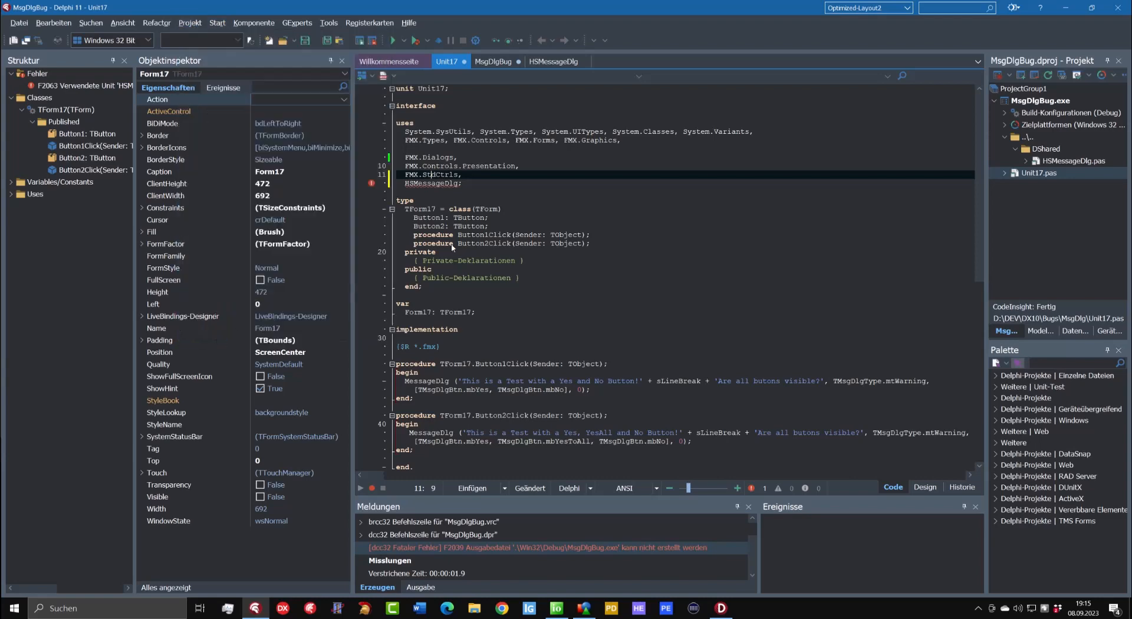
pyautogui.moveTo(453, 220)
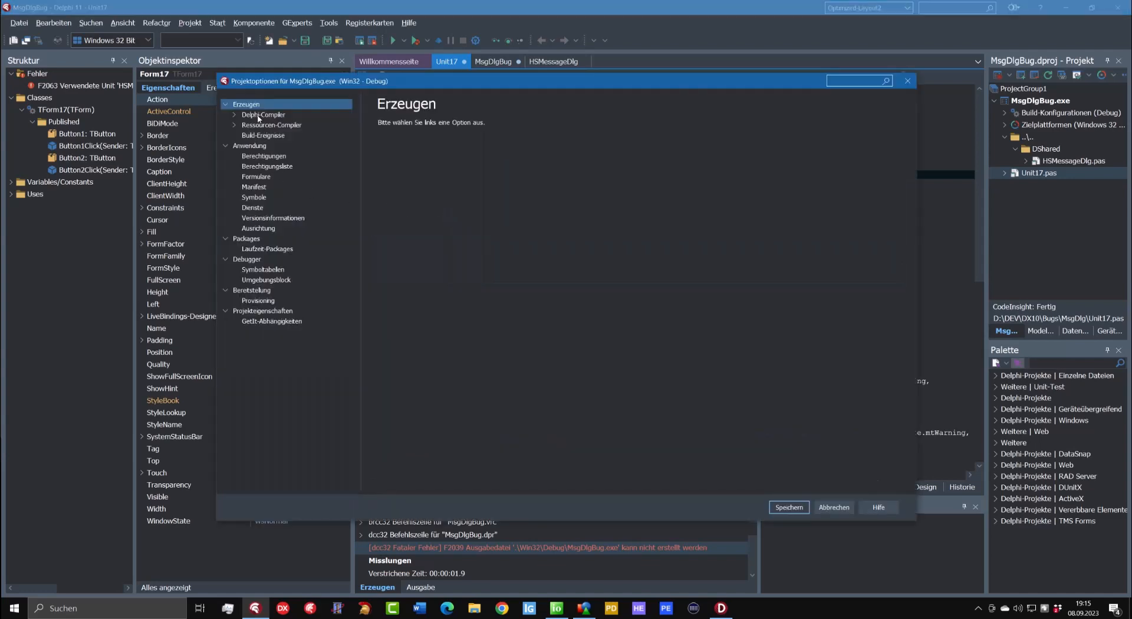
# - Cancel project options, inspect the HSMessageDlg unit source, then run MsgDlgBug from Unit17
pyautogui.click(263, 115)
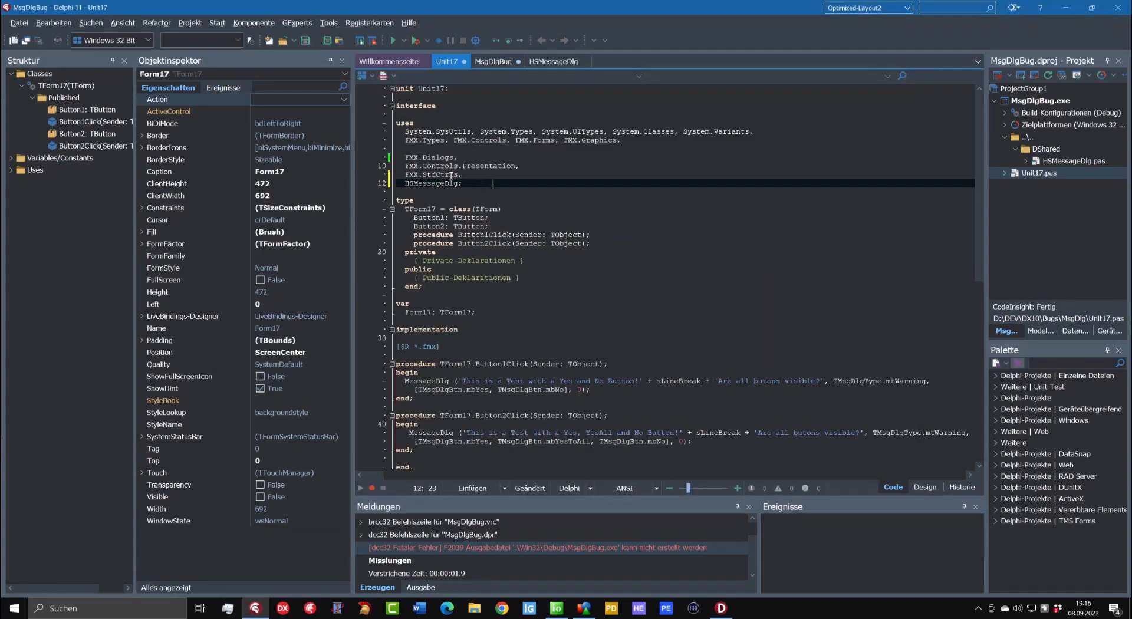
pyautogui.doubleClick(432, 182)
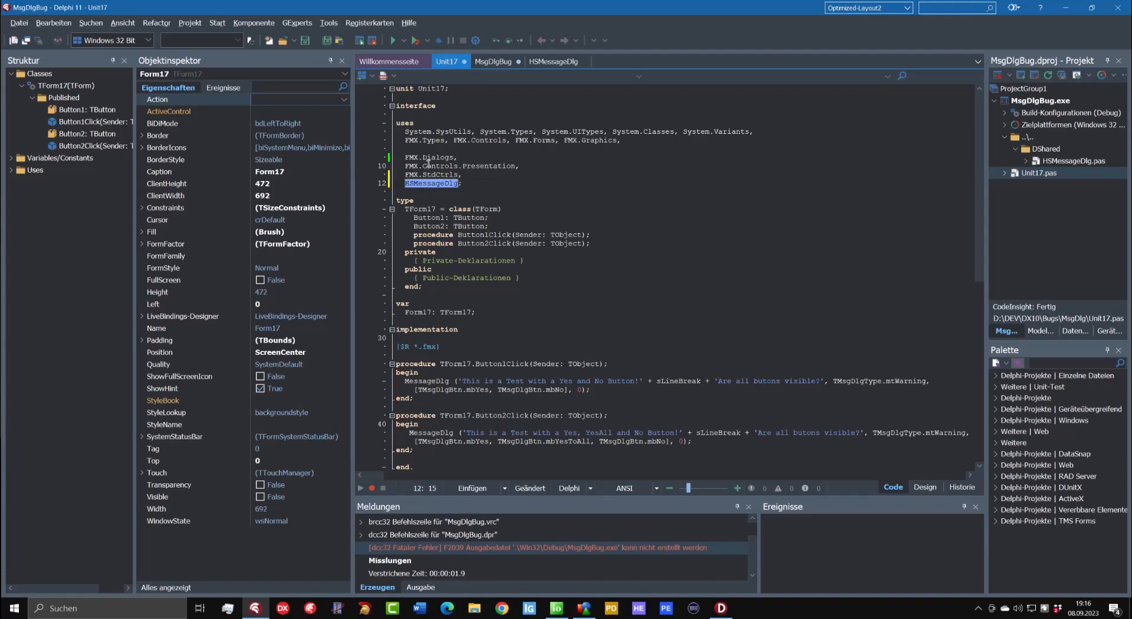
pyautogui.click(433, 157)
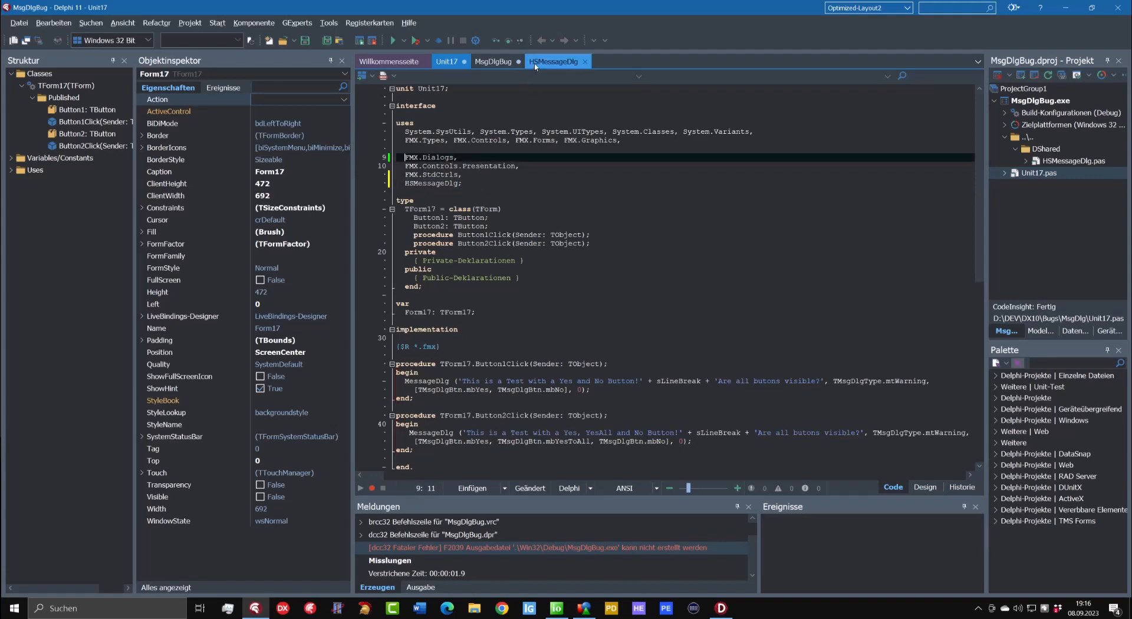
pyautogui.click(554, 61)
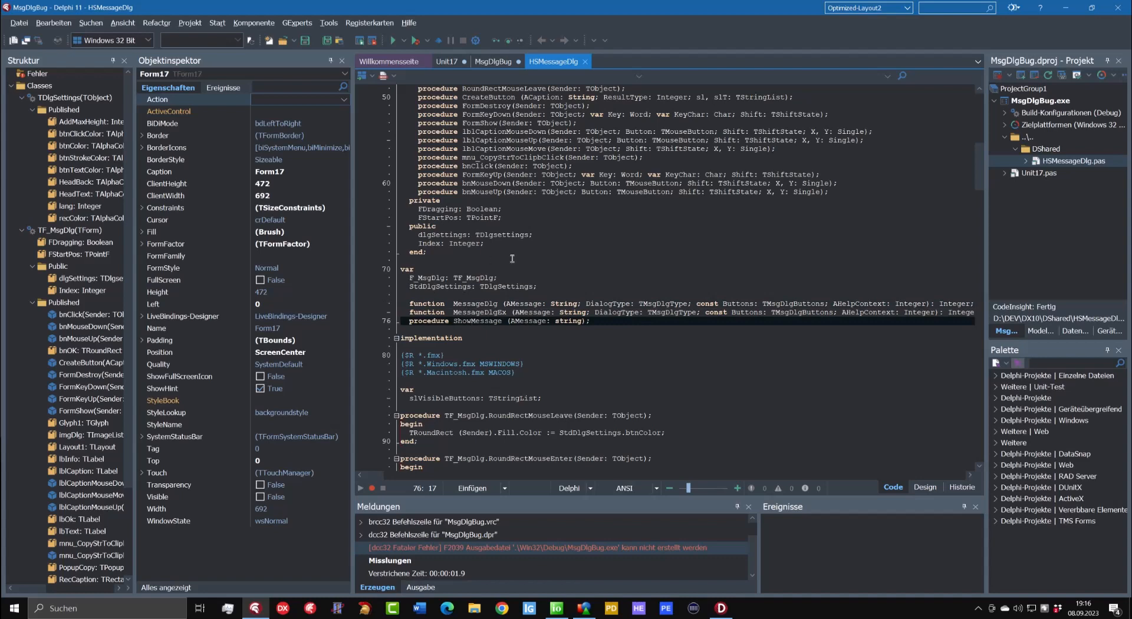
pyautogui.click(446, 61)
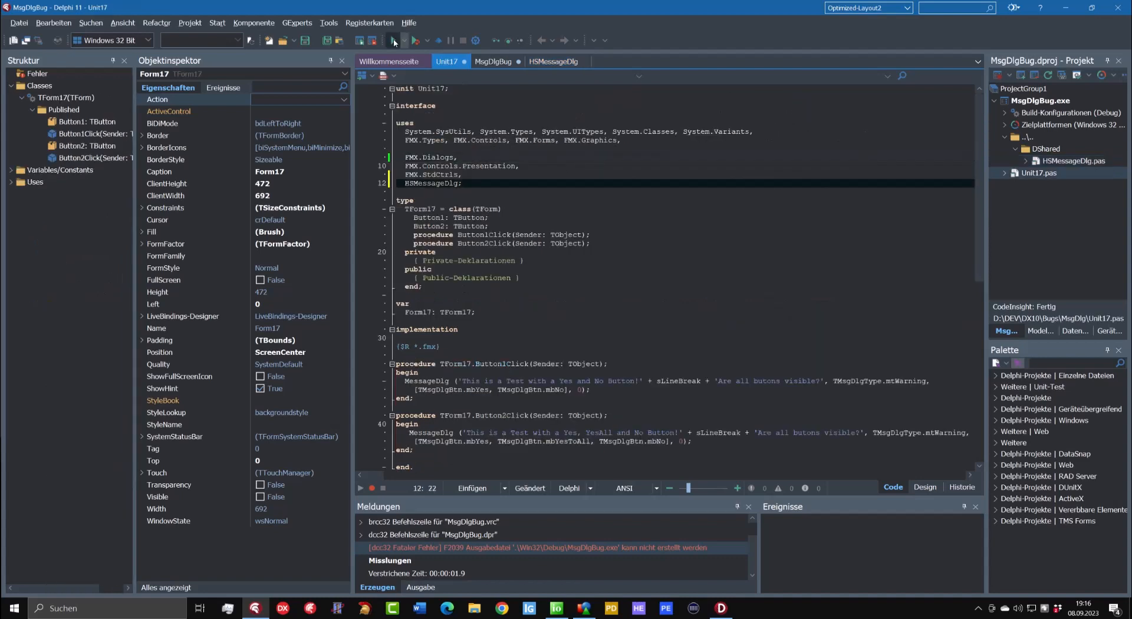
pyautogui.click(393, 41)
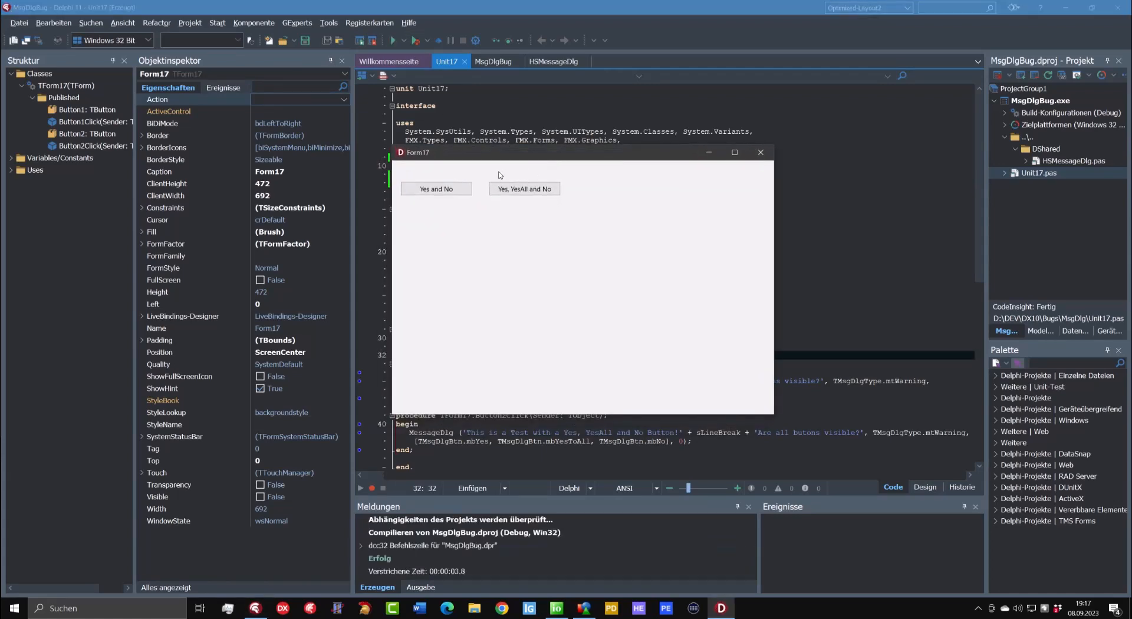
# - Show the Ja/Nein and Ja/Ja Alle/Nein test dialogs, then answer Nein
pyautogui.click(435, 188)
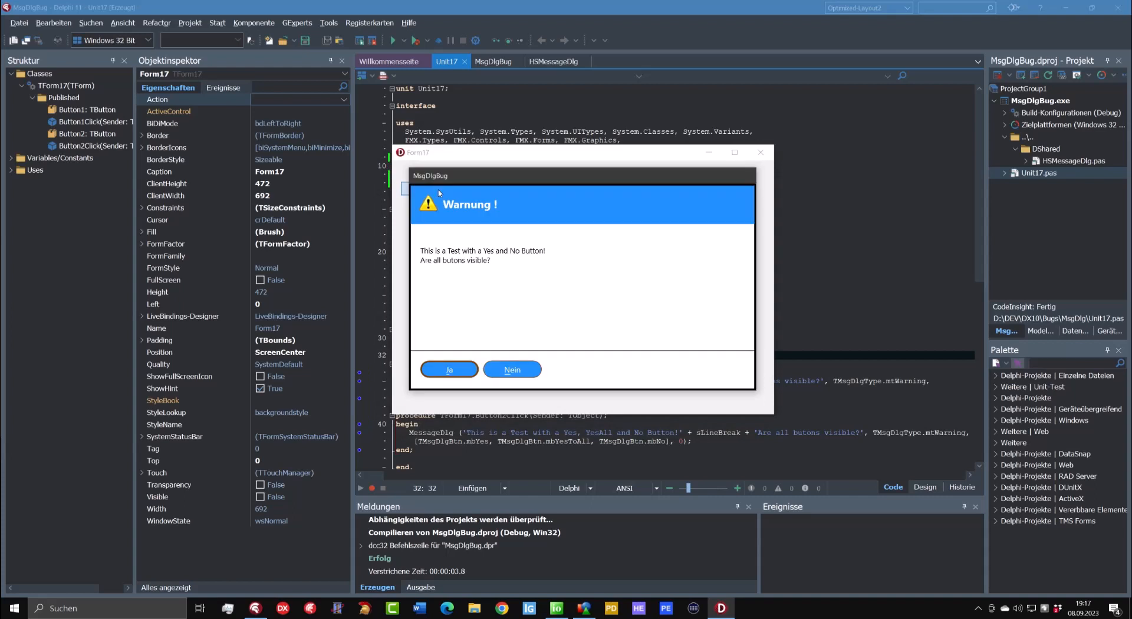
pyautogui.moveTo(601, 290)
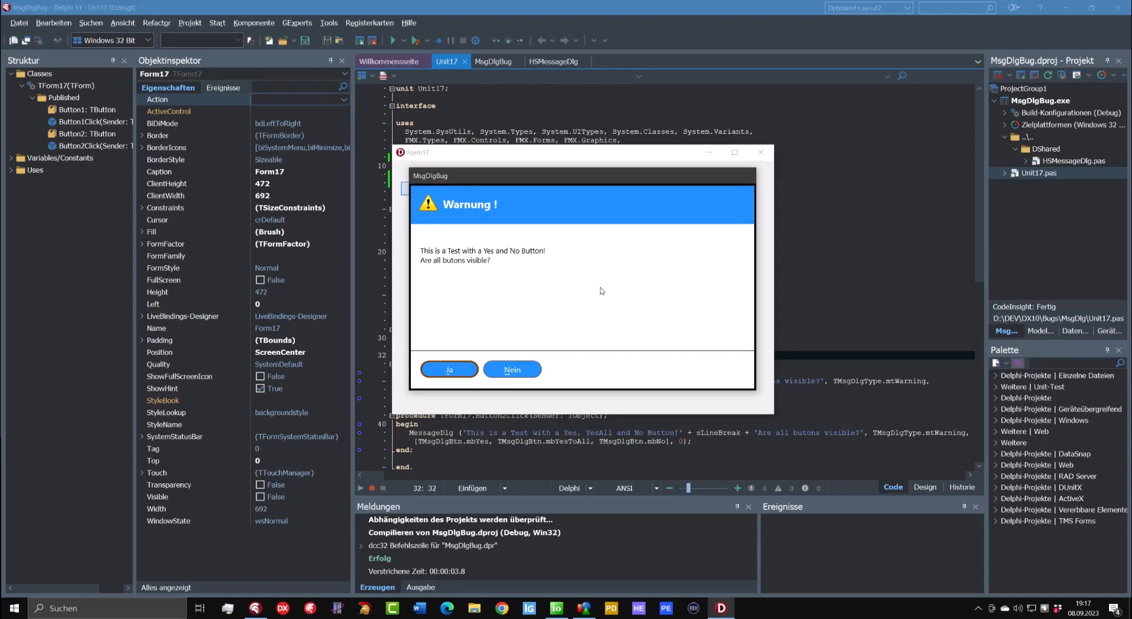
pyautogui.moveTo(595, 300)
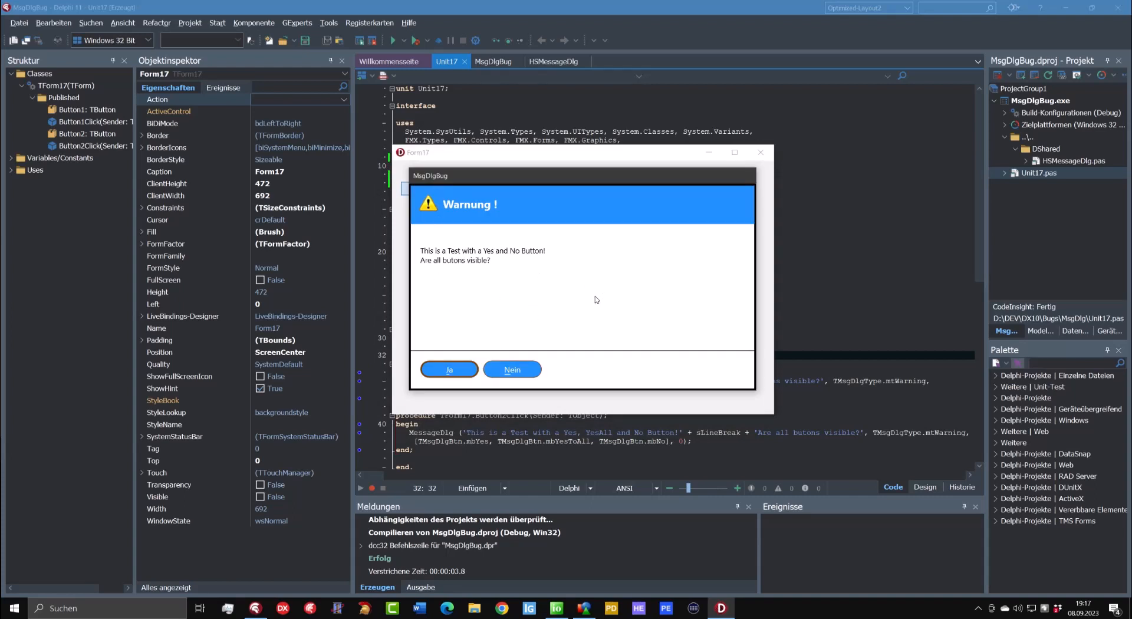
pyautogui.moveTo(514, 346)
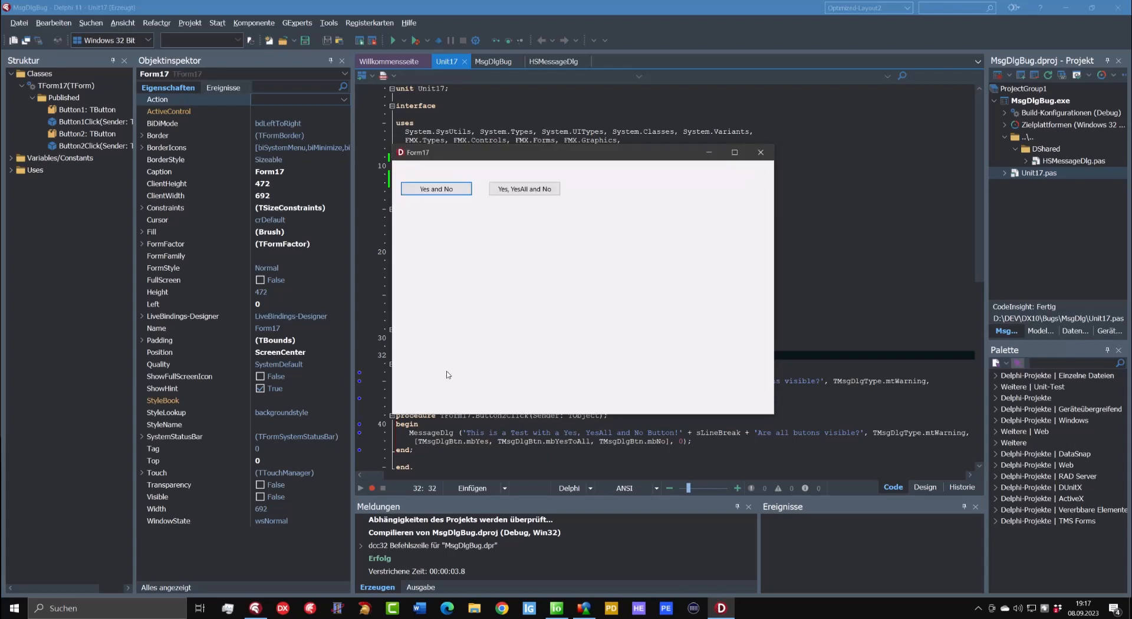
pyautogui.click(524, 188)
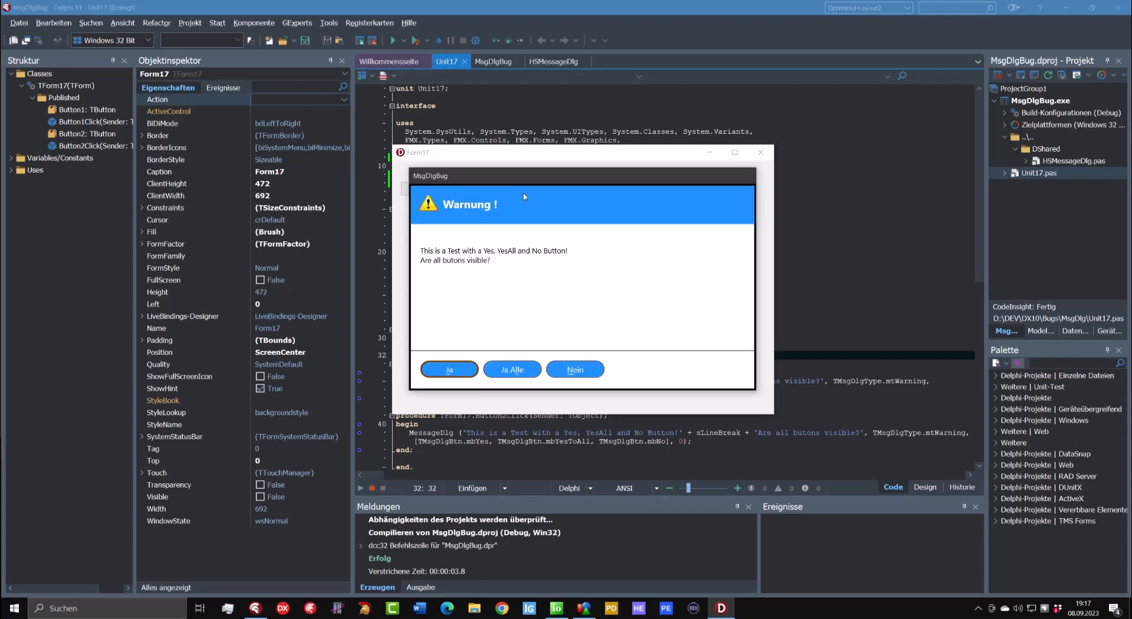
pyautogui.moveTo(487, 300)
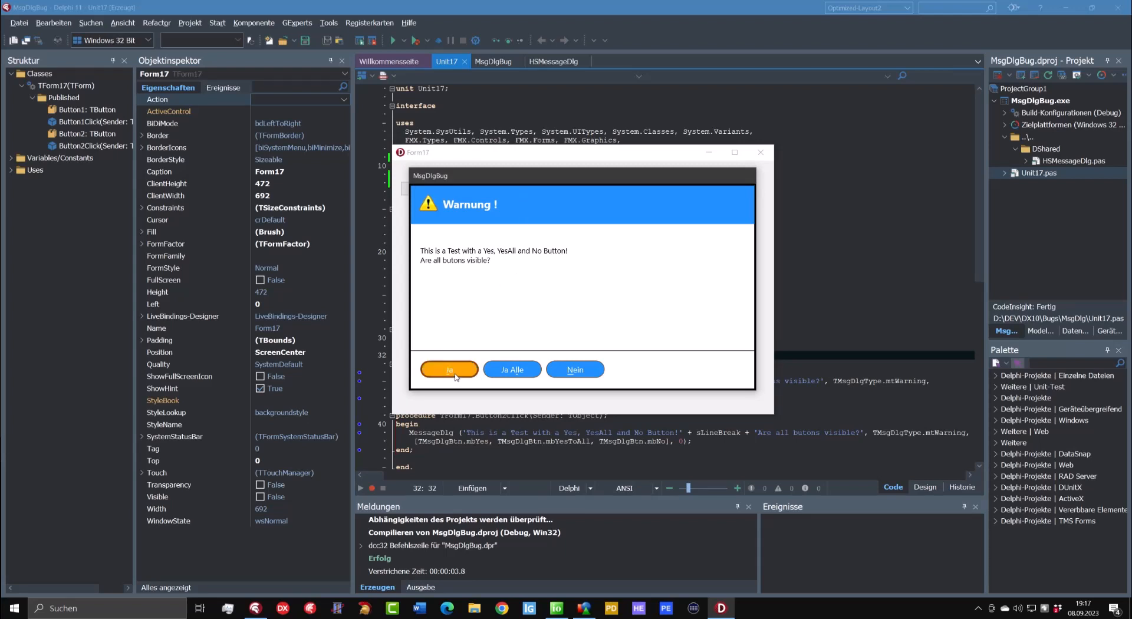
pyautogui.moveTo(523, 352)
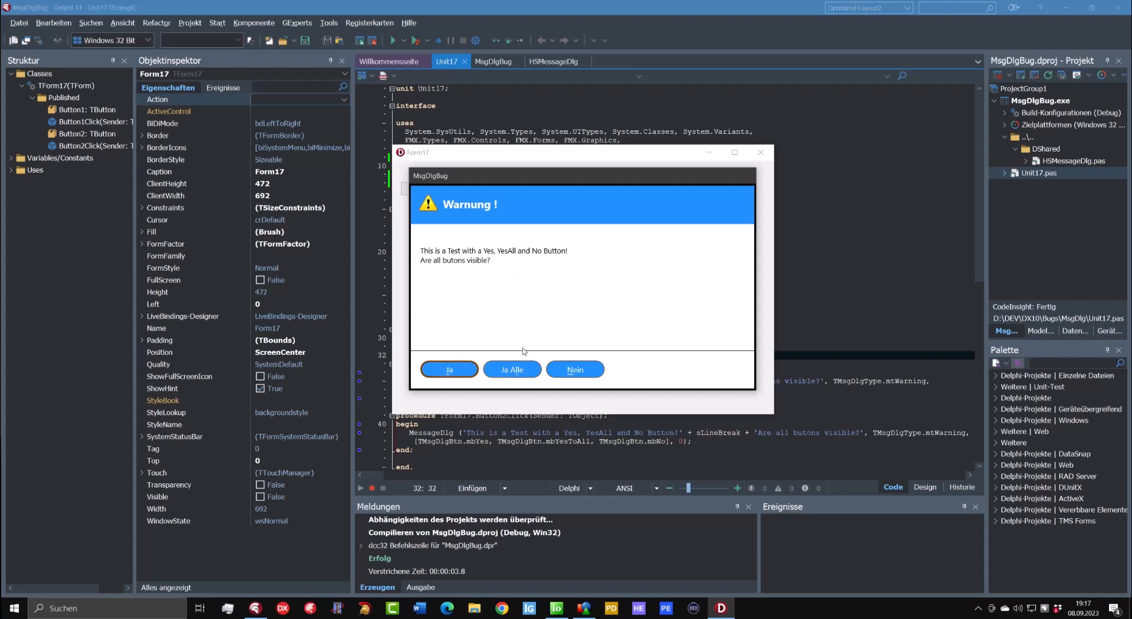
pyautogui.moveTo(574, 368)
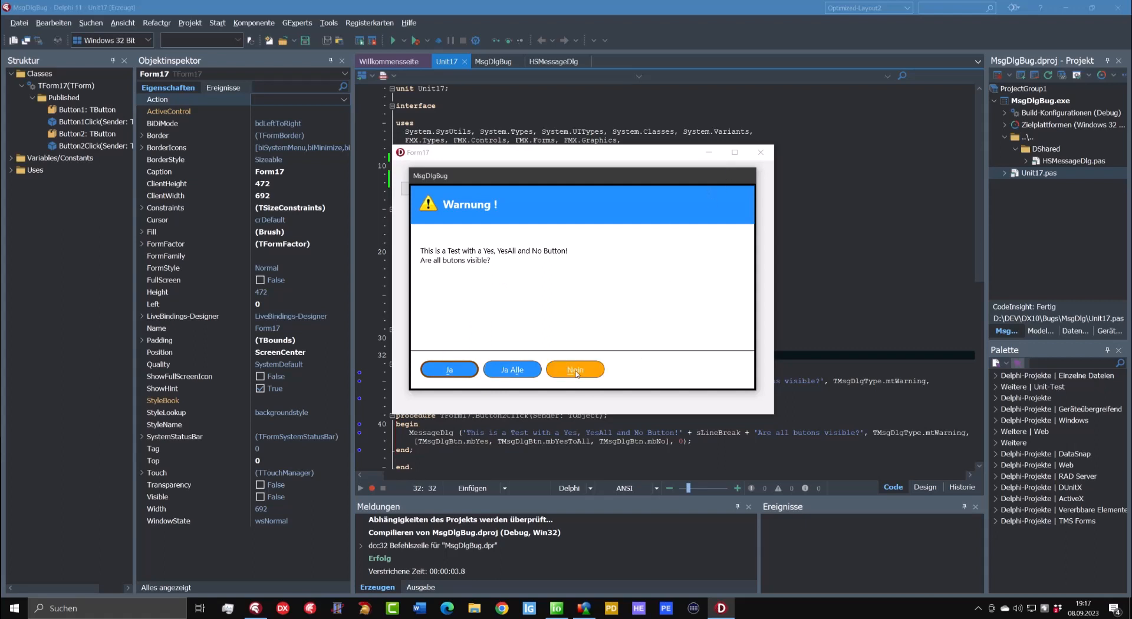
pyautogui.click(575, 370)
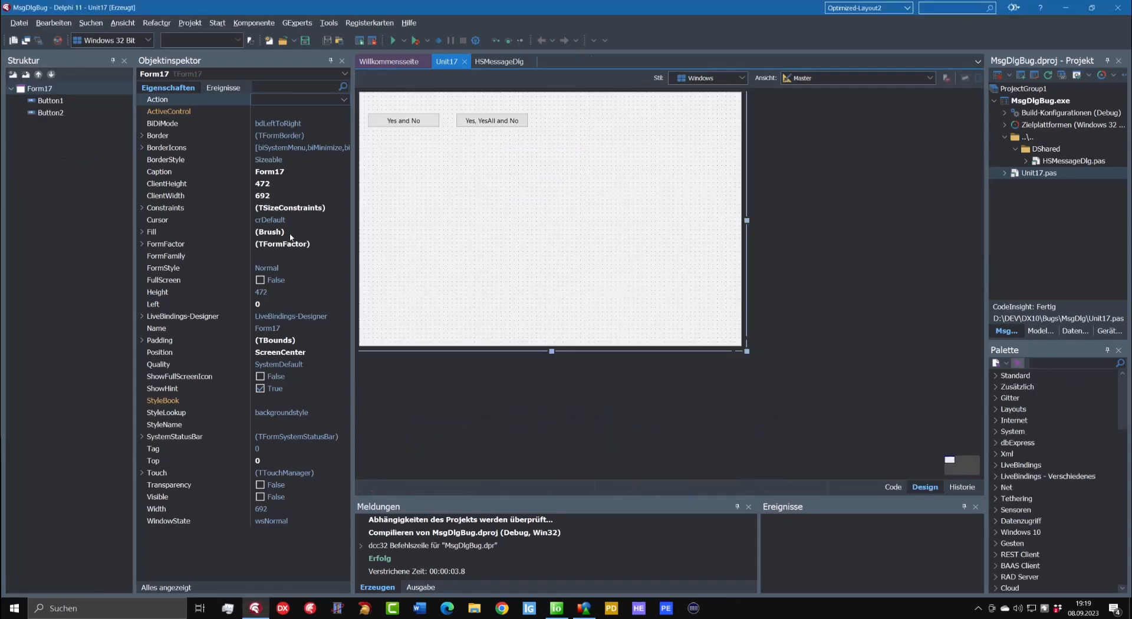
pyautogui.moveTo(410, 196)
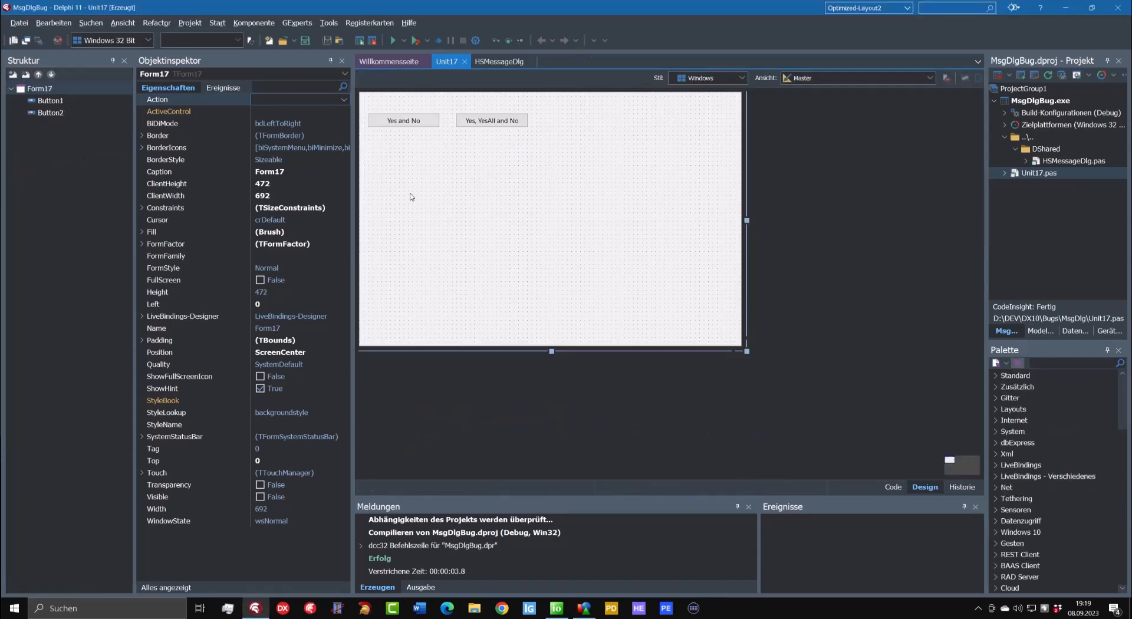
pyautogui.moveTo(439, 194)
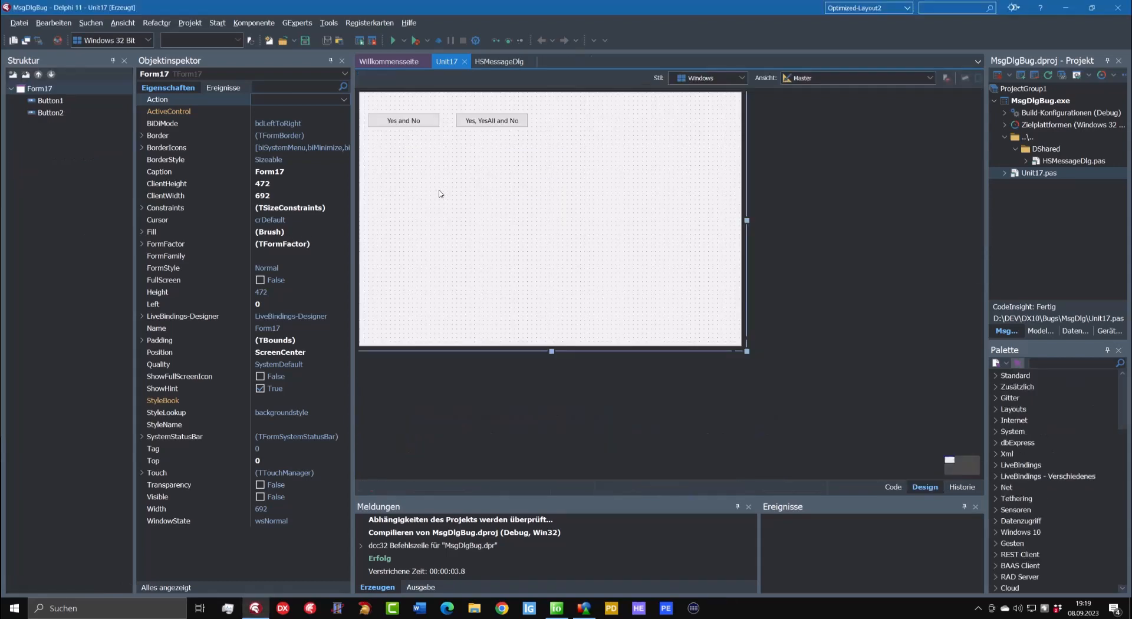
# - Create the FormCreate handler and type StdDlgSettings.lang := 2; // EN into its body
pyautogui.click(893, 486)
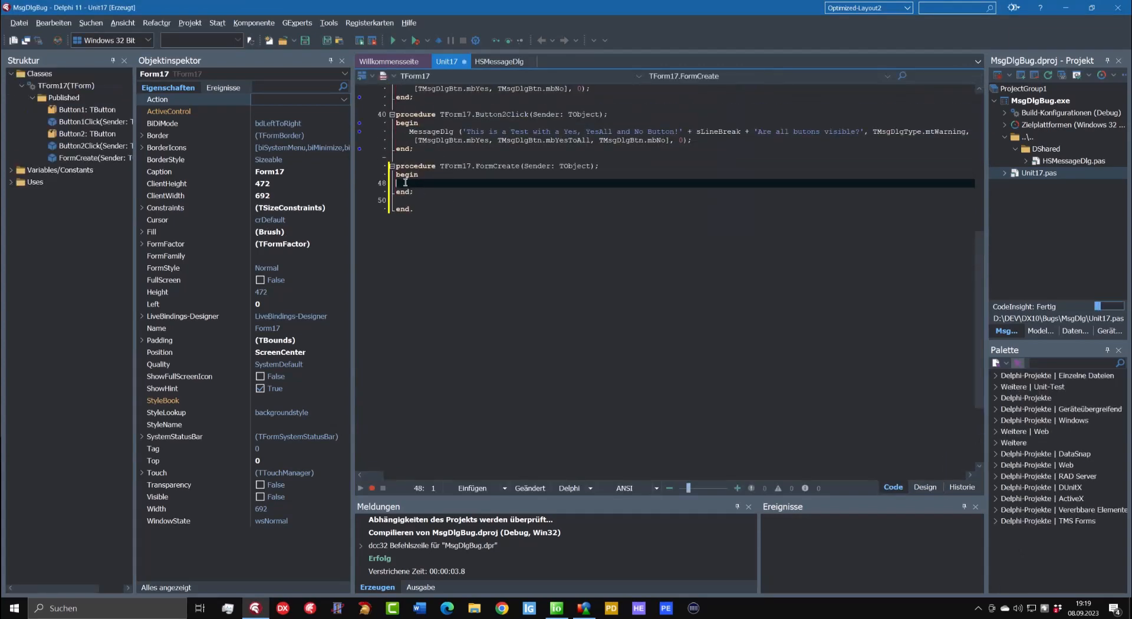
pyautogui.click(412, 183)
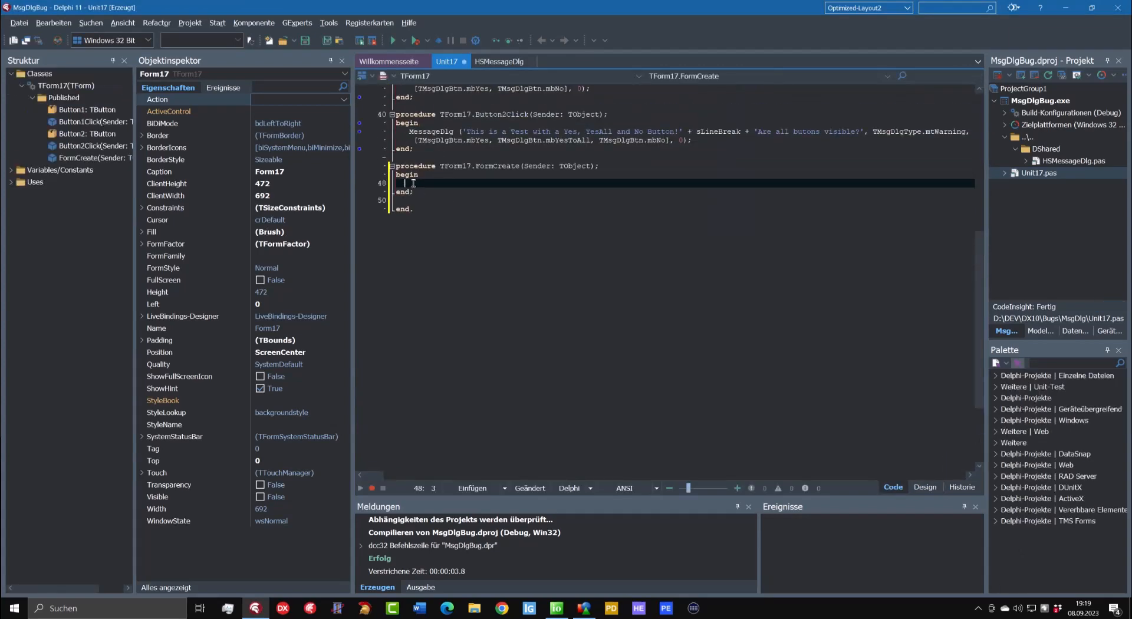
pyautogui.write('StdDlgSettings.lang := 1; // DE')
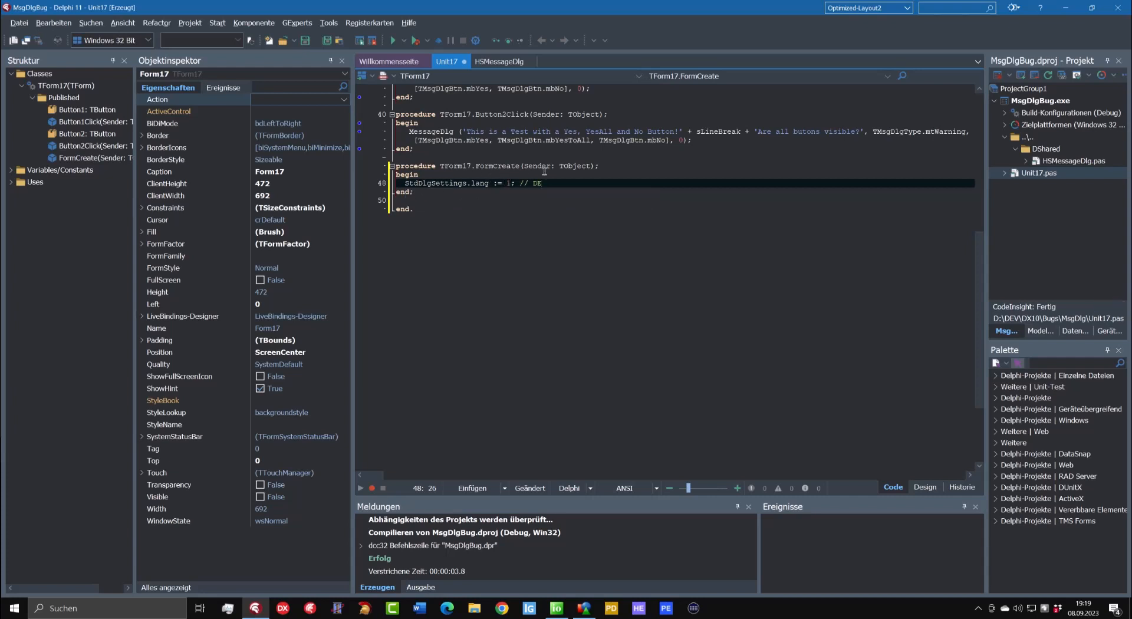
pyautogui.write('2')
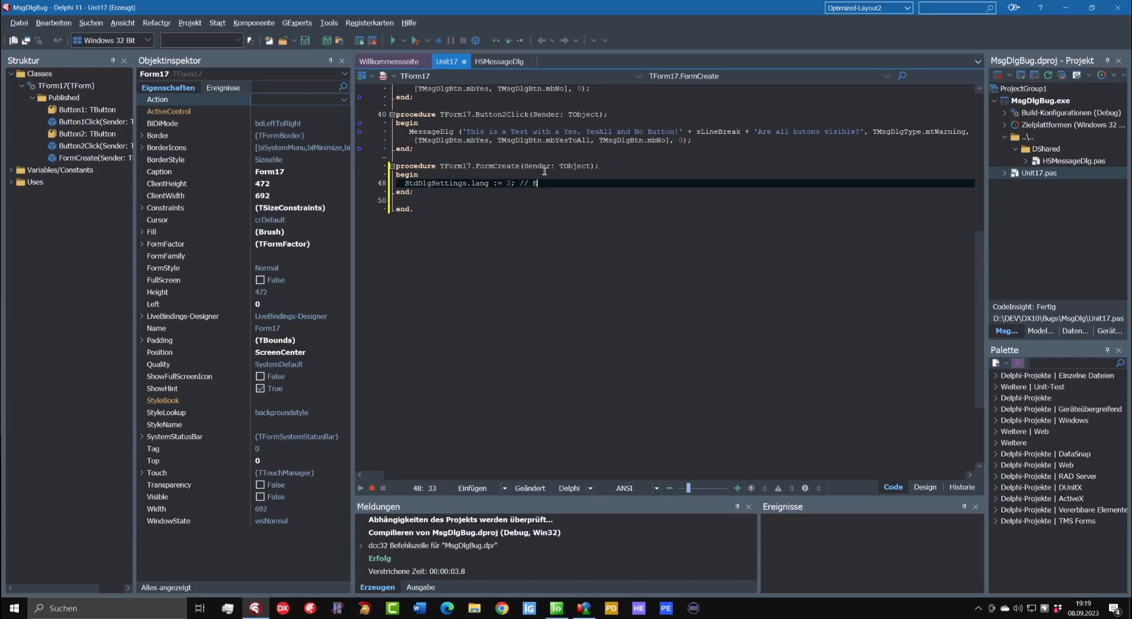
pyautogui.write('N')
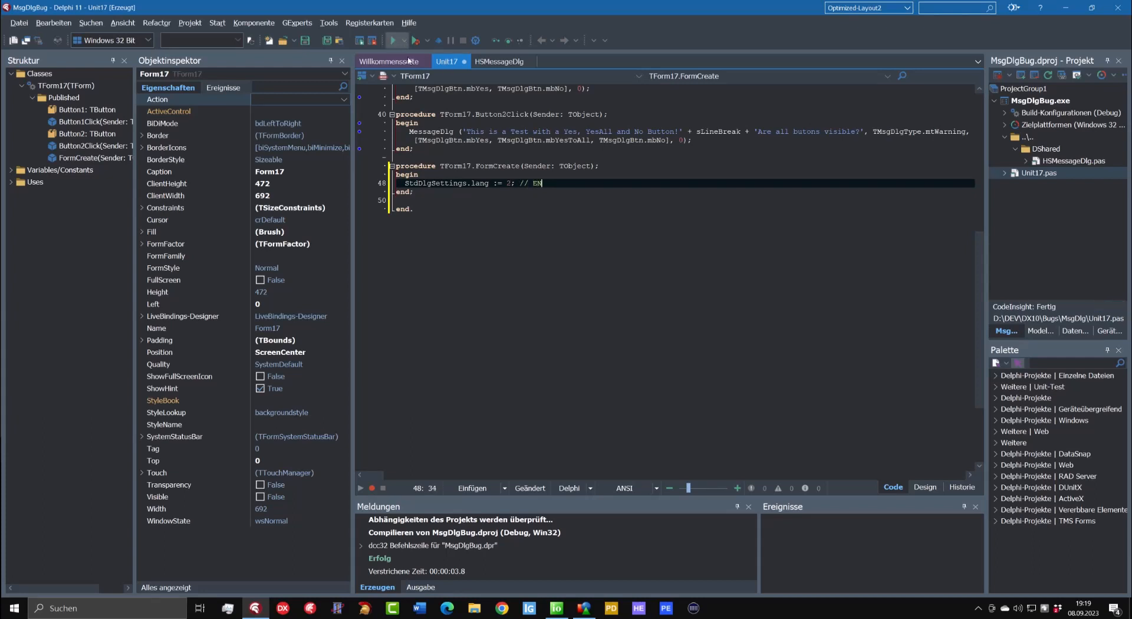
# - Run the rebuilt project and open the English warning showing Yes, Yes all and No
pyautogui.click(392, 40)
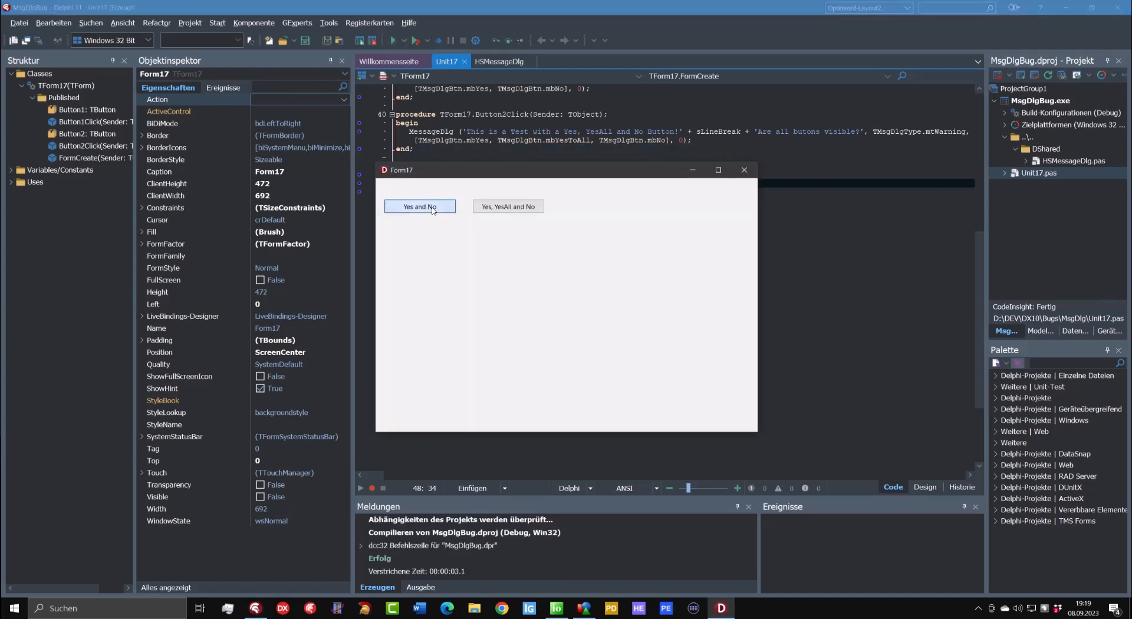
pyautogui.click(419, 207)
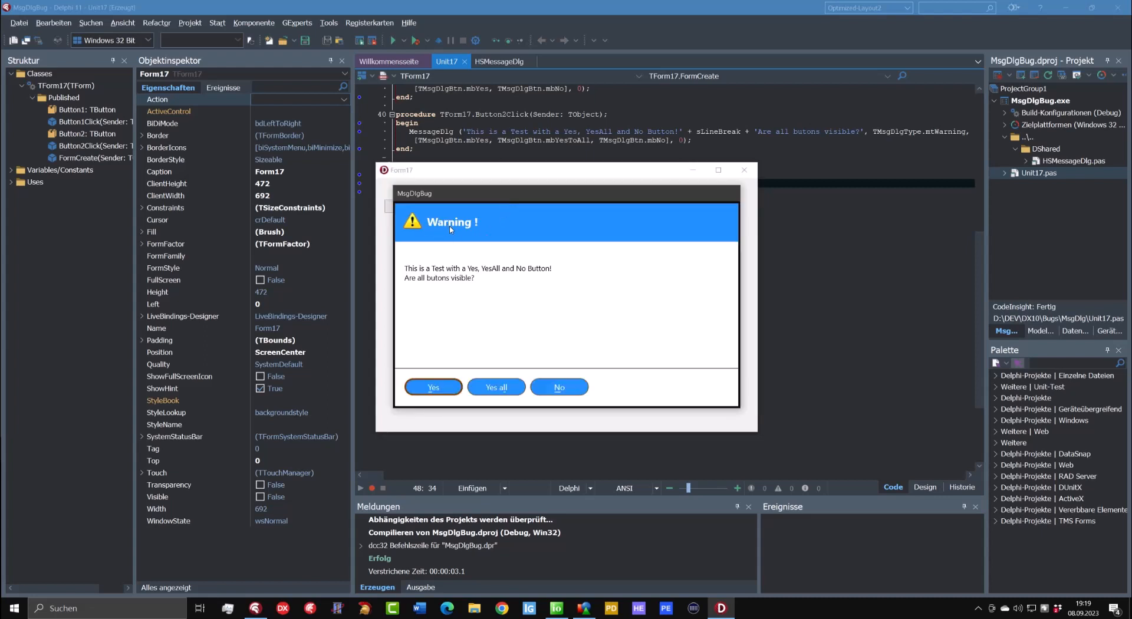
pyautogui.moveTo(557, 305)
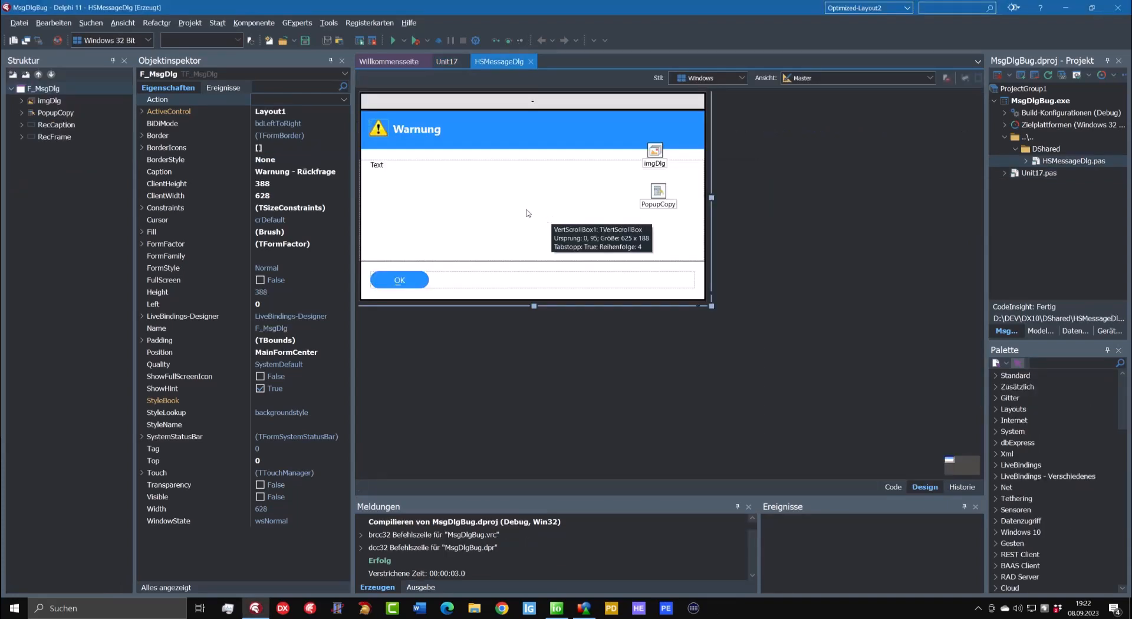
pyautogui.moveTo(508, 145)
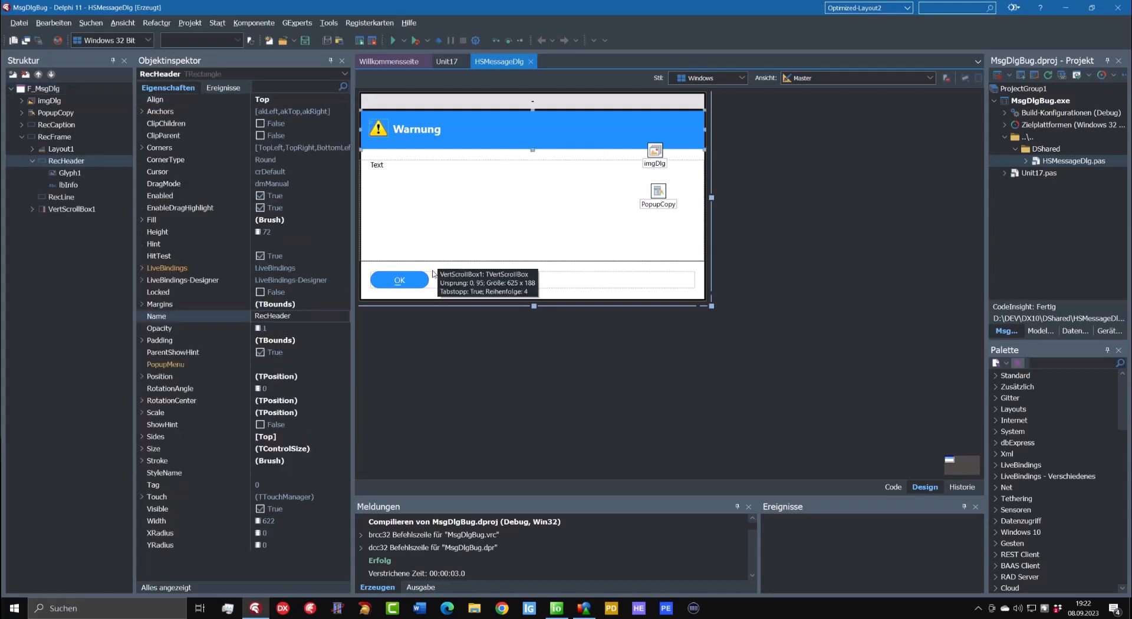
pyautogui.moveTo(412, 281)
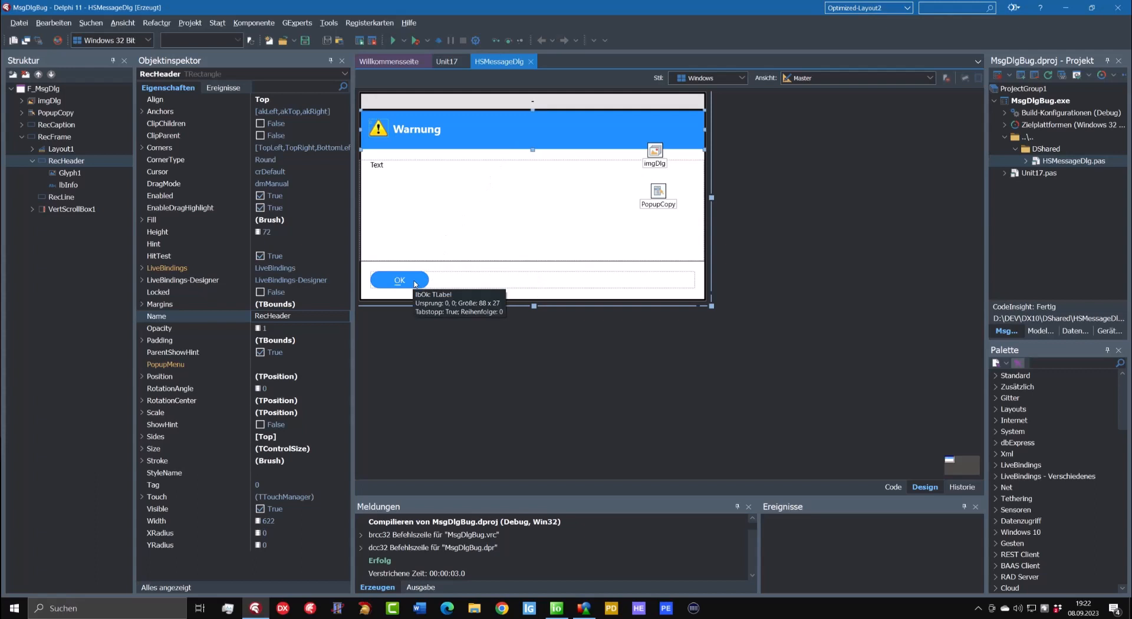
pyautogui.moveTo(433, 519)
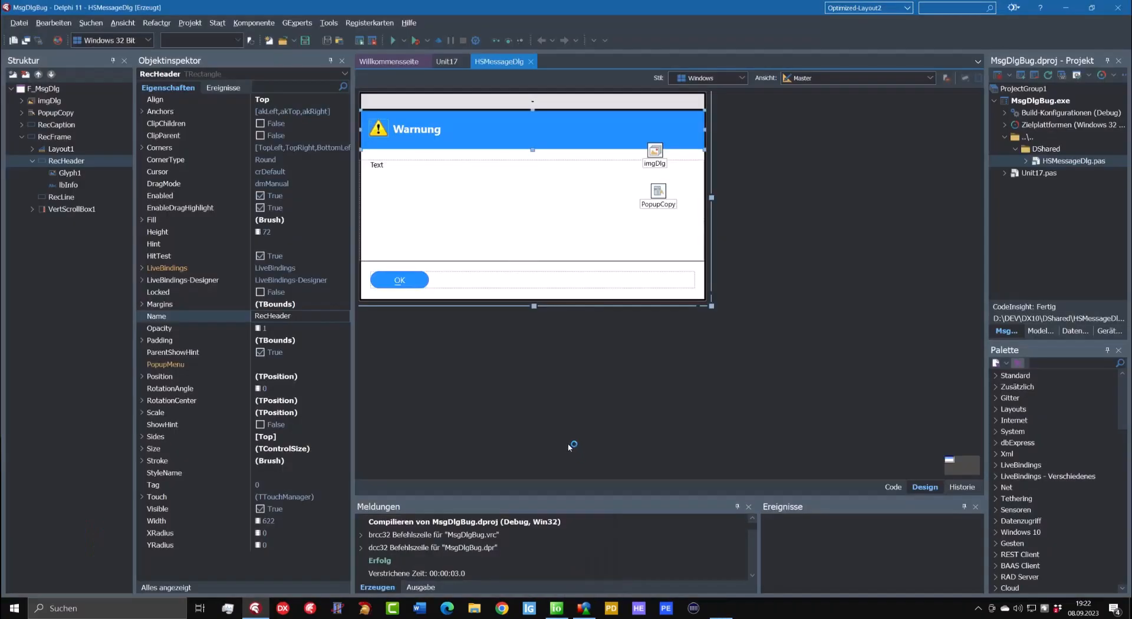
pyautogui.moveTo(563, 425)
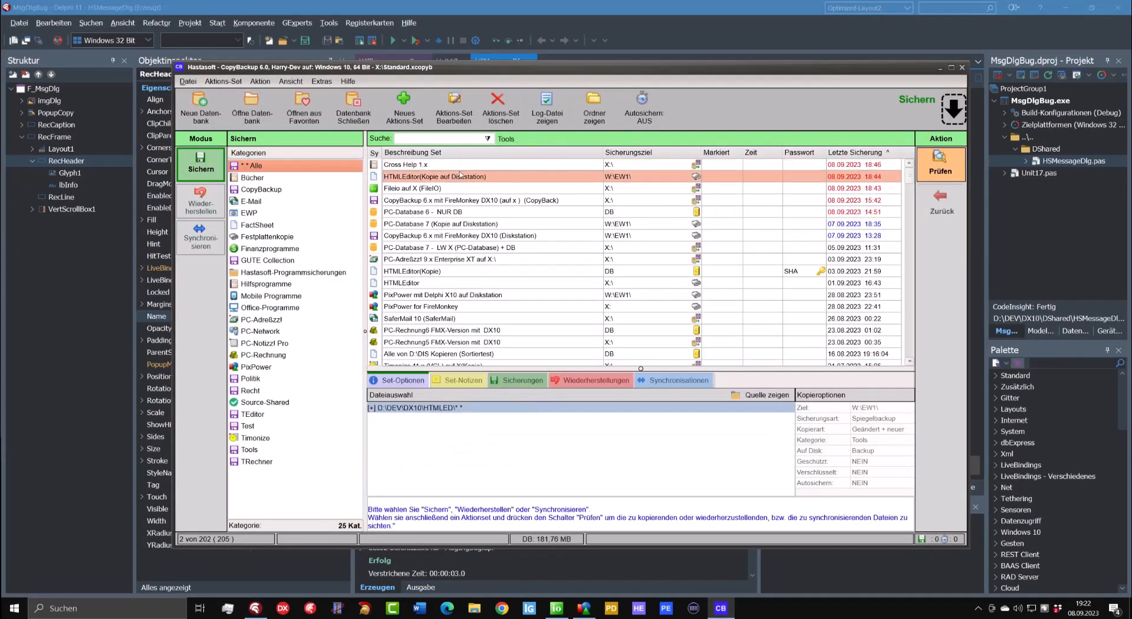
pyautogui.click(499, 107)
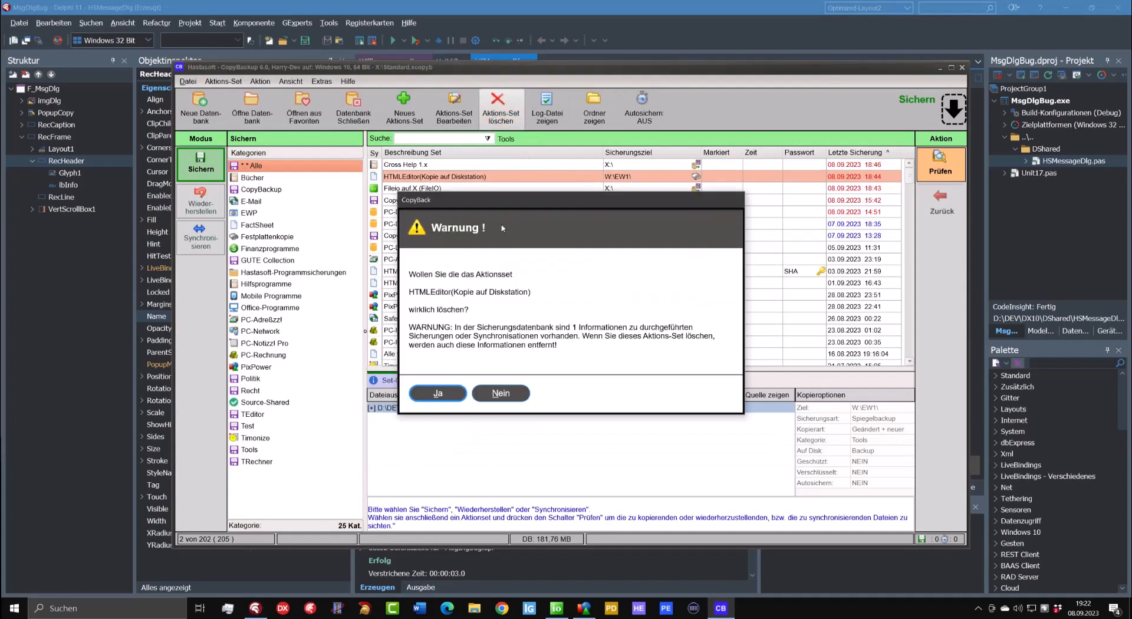
pyautogui.moveTo(538, 208)
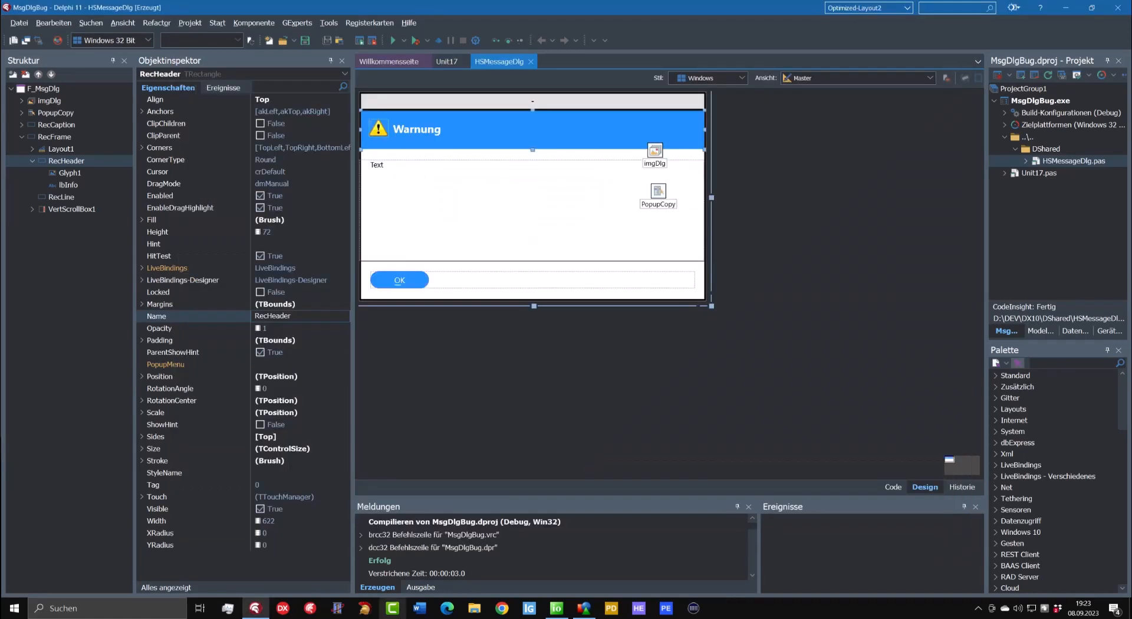
pyautogui.moveTo(391, 608)
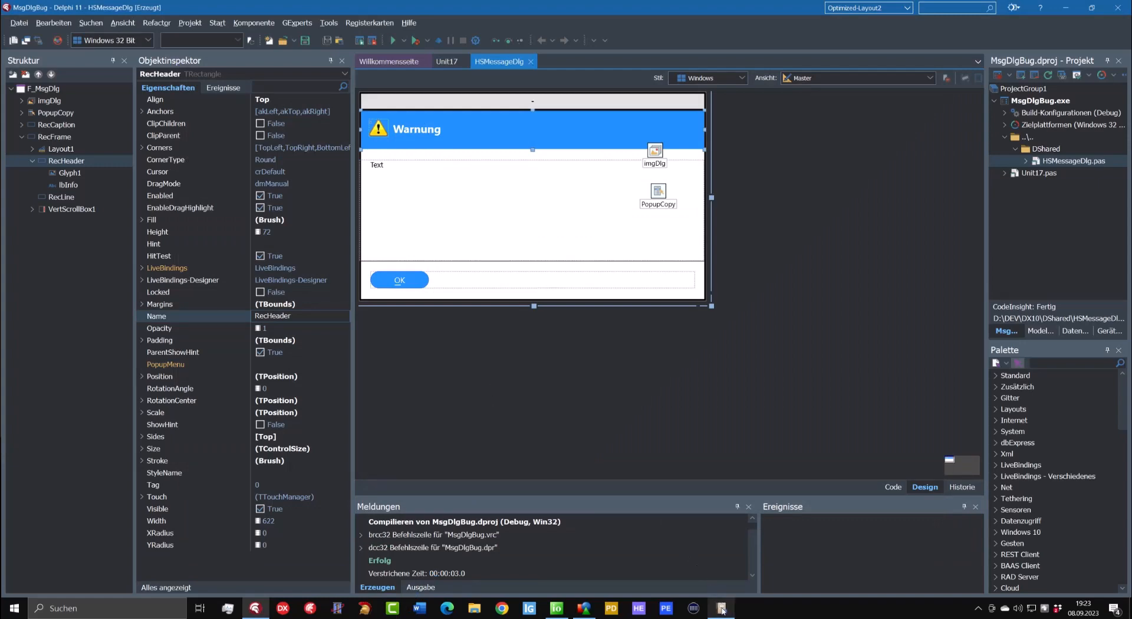
pyautogui.click(720, 609)
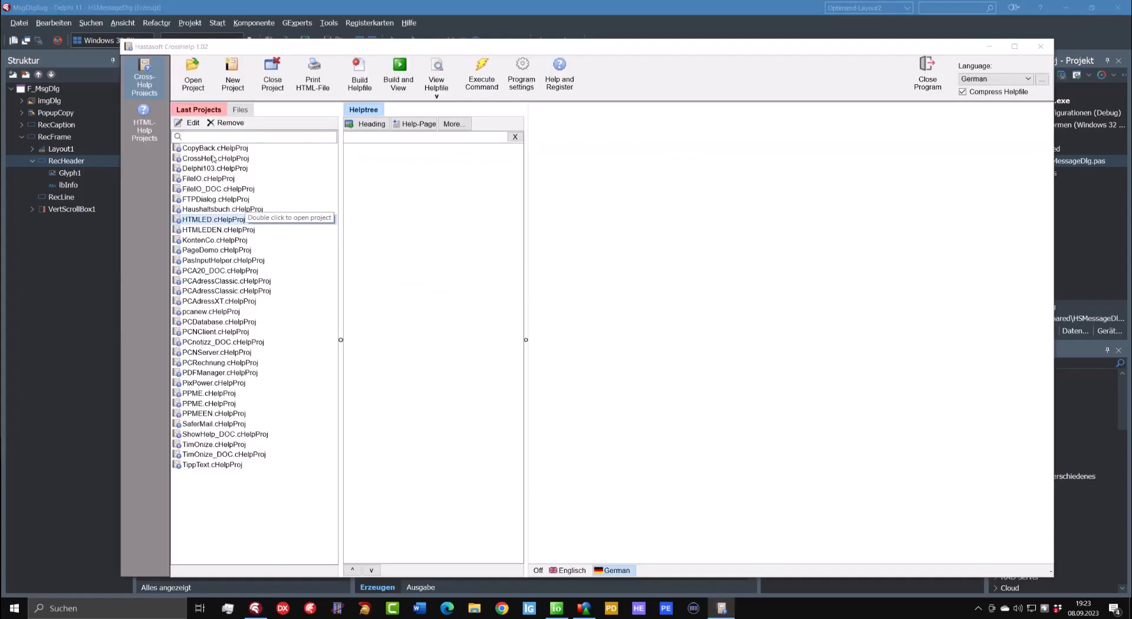
pyautogui.doubleClick(216, 148)
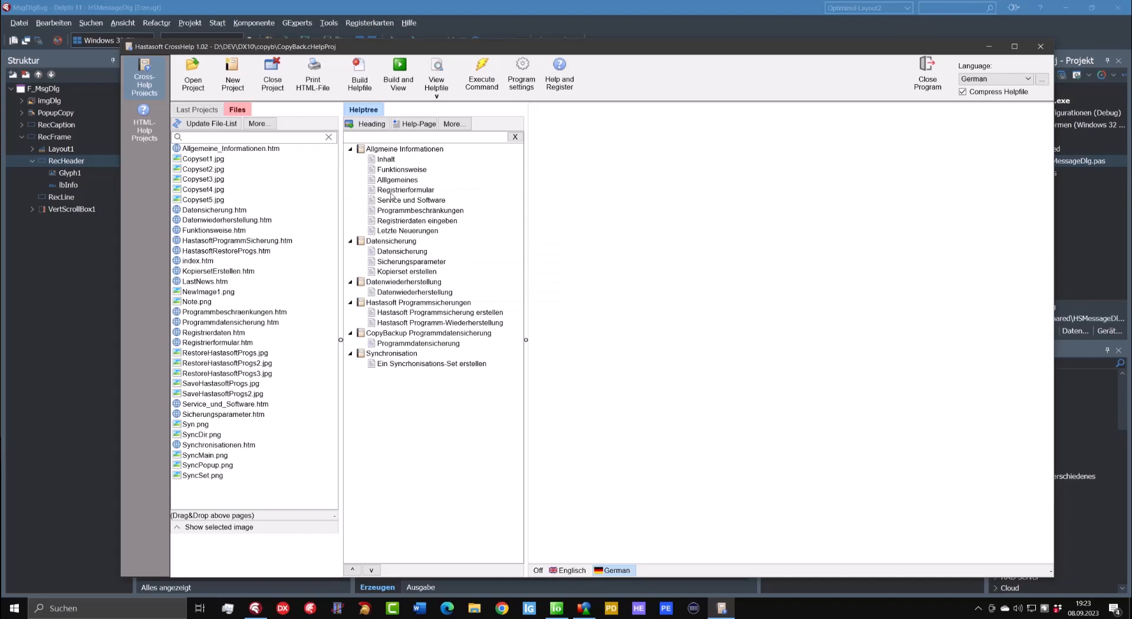
pyautogui.click(405, 190)
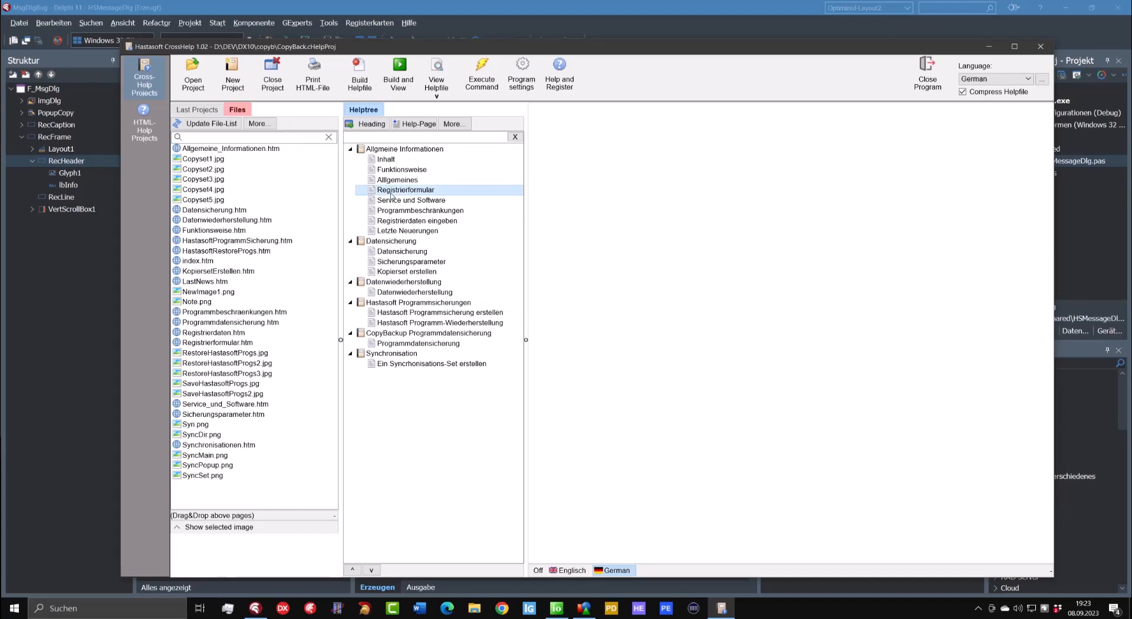
pyautogui.rightClick(405, 189)
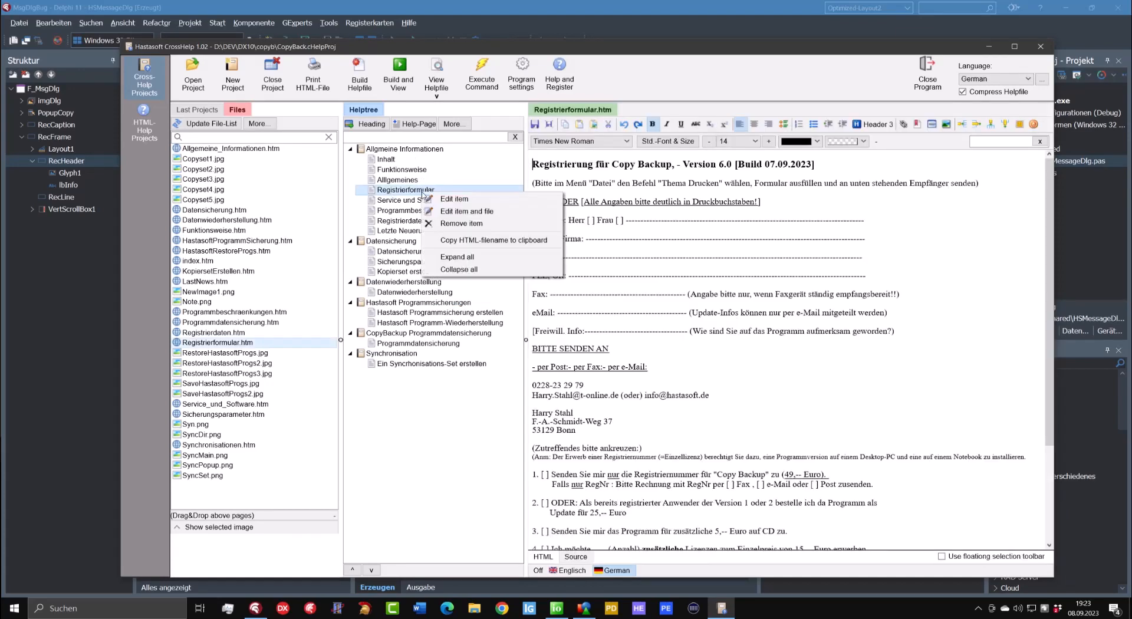
pyautogui.click(460, 222)
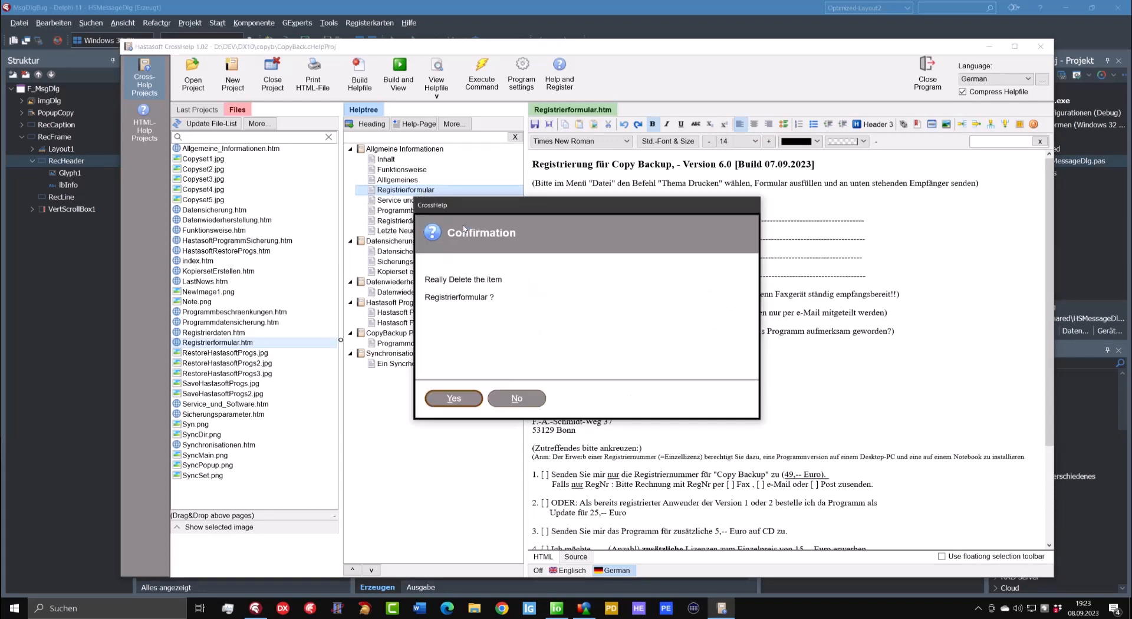
pyautogui.moveTo(521, 275)
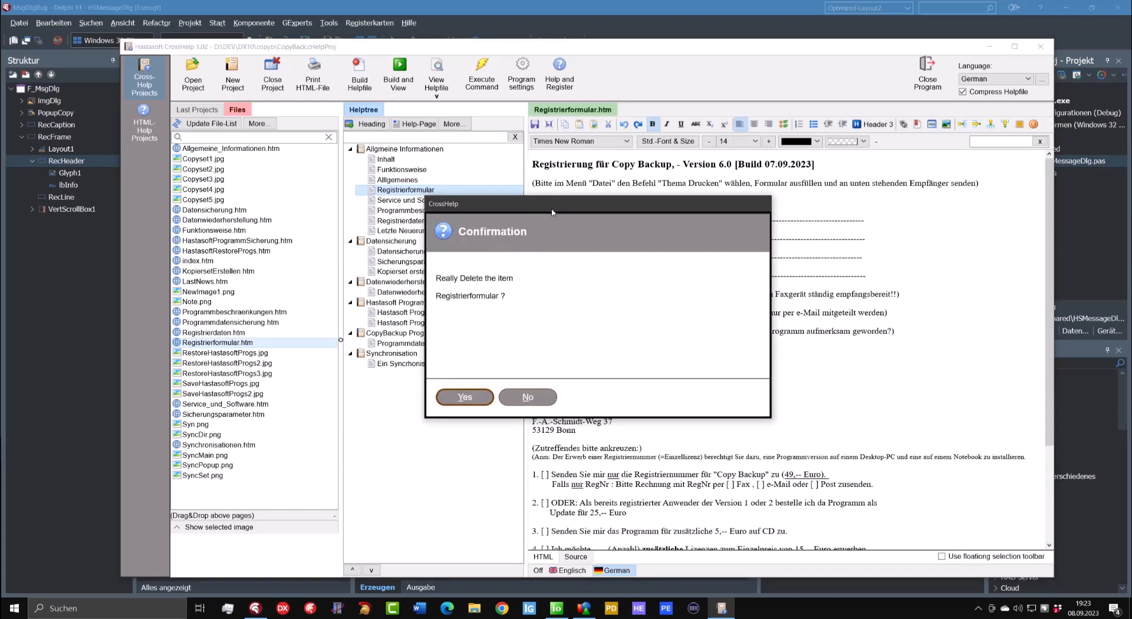
pyautogui.moveTo(505, 305)
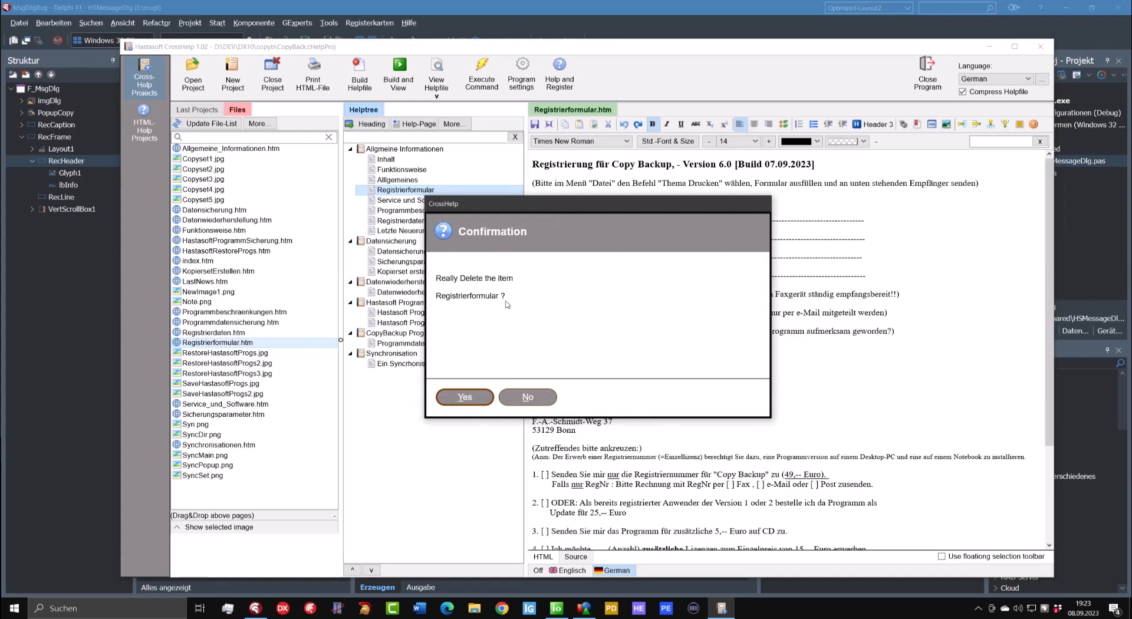
pyautogui.moveTo(344, 258)
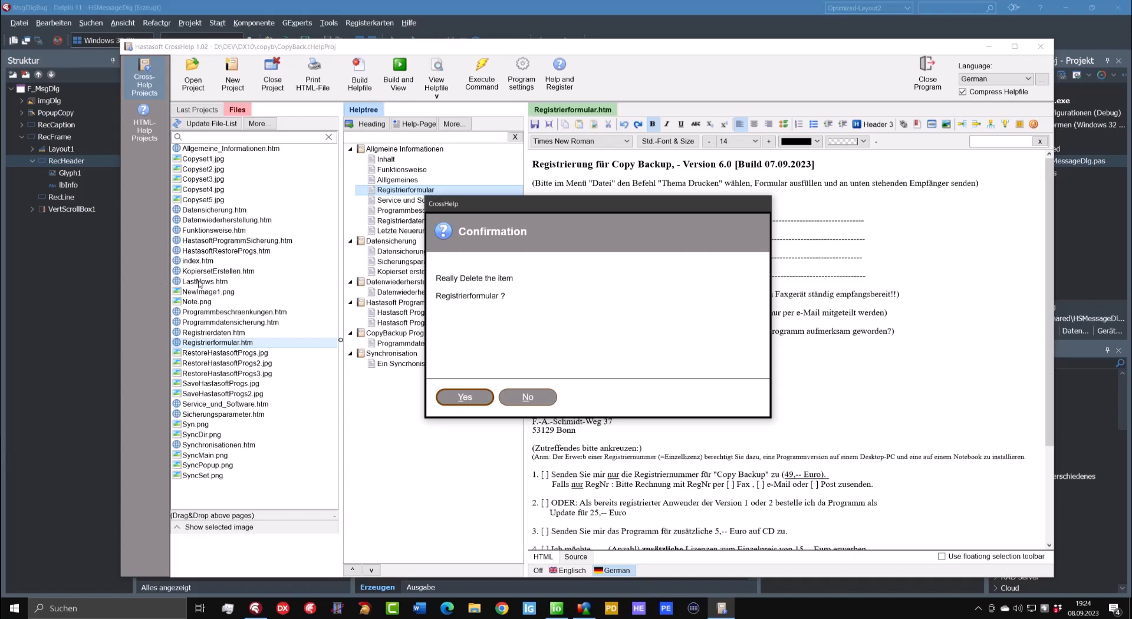
pyautogui.click(527, 397)
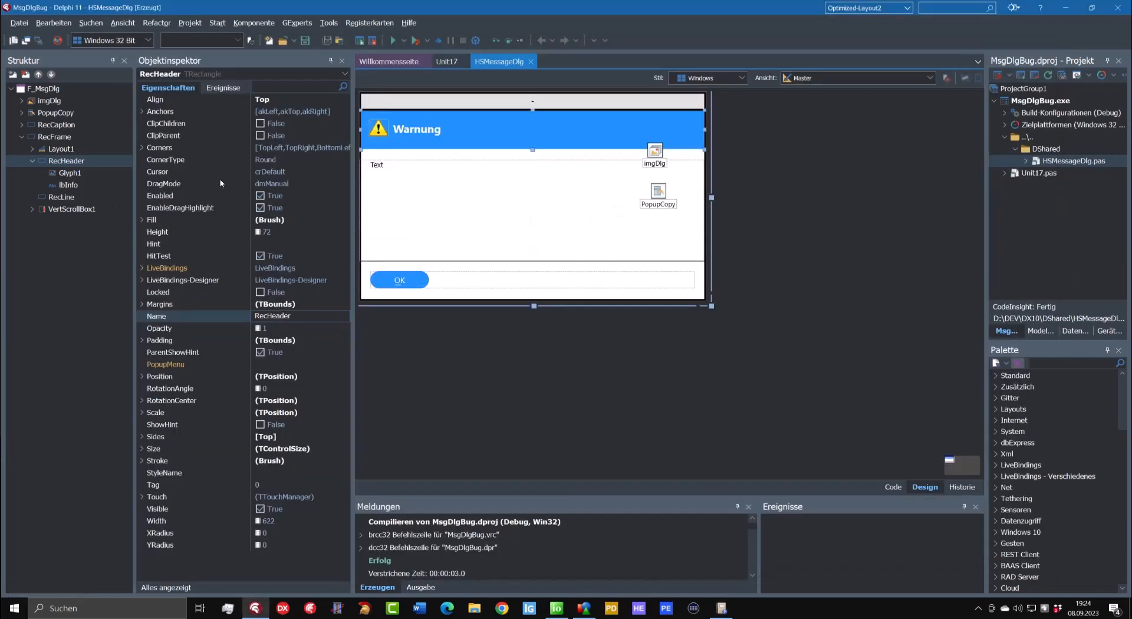
pyautogui.moveTo(534, 216)
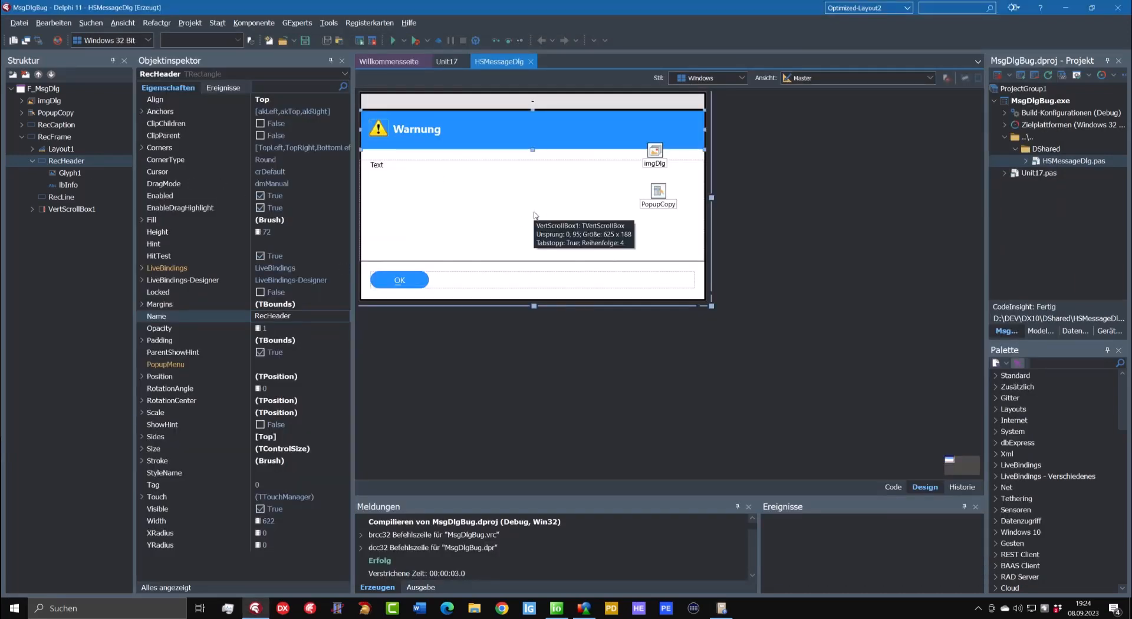
# - Inspect the bottom button layout, bnOK and lbOk in the Structure view
pyautogui.click(61, 148)
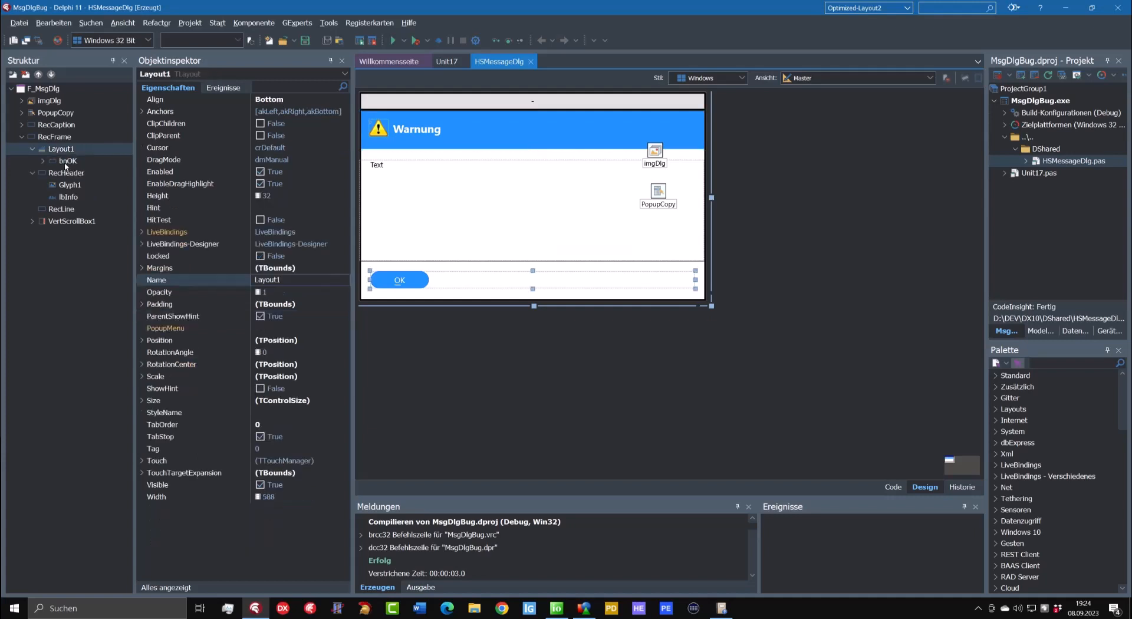
pyautogui.click(68, 161)
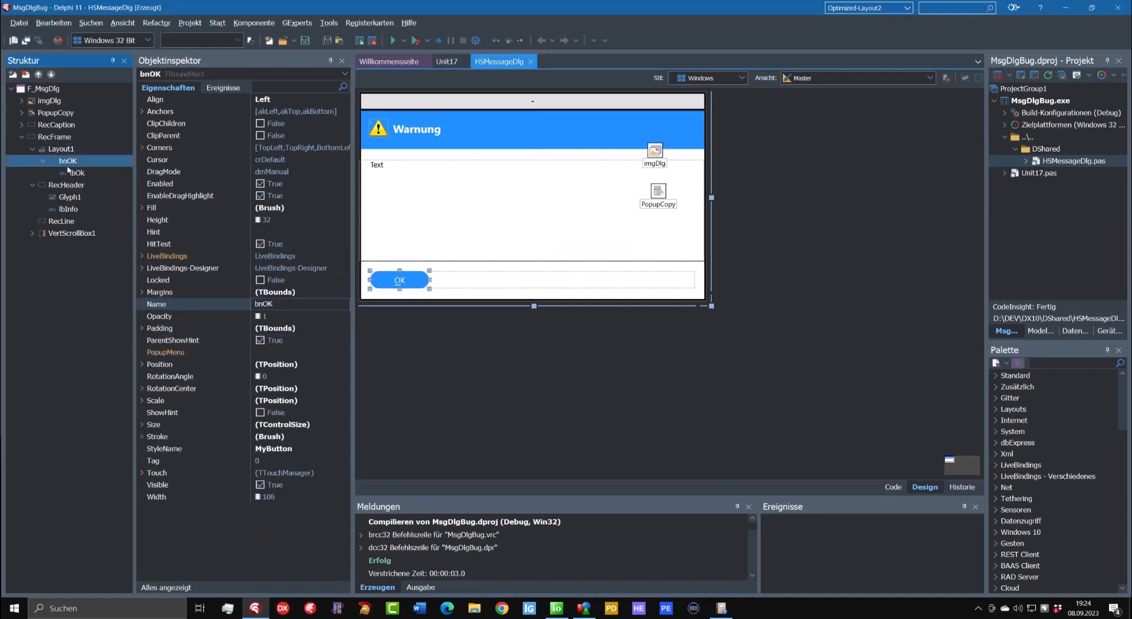
pyautogui.click(77, 173)
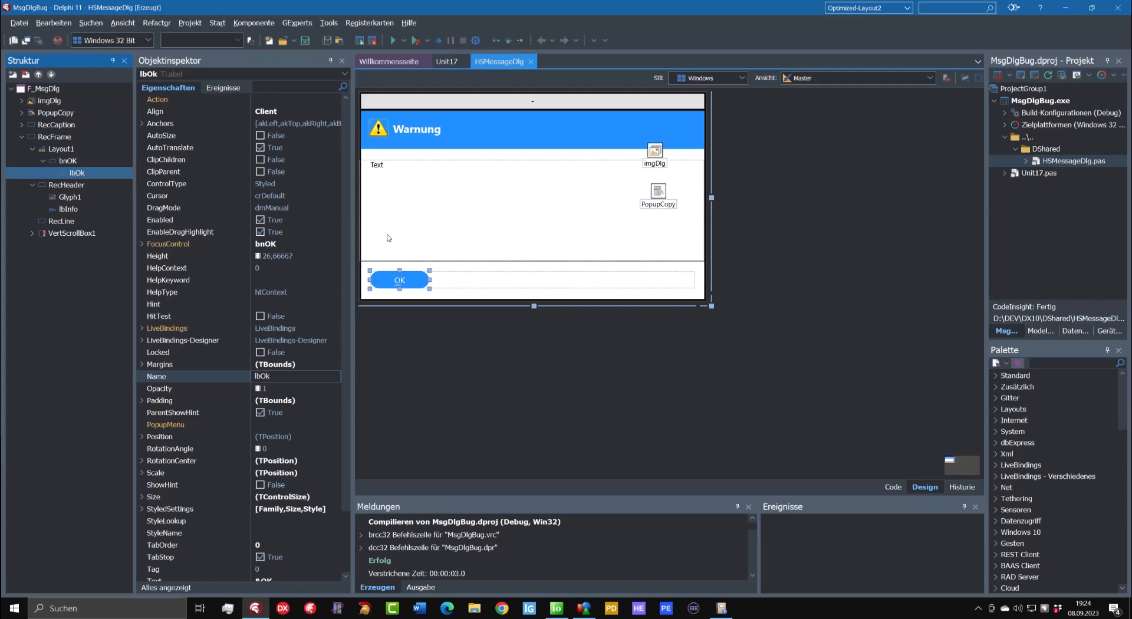
pyautogui.moveTo(482, 241)
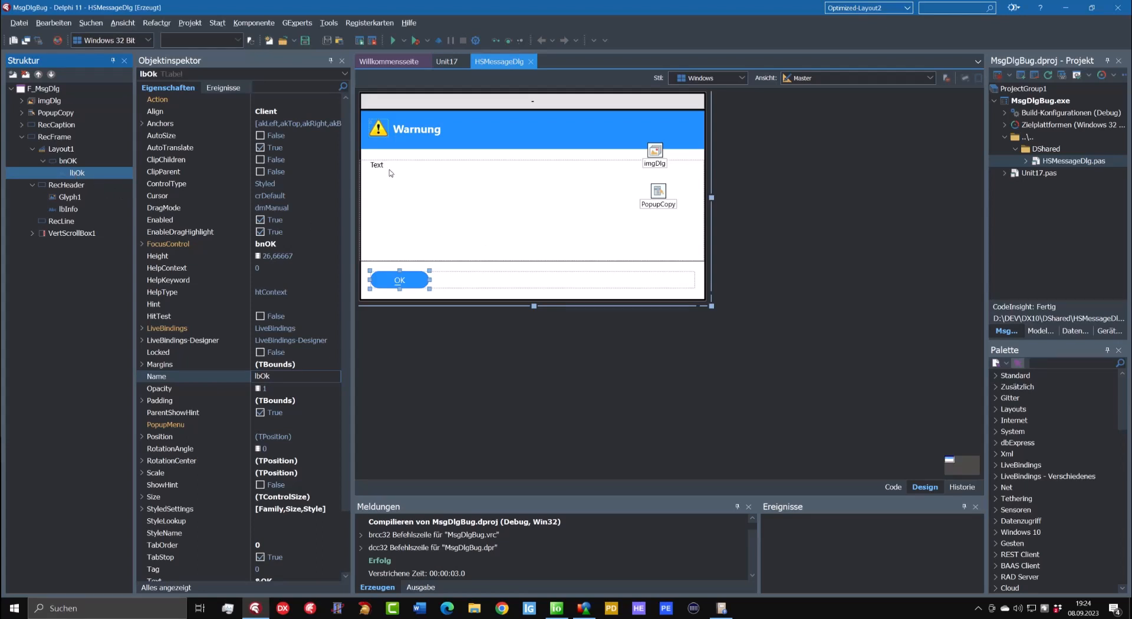
# - Inspect VertScrollBox1 and lbText, and list lbText's events in the Object Inspector
pyautogui.click(71, 233)
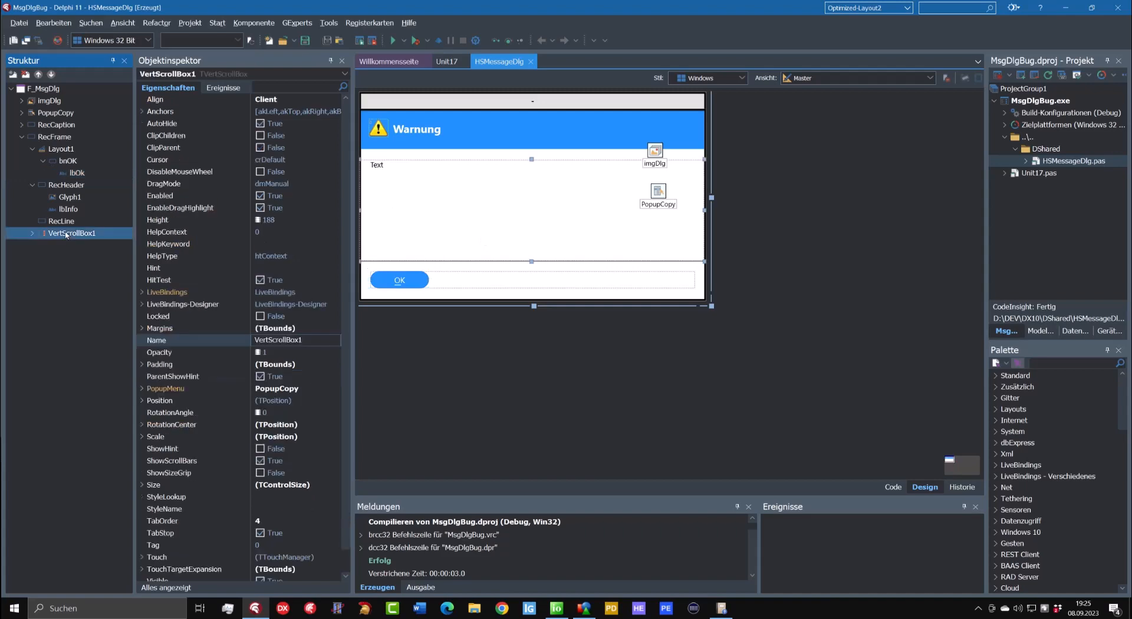
pyautogui.click(33, 233)
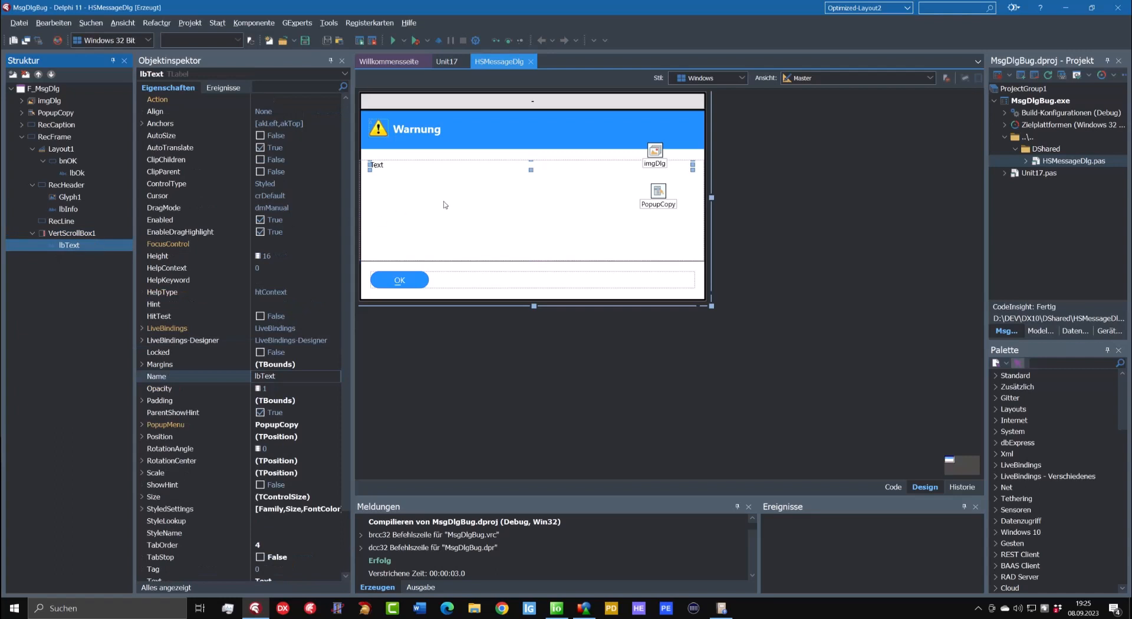
pyautogui.moveTo(451, 201)
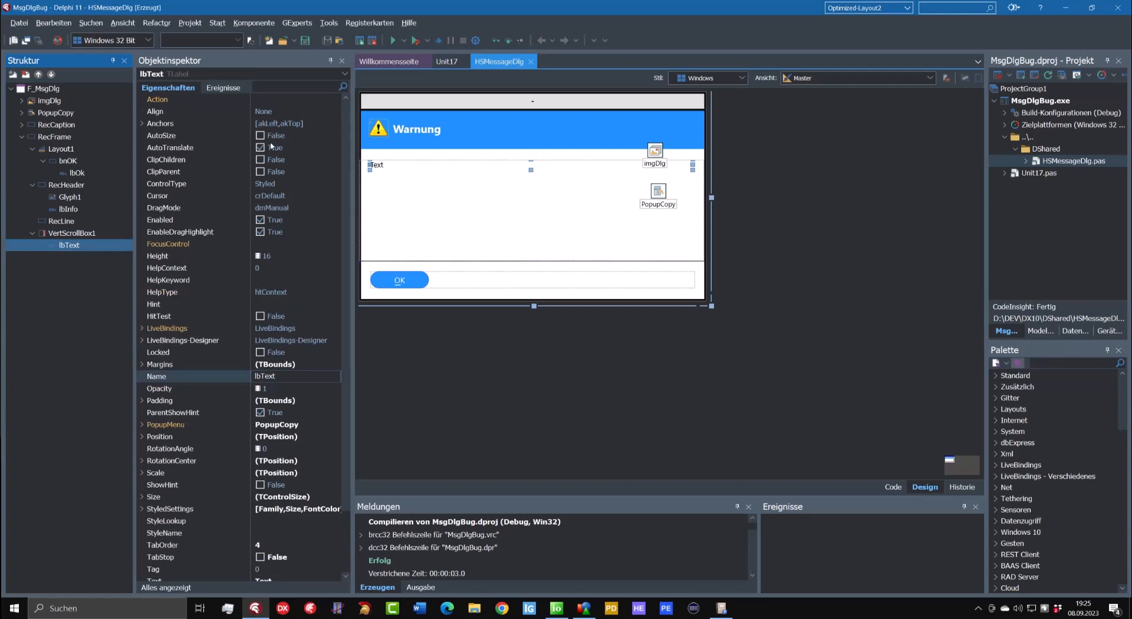
pyautogui.moveTo(431, 174)
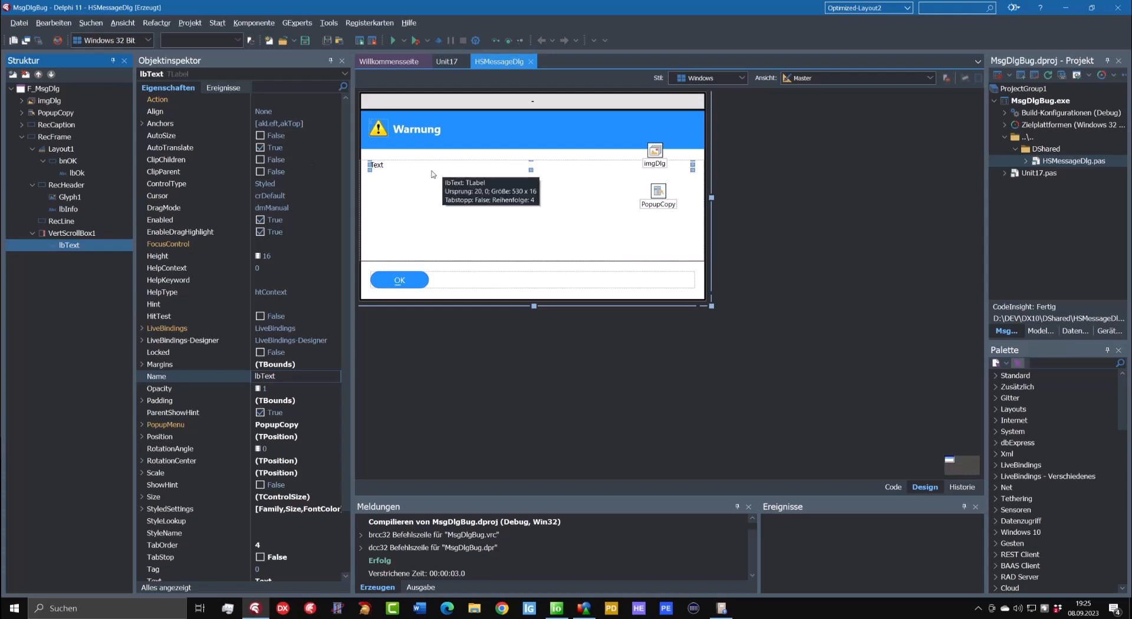
pyautogui.click(222, 87)
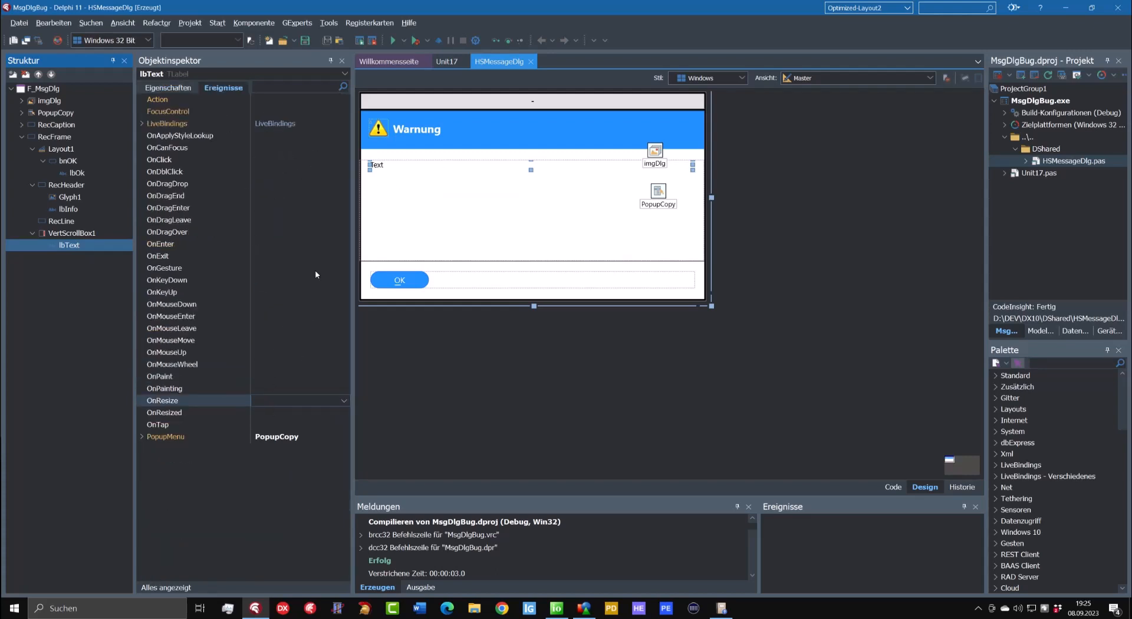
# - Add 'lbText.AutoSize := true;' at the start of FormShow, before the dialog height check
pyautogui.click(71, 232)
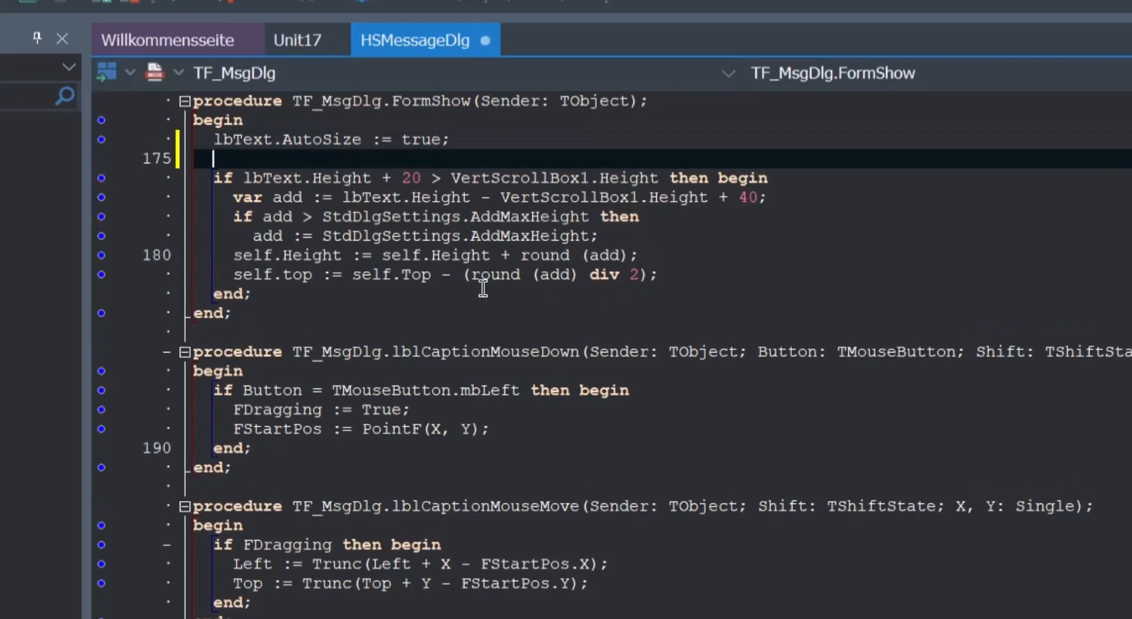
pyautogui.moveTo(494, 274)
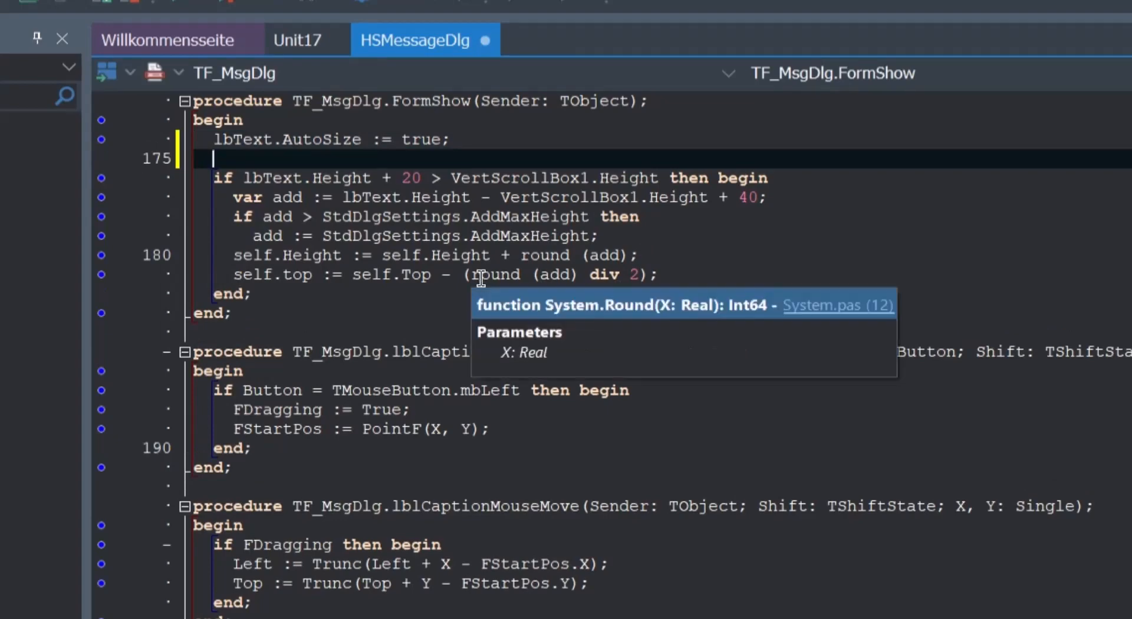
pyautogui.moveTo(513, 257)
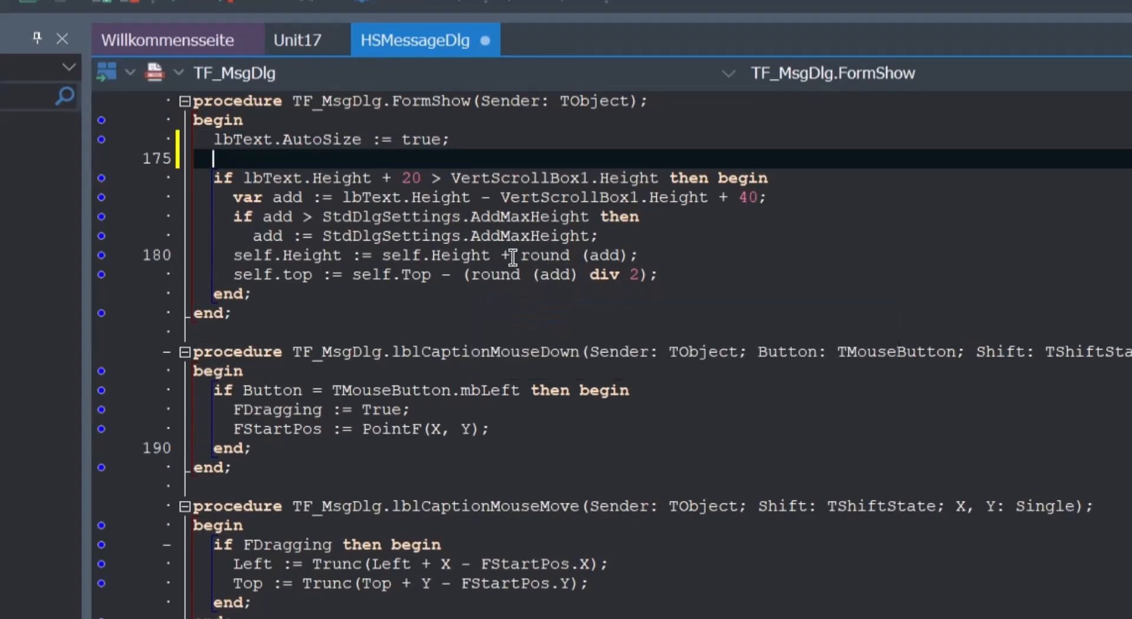
pyautogui.moveTo(549, 254)
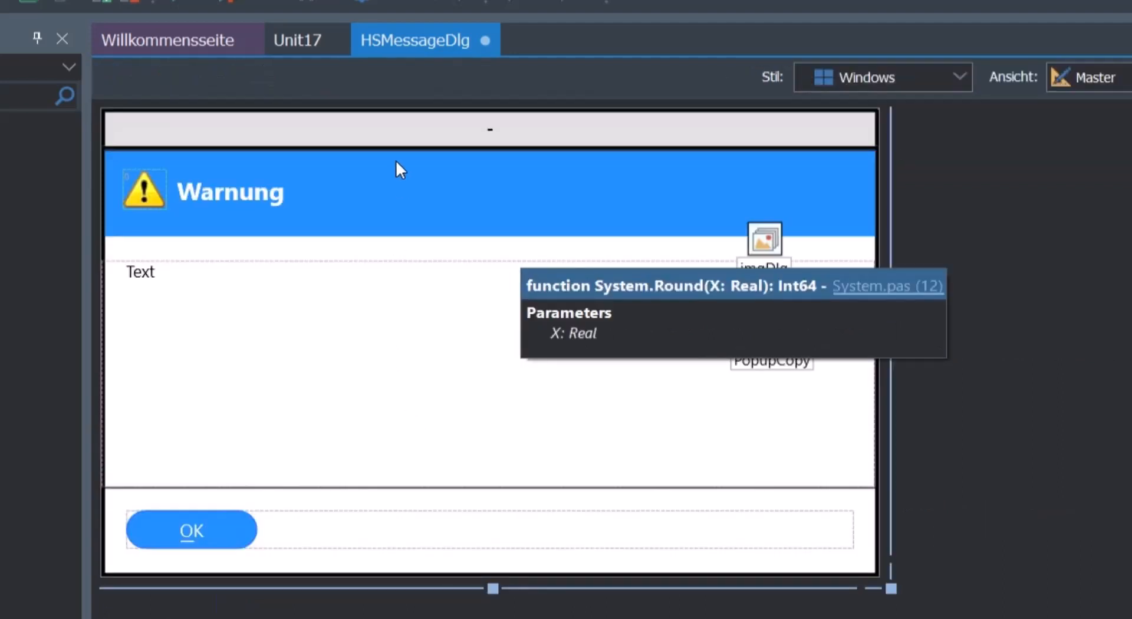
pyautogui.moveTo(404, 152)
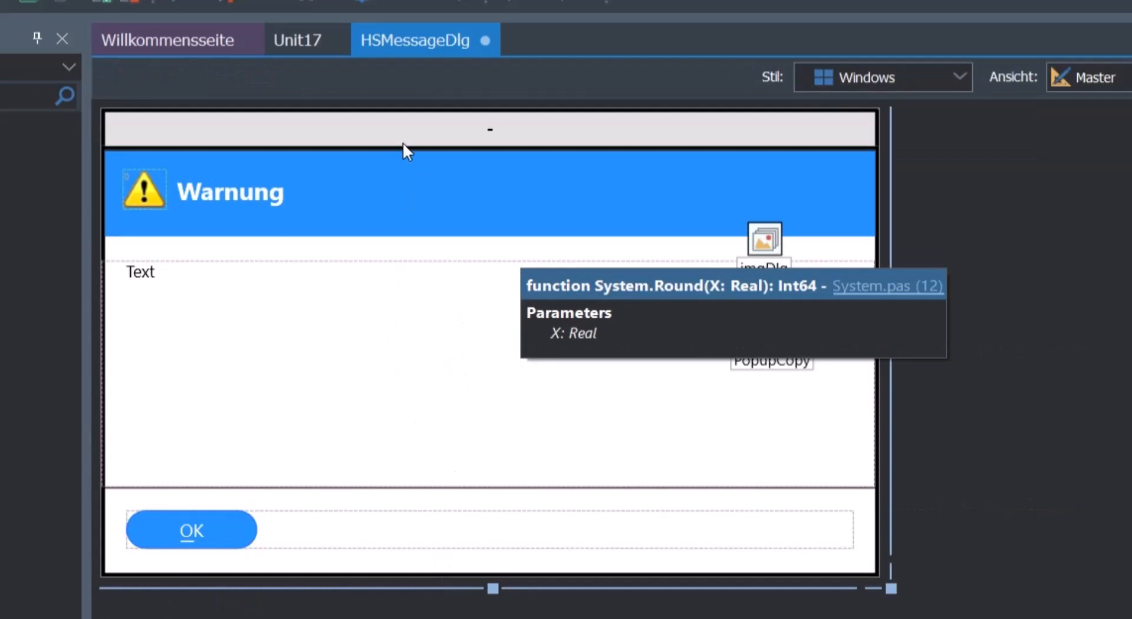
pyautogui.moveTo(408, 155)
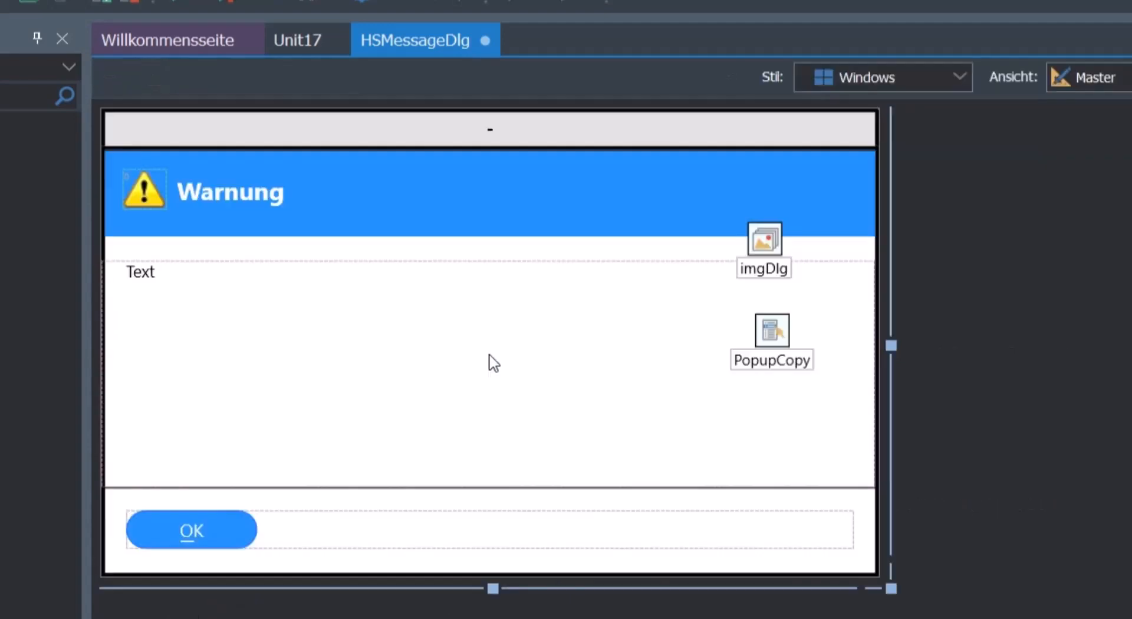
pyautogui.moveTo(493, 364)
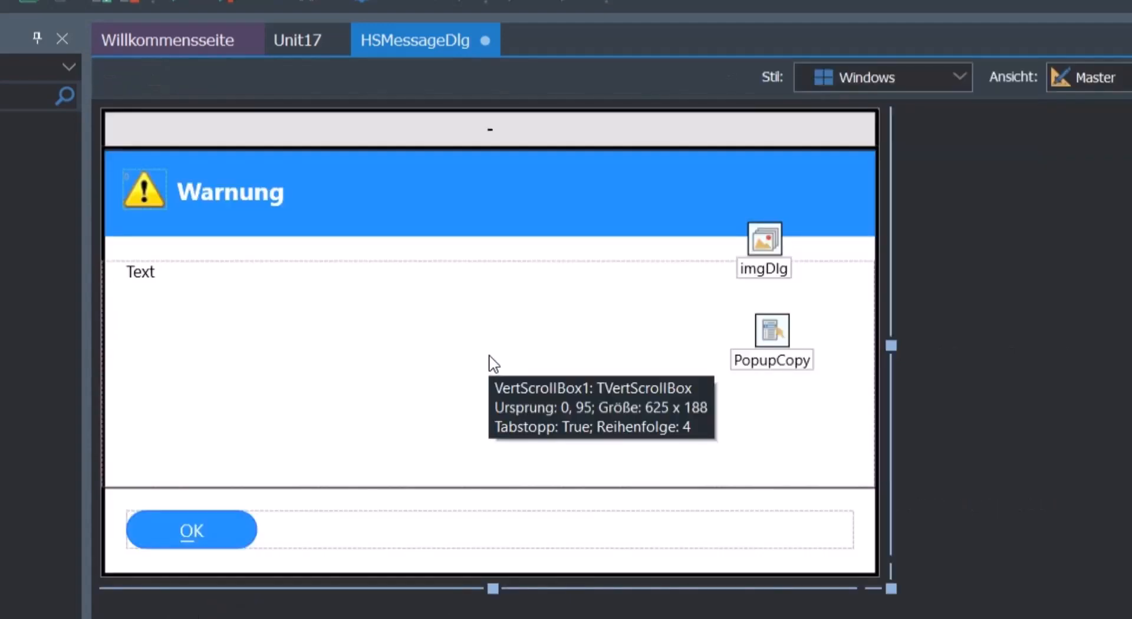
pyautogui.moveTo(540, 329)
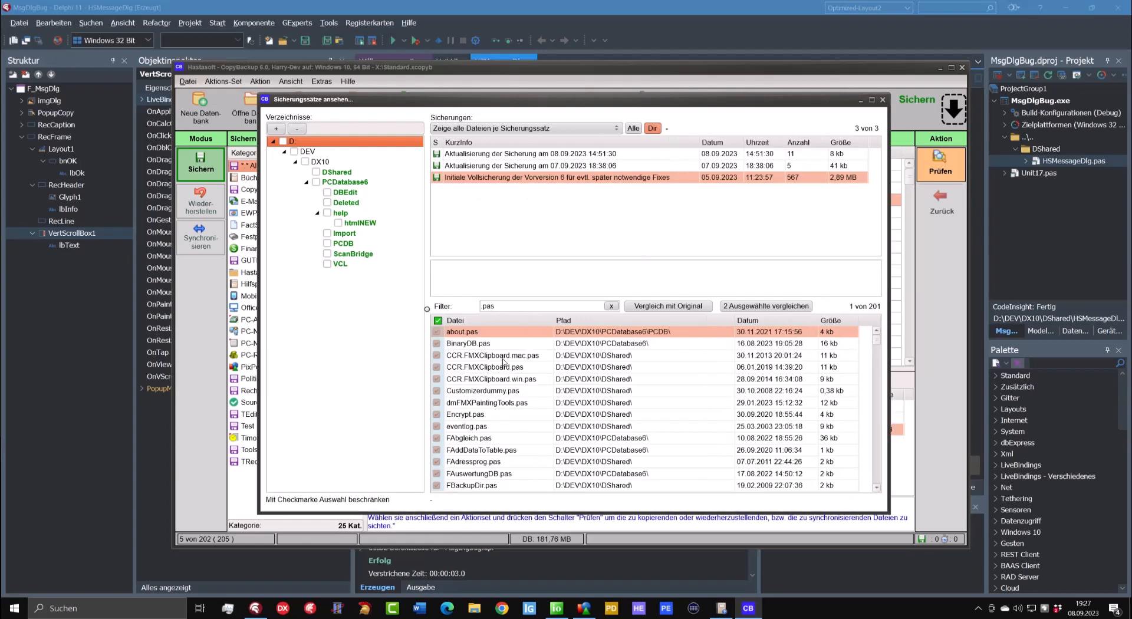
# - Choose 'Datei(en) aus der Sicherung löschen', review the 201-file warning, and answer Nein
pyautogui.rightClick(492, 355)
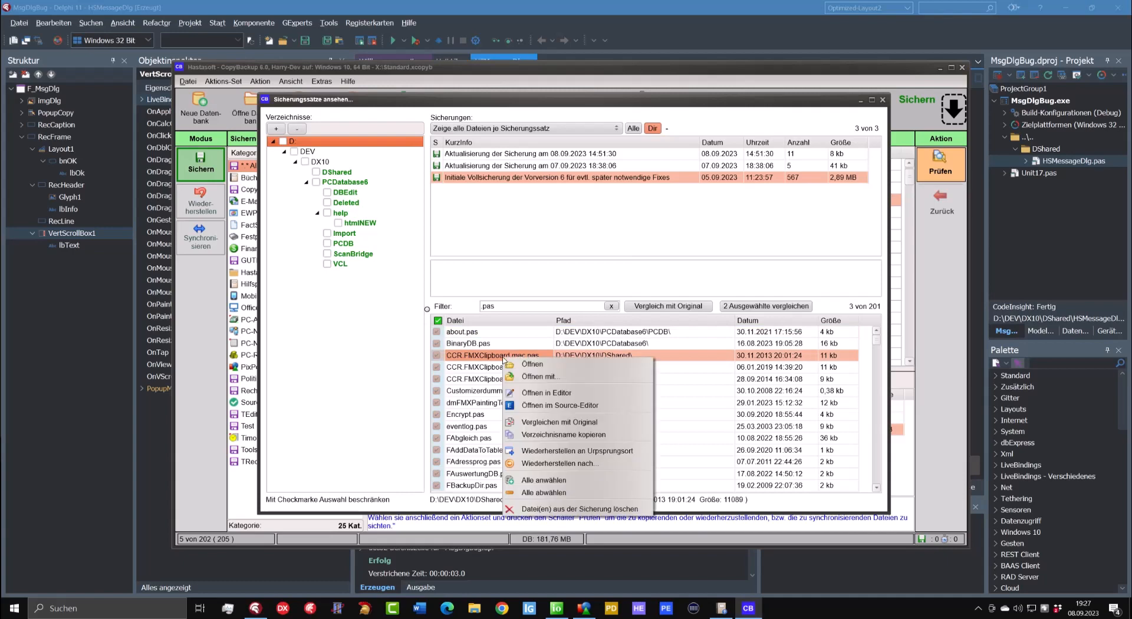
pyautogui.click(579, 509)
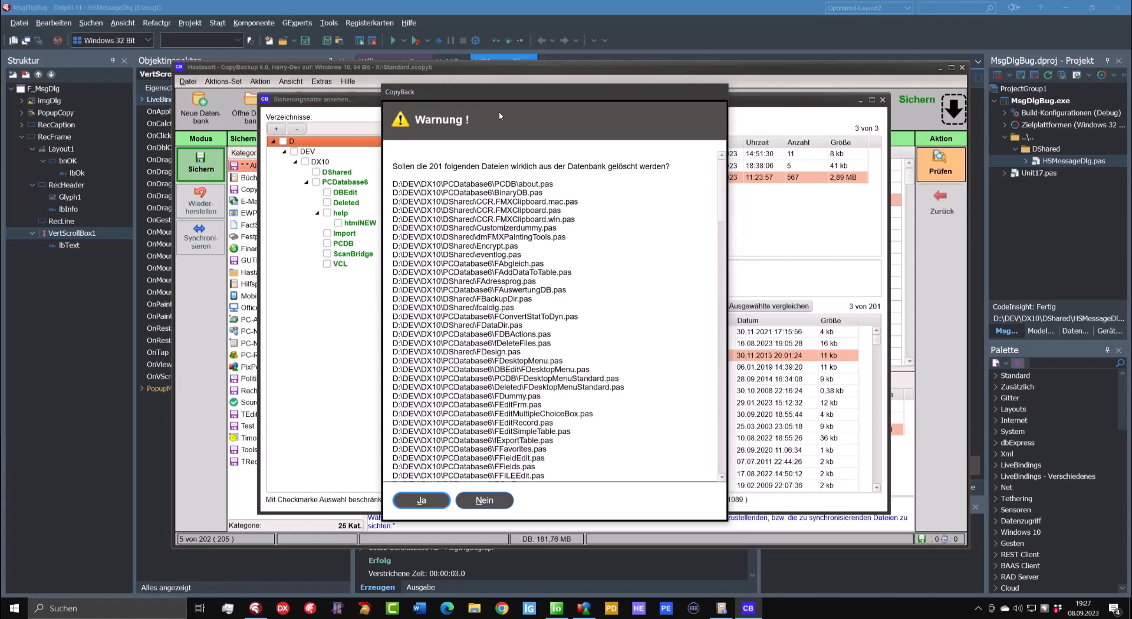
pyautogui.moveTo(679, 185)
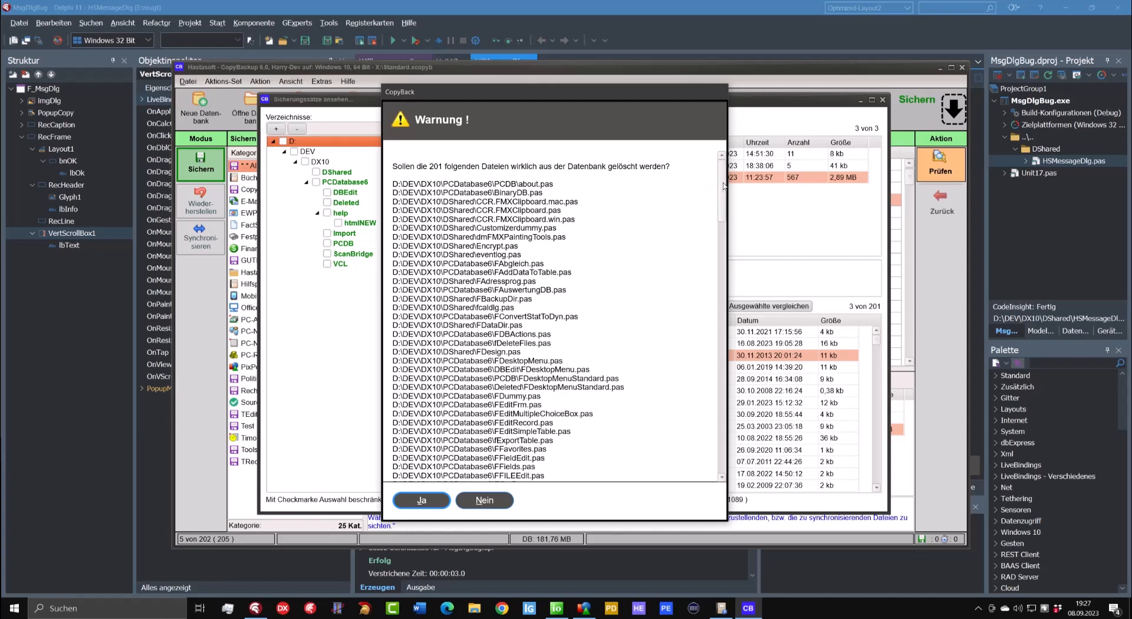
pyautogui.scroll(-3)
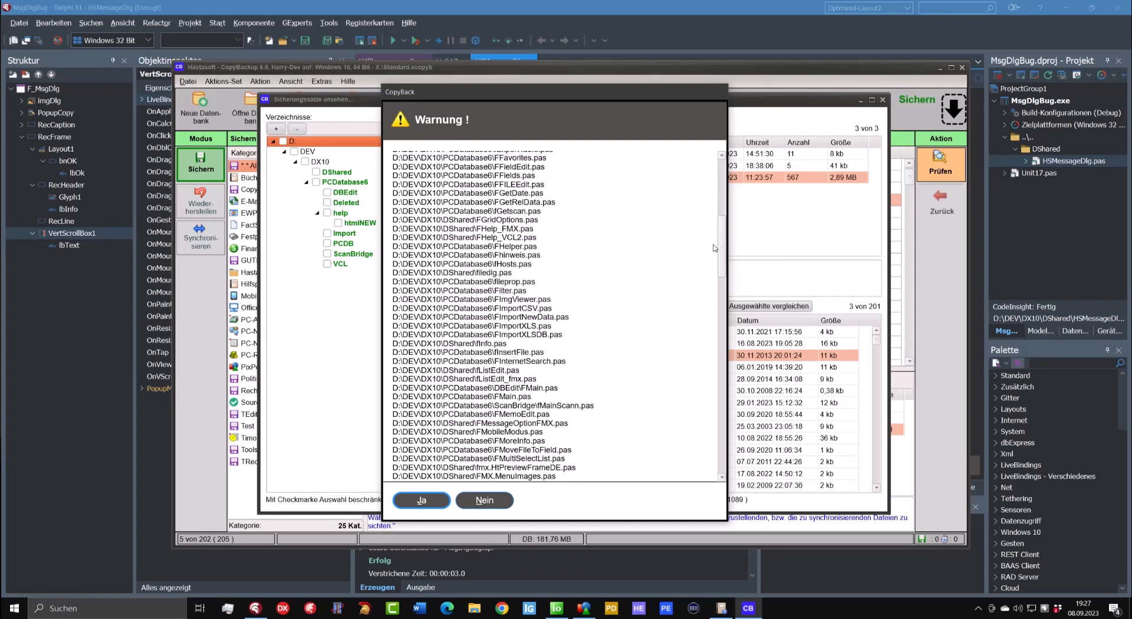
pyautogui.scroll(-3)
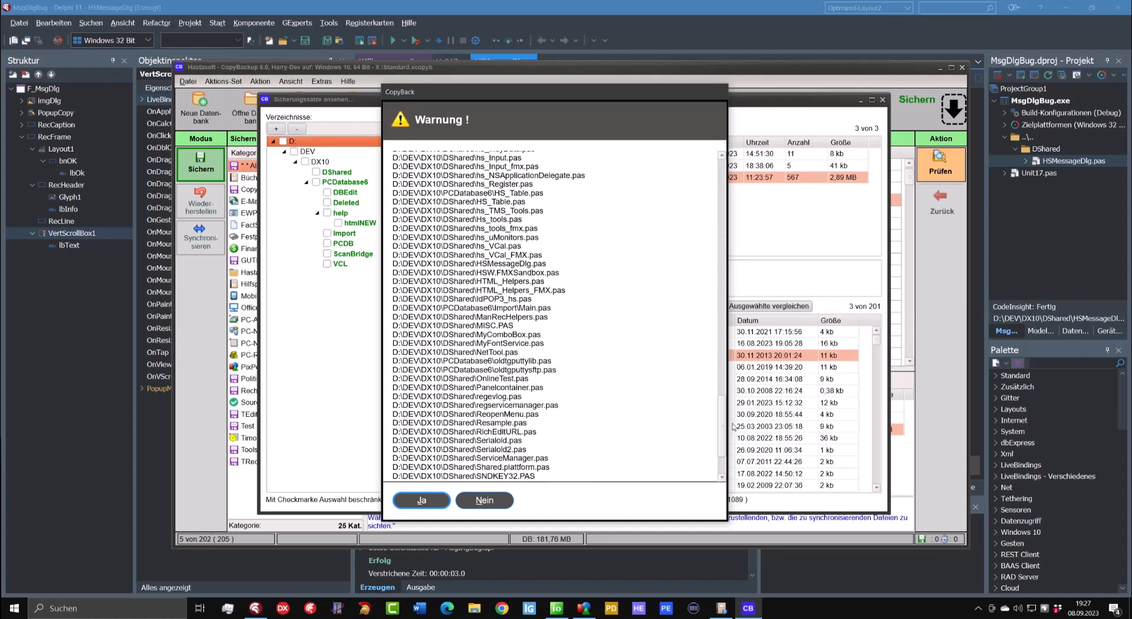
pyautogui.scroll(3)
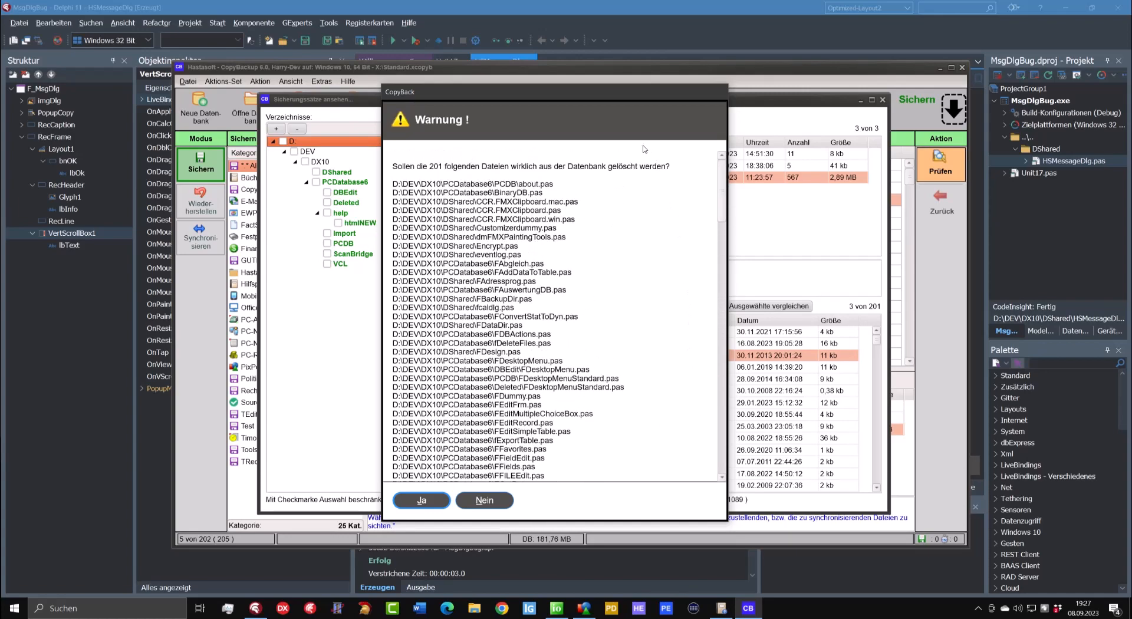
pyautogui.moveTo(485, 500)
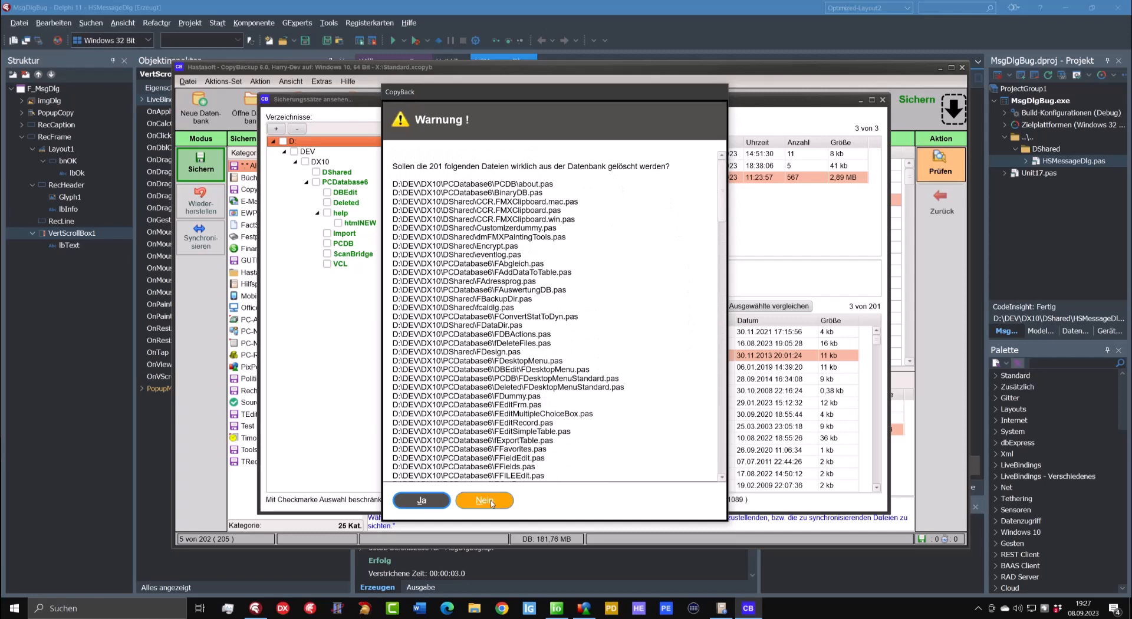
pyautogui.click(484, 500)
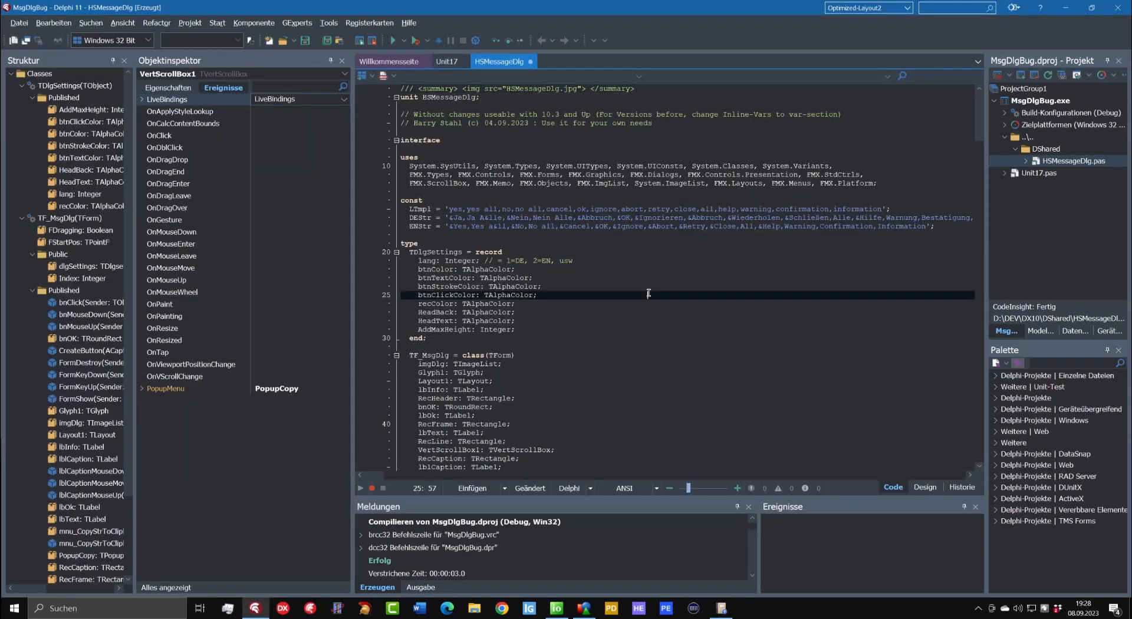
pyautogui.click(647, 289)
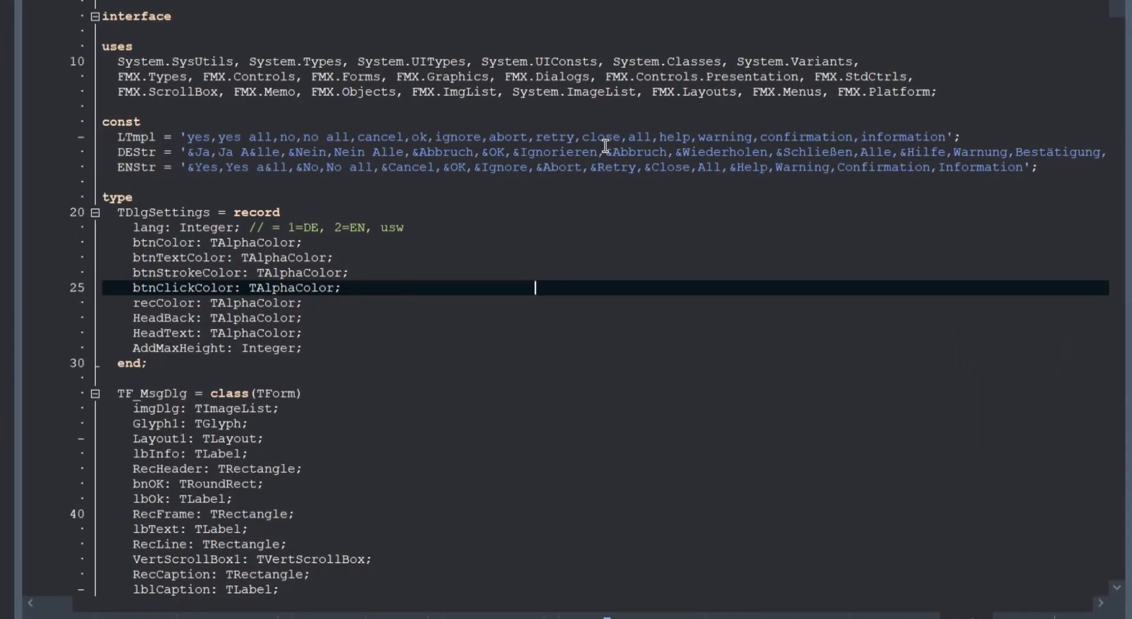
pyautogui.moveTo(594, 142)
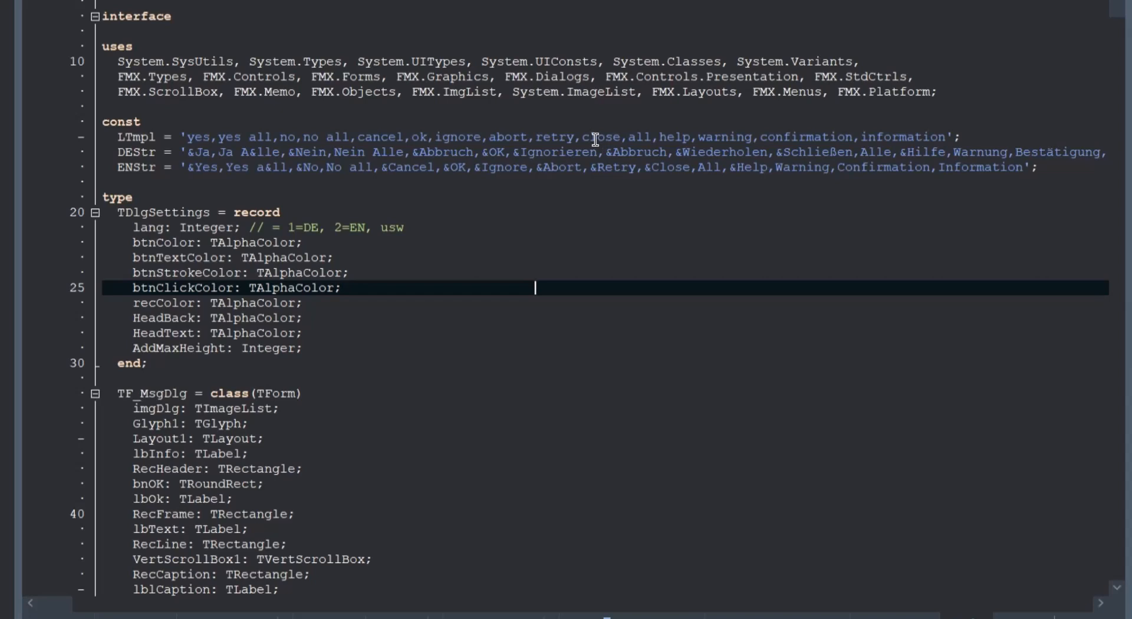
pyautogui.moveTo(859, 123)
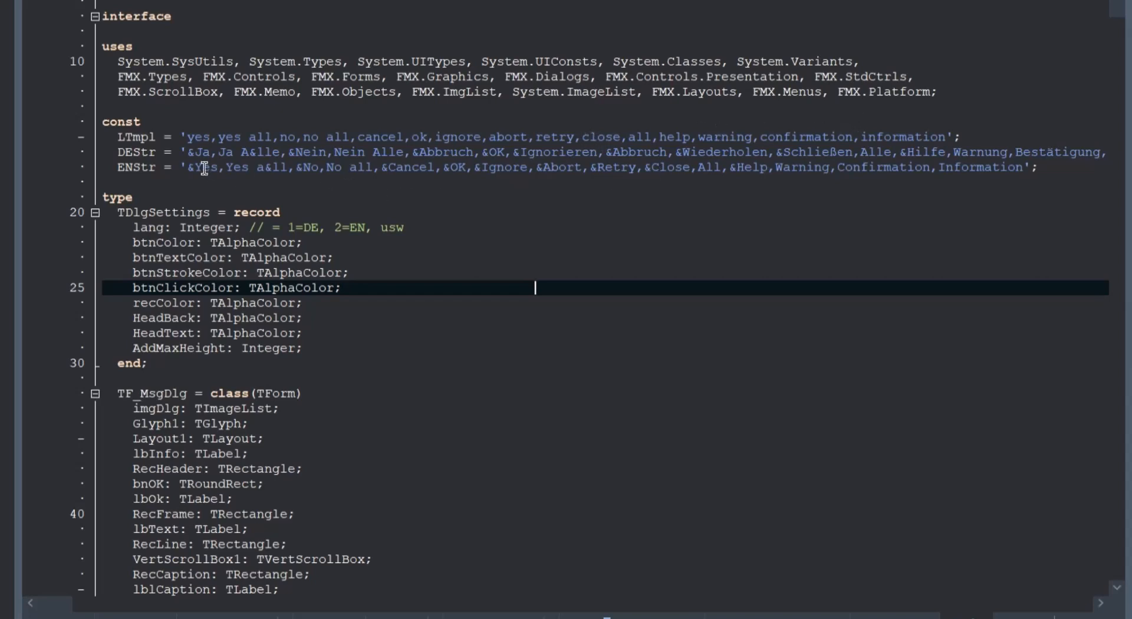
pyautogui.moveTo(418, 167)
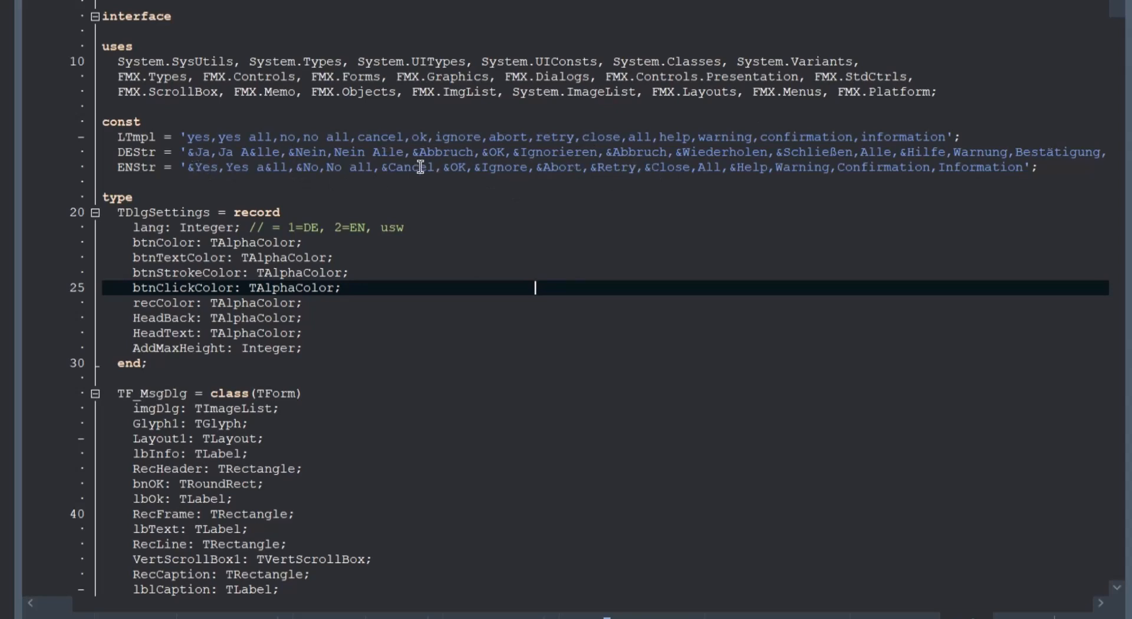
pyautogui.moveTo(660, 183)
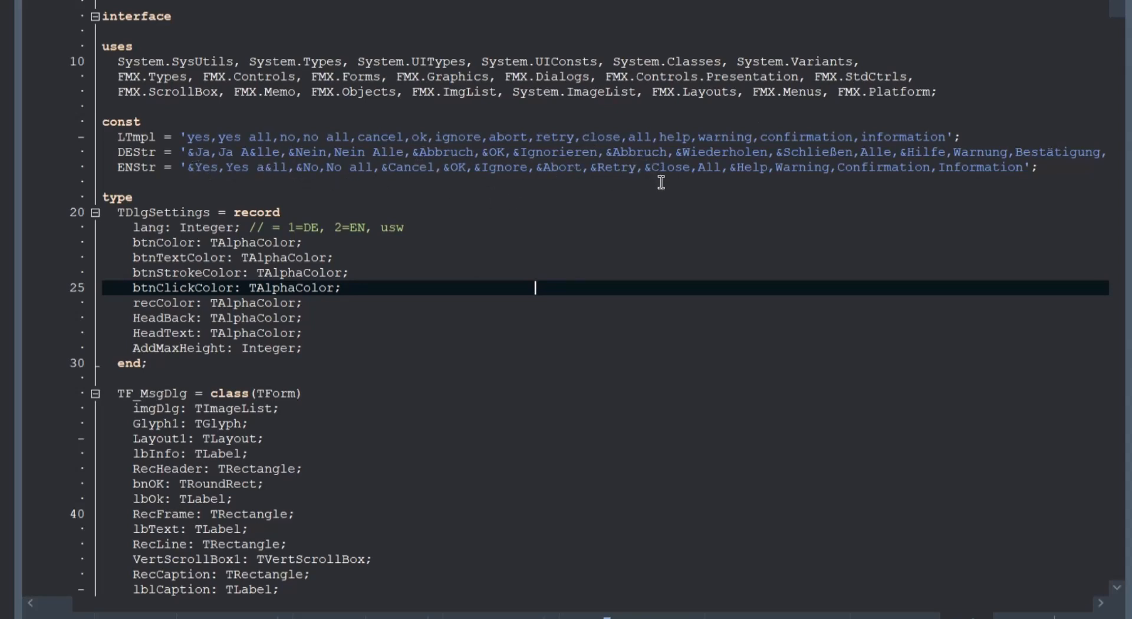
pyautogui.scroll(-3)
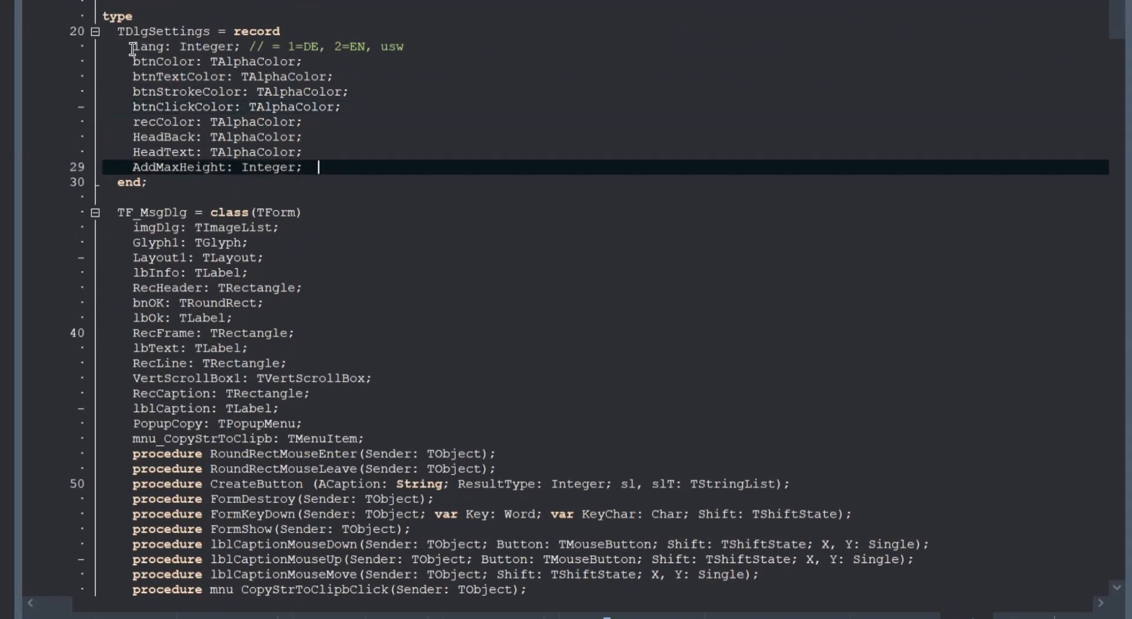
pyautogui.moveTo(158, 61)
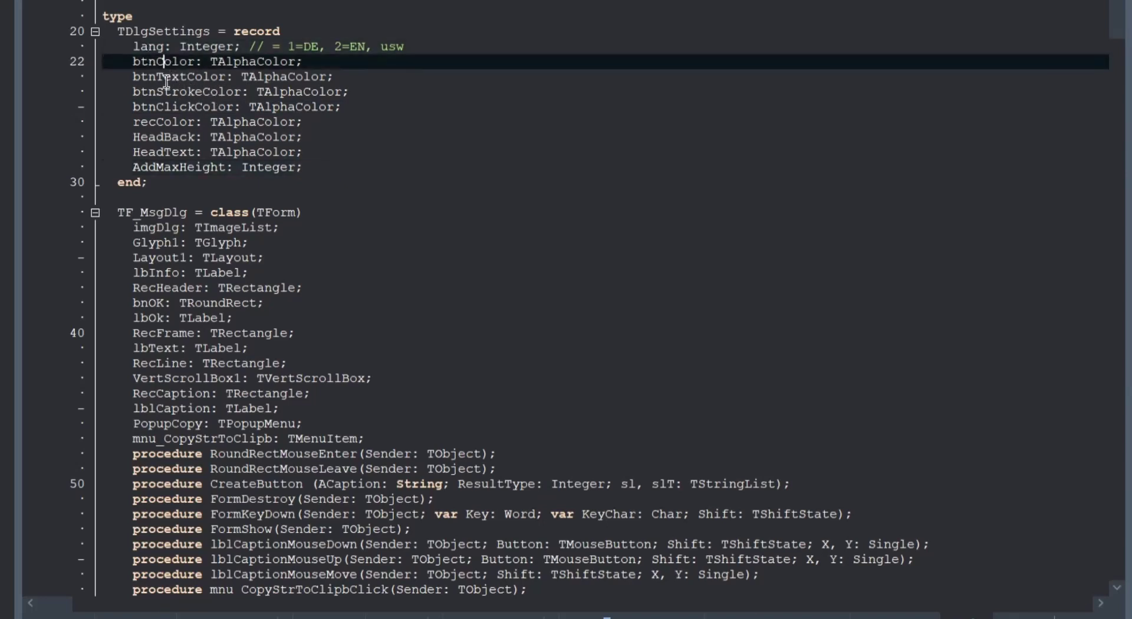
pyautogui.click(163, 91)
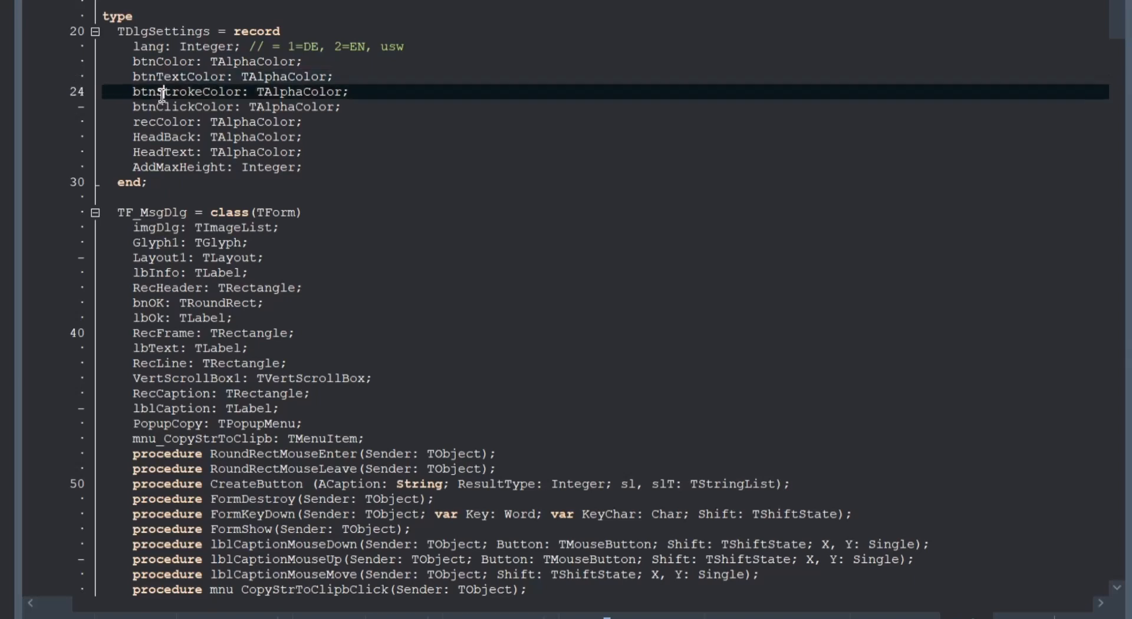
pyautogui.click(190, 107)
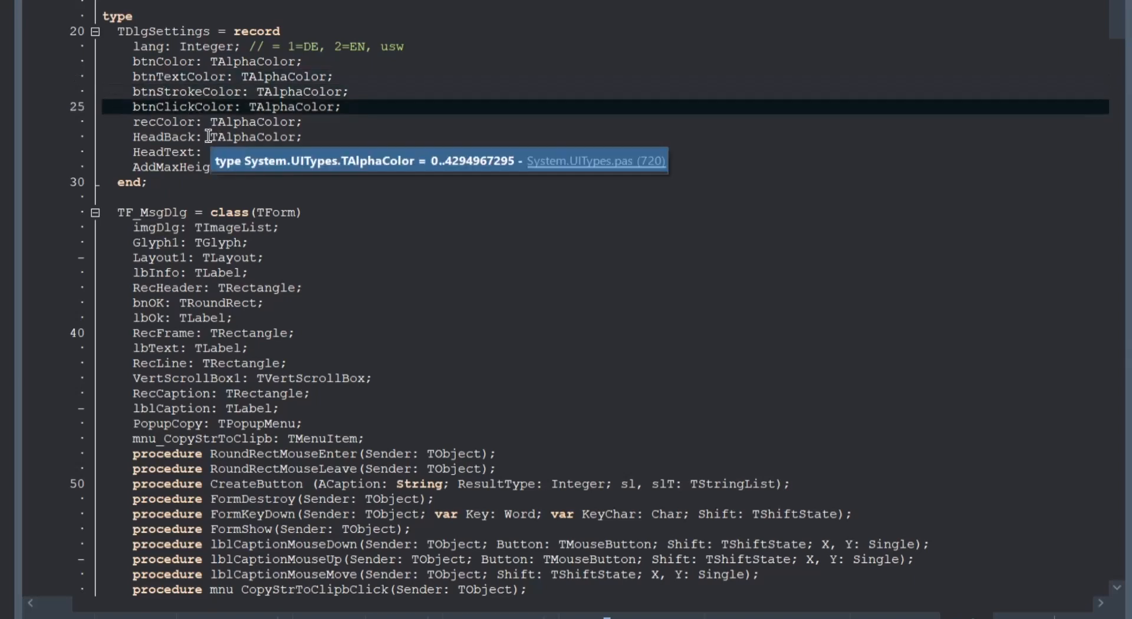
pyautogui.moveTo(173, 123)
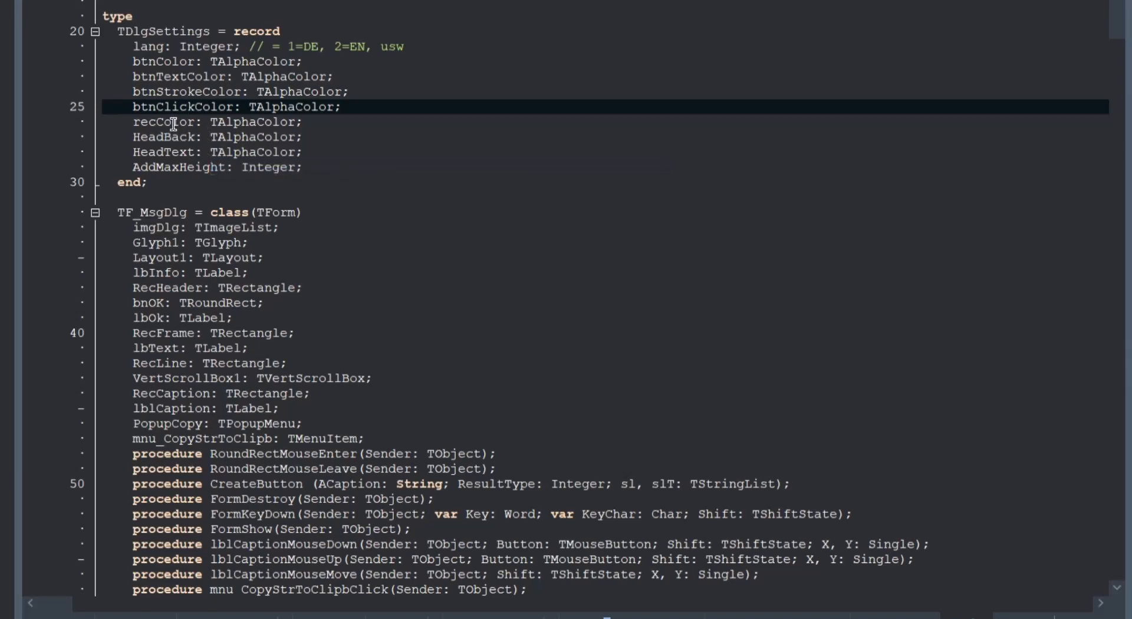
pyautogui.click(174, 122)
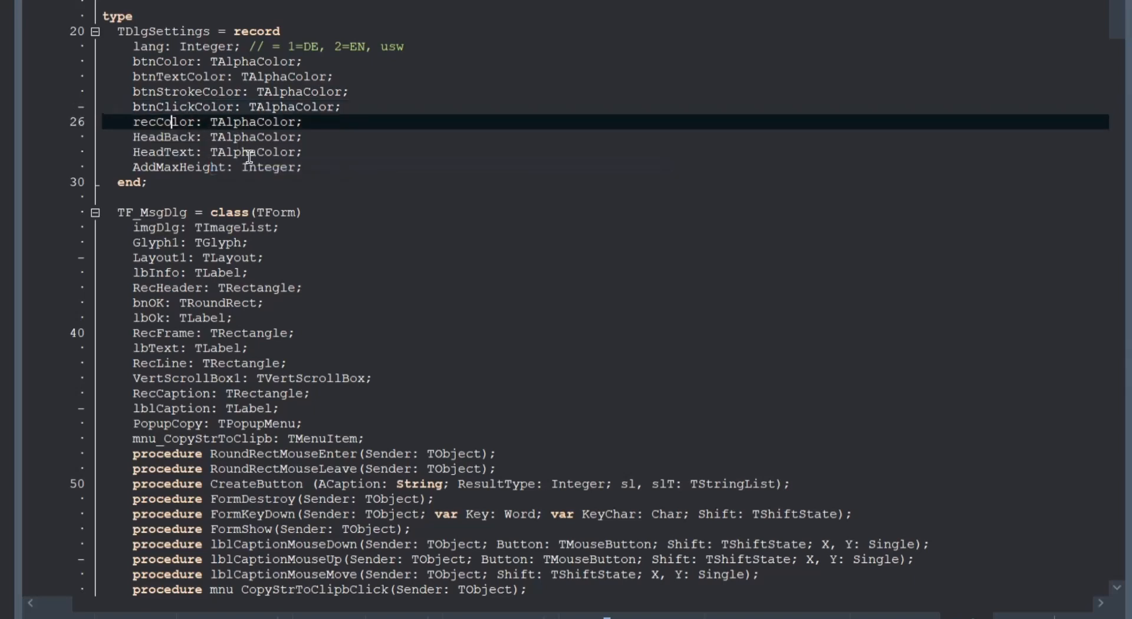
pyautogui.click(180, 137)
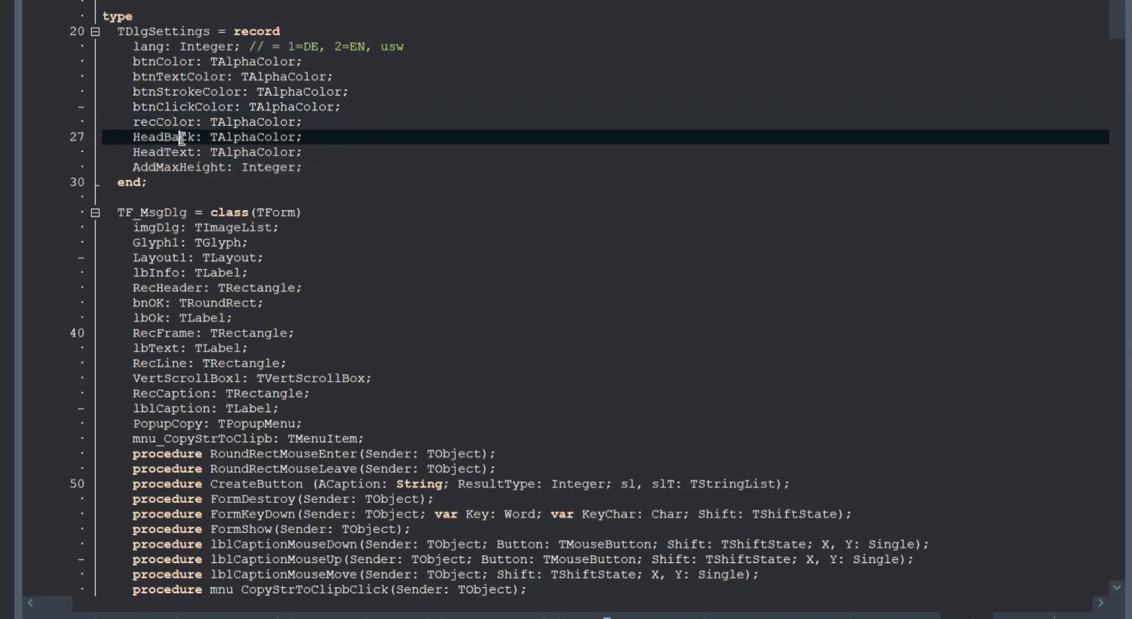
pyautogui.moveTo(374, 196)
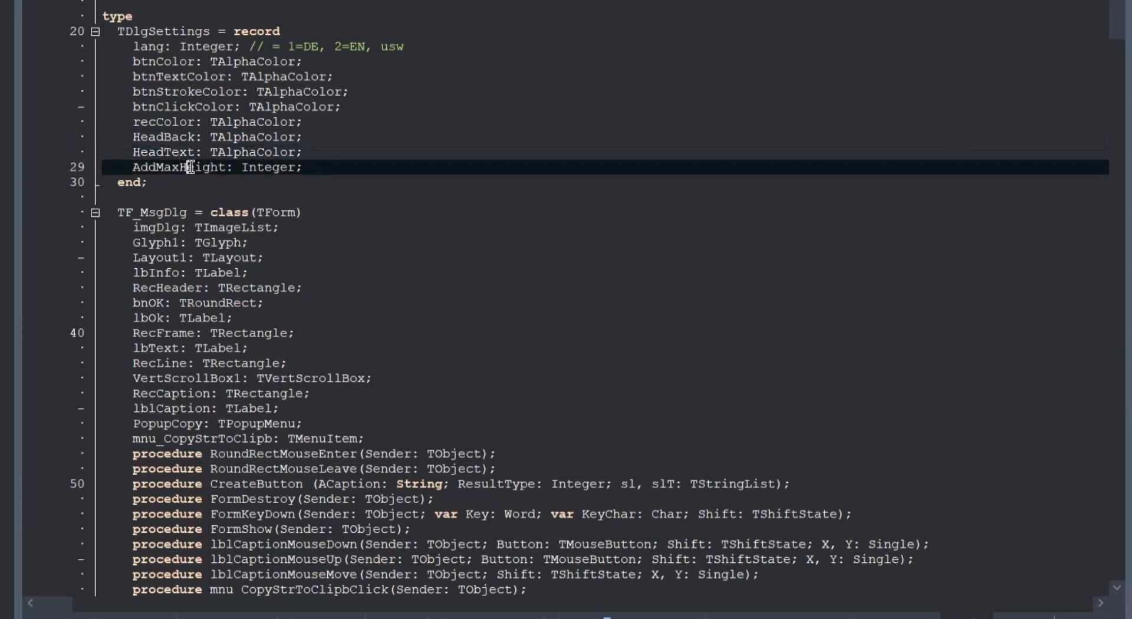
pyautogui.moveTo(209, 177)
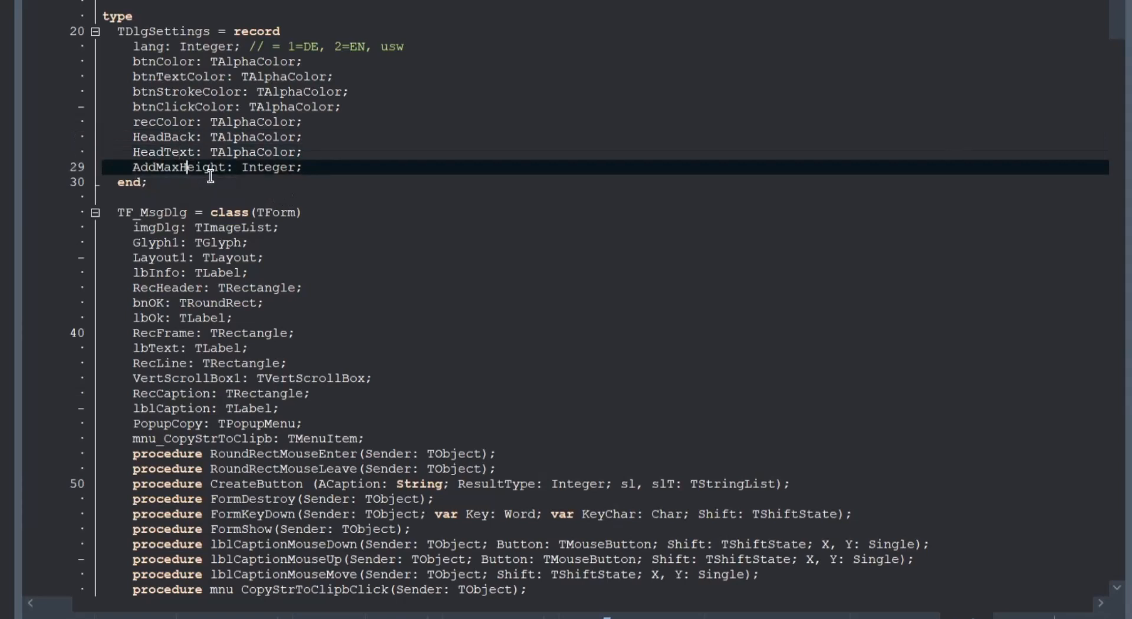
pyautogui.moveTo(354, 177)
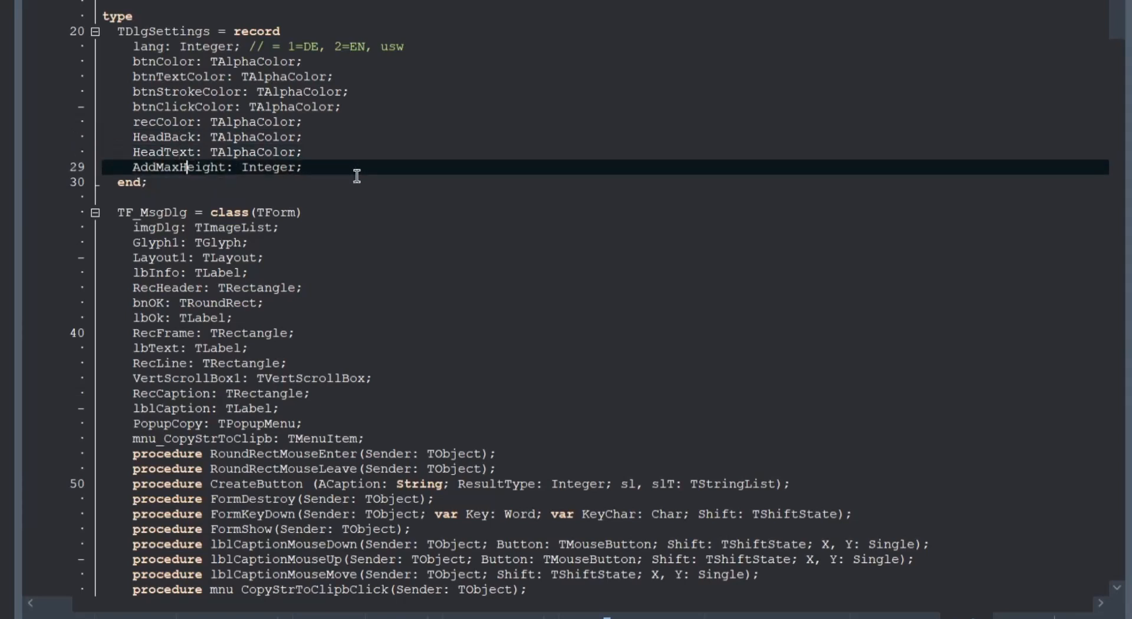
pyautogui.click(367, 258)
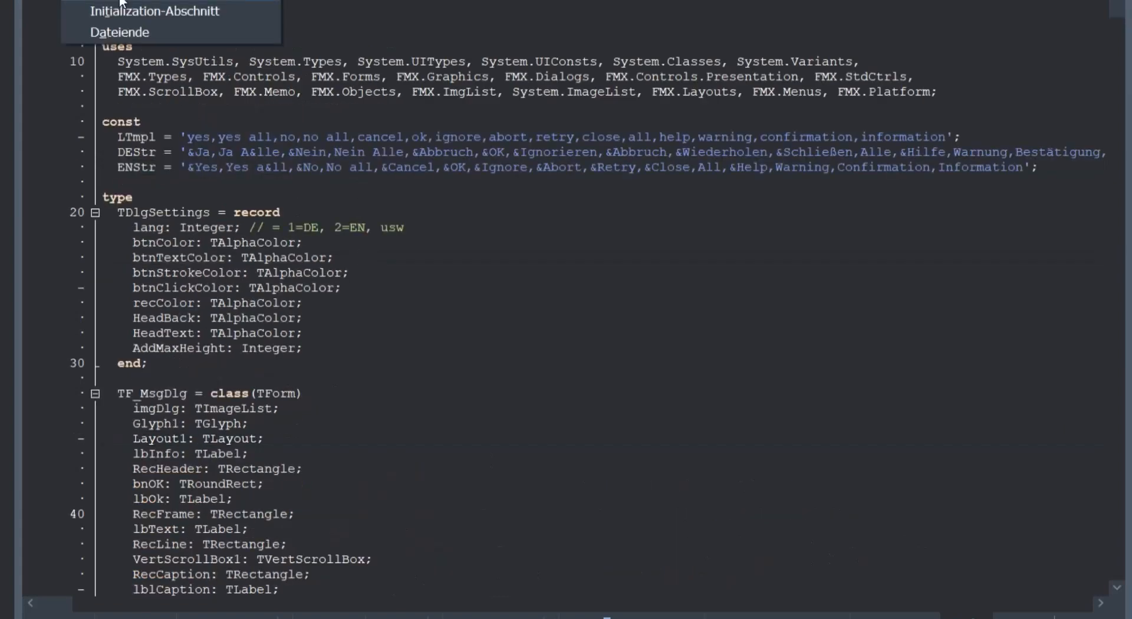
# - Jump to the Initialization section setting default StdDlgSettings language, colours and AddMaxHeight 400
pyautogui.click(155, 10)
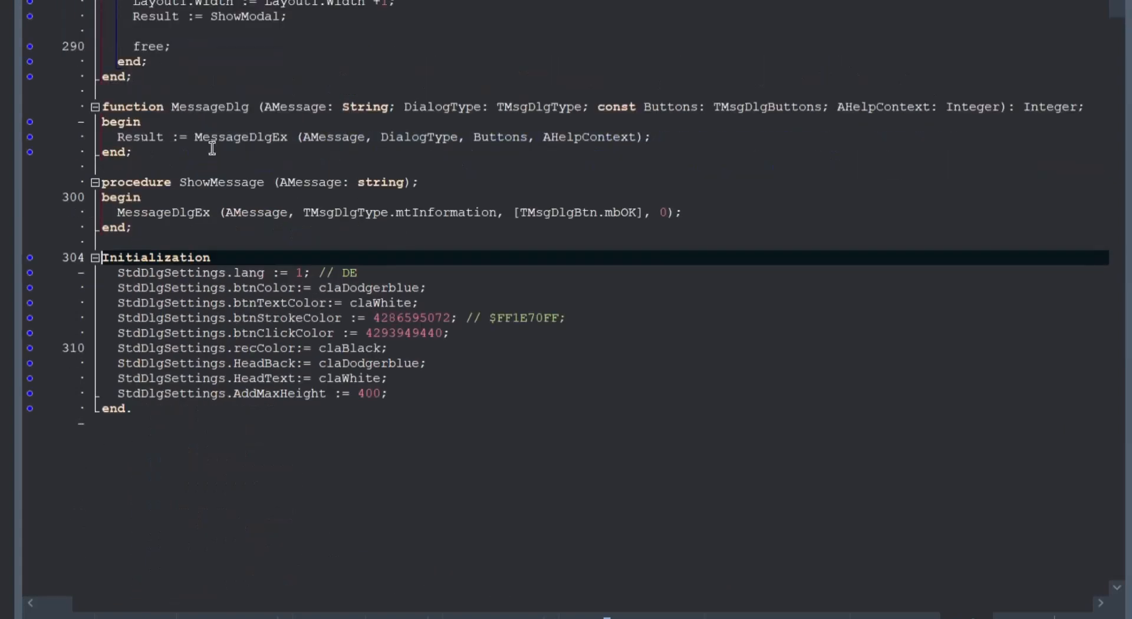
pyautogui.moveTo(251, 333)
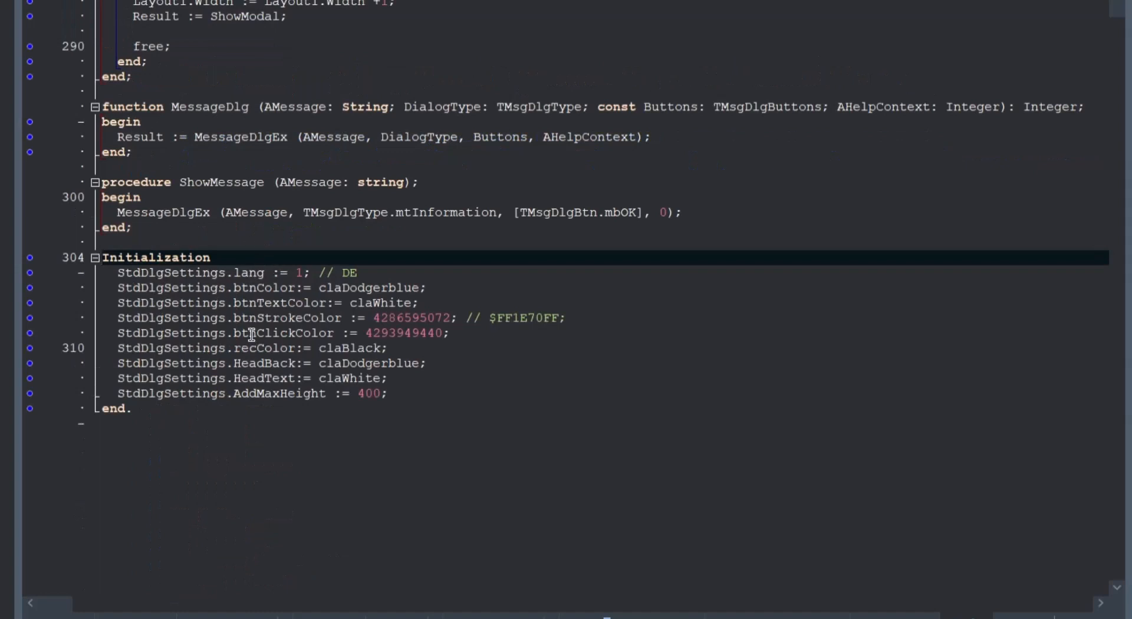
pyautogui.moveTo(553, 361)
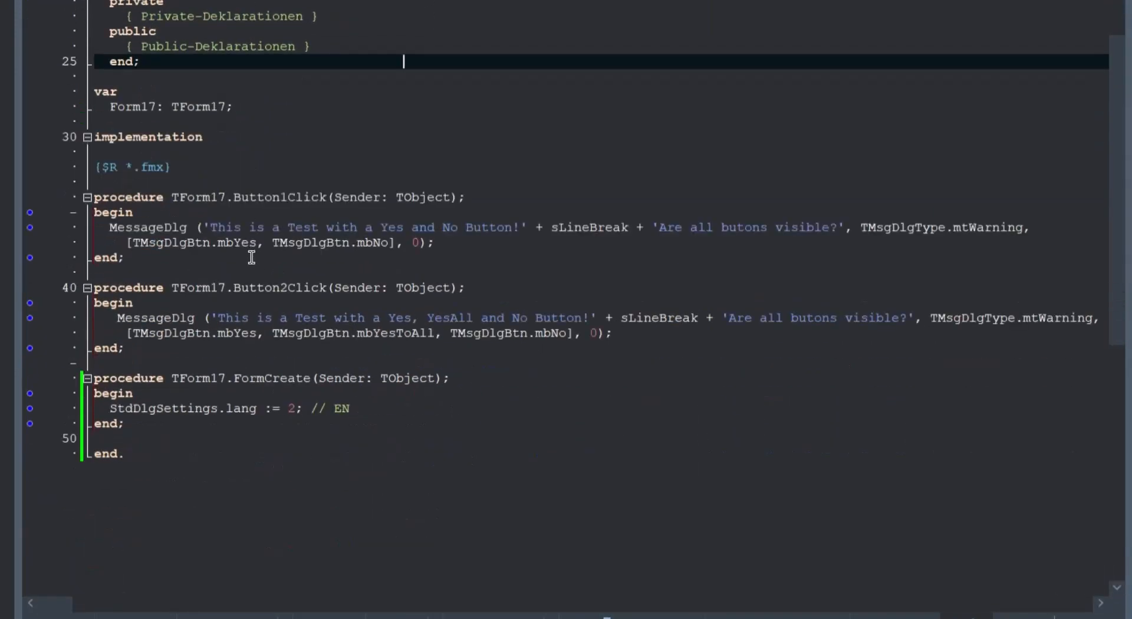
# - Show Unit17's FormCreate handler that sets StdDlgSettings.lang := 2
pyautogui.scroll(3)
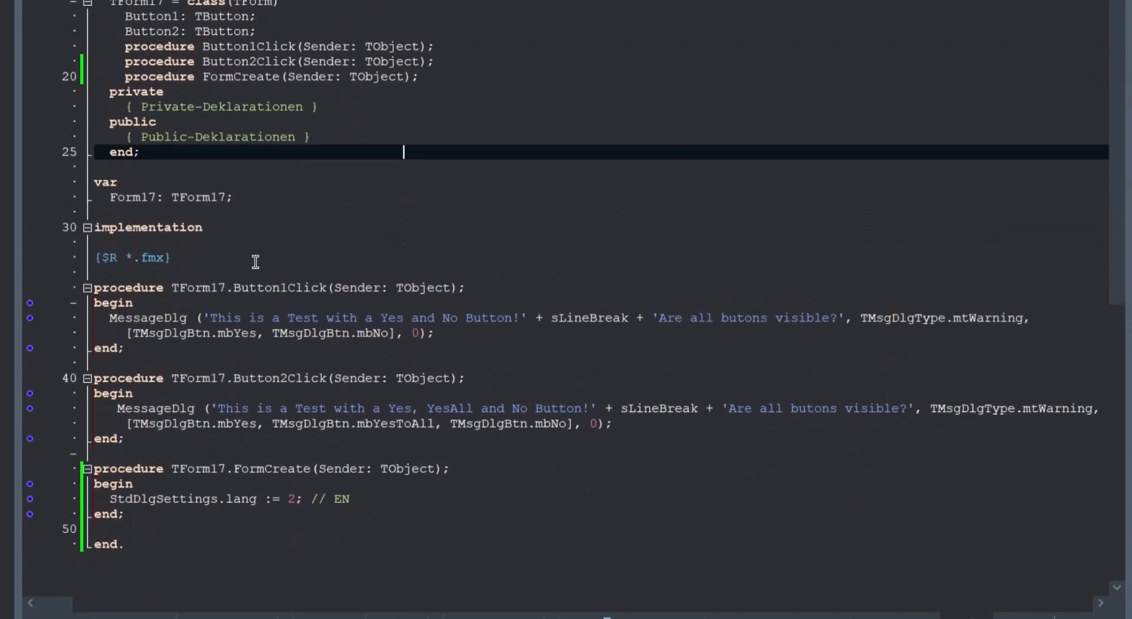
pyautogui.moveTo(262, 251)
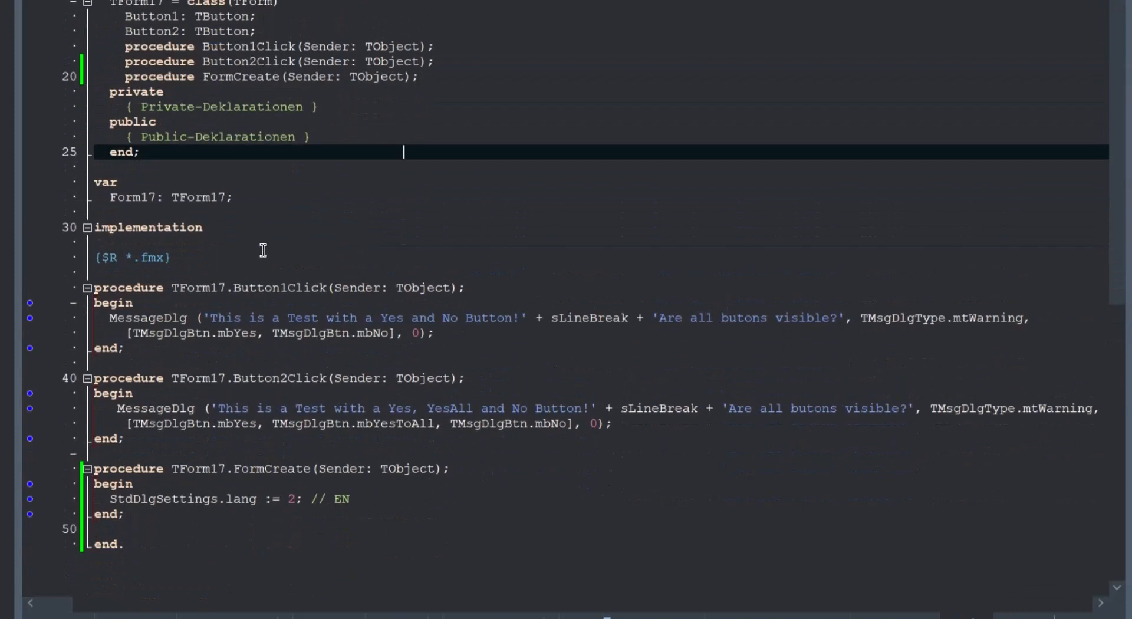
pyautogui.moveTo(267, 157)
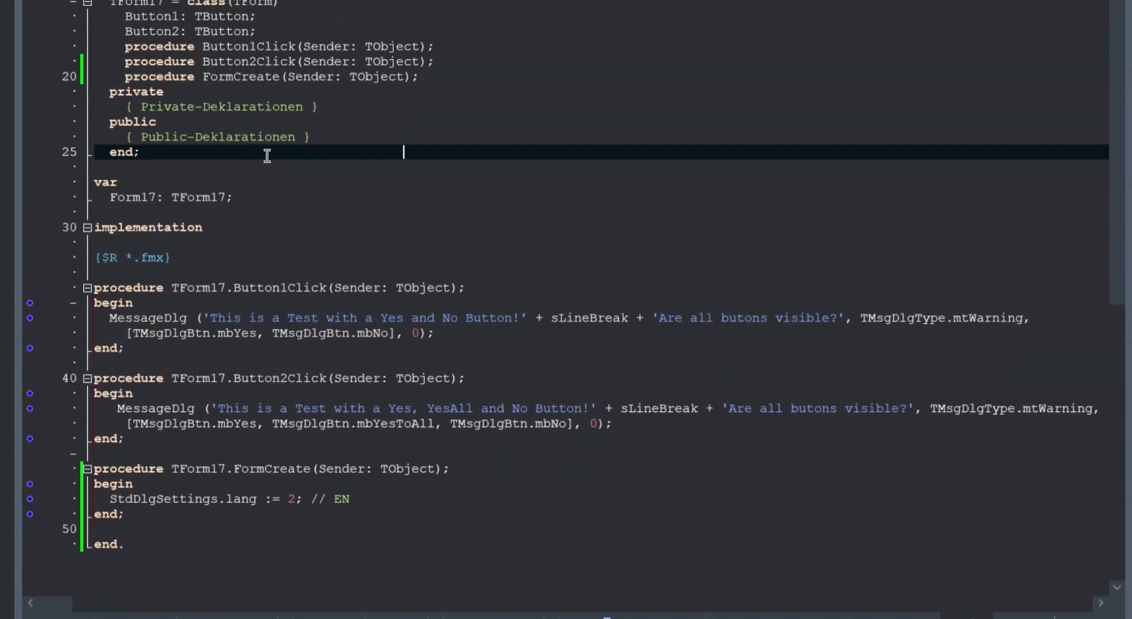
# - Browse MessageDlgEx to the CreateButton procedure that builds each button and lists it
pyautogui.scroll(-3)
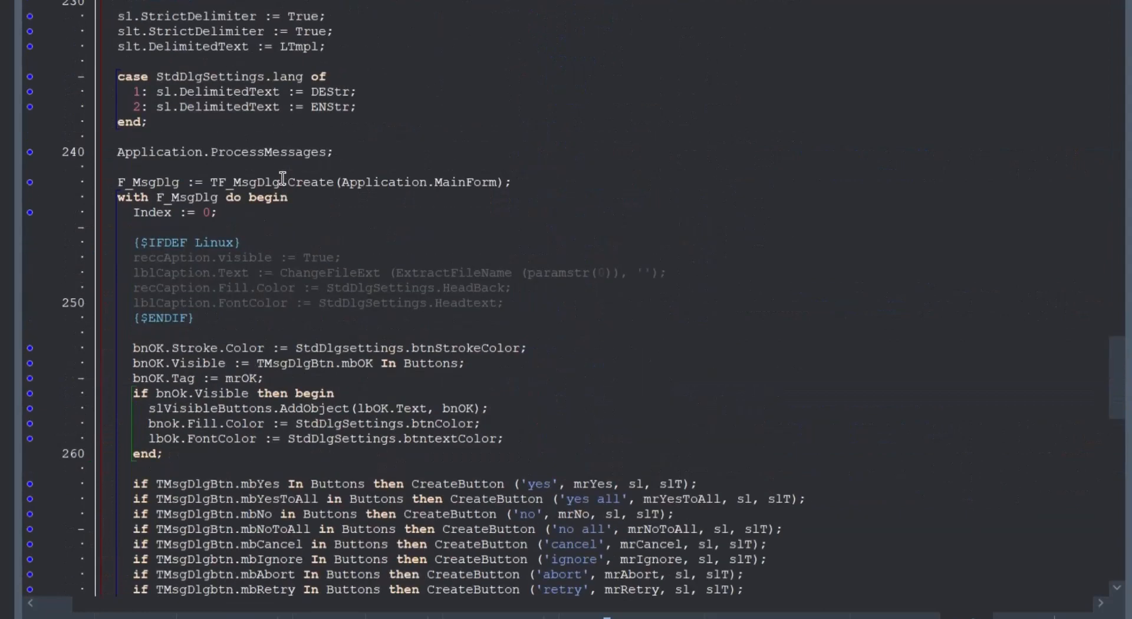
pyautogui.scroll(3)
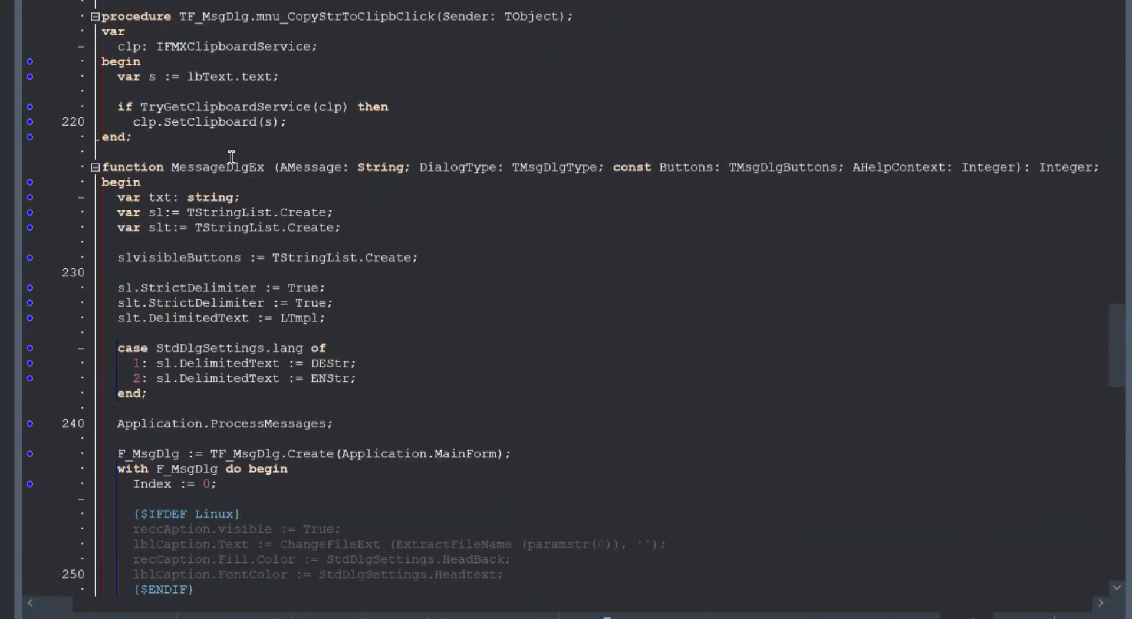
pyautogui.scroll(3)
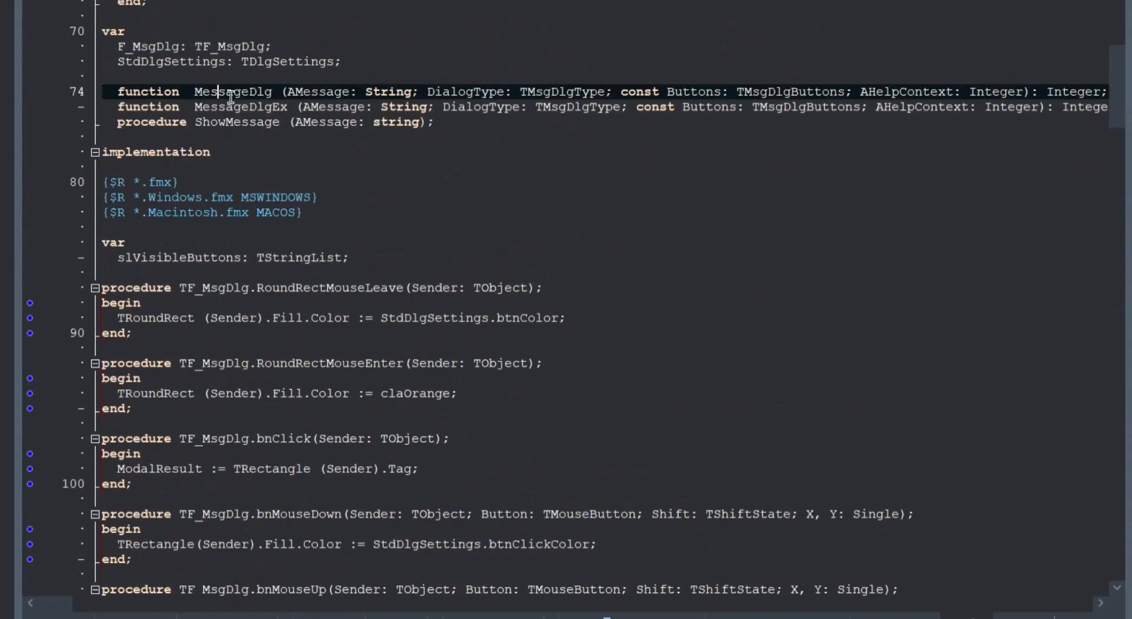
pyautogui.scroll(-3)
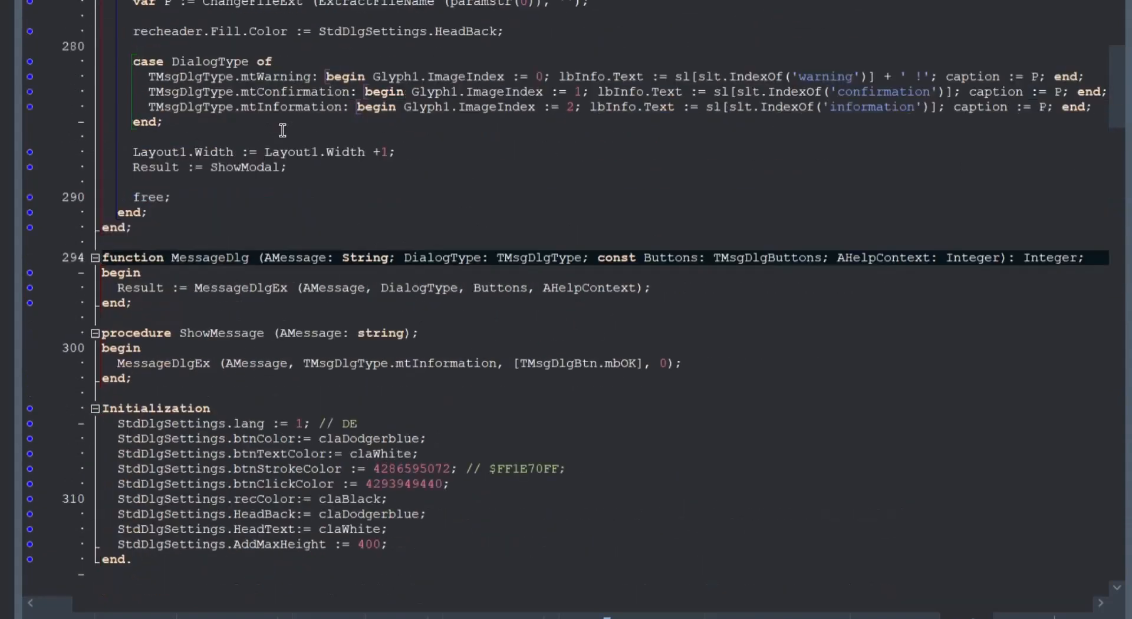
pyautogui.moveTo(229, 306)
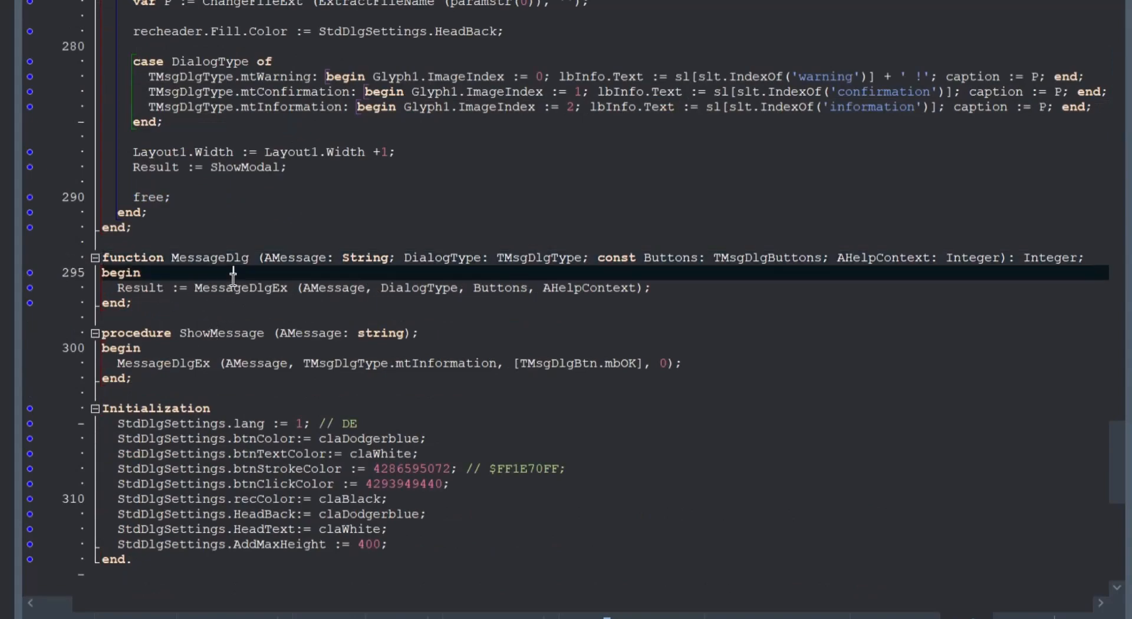
pyautogui.scroll(3)
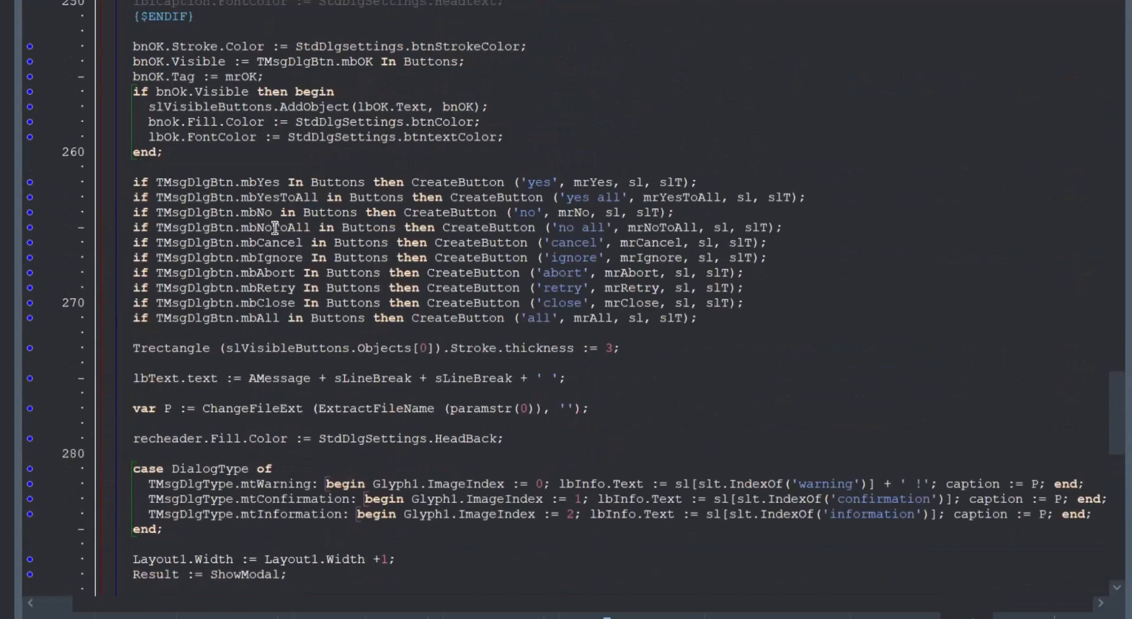
pyautogui.scroll(3)
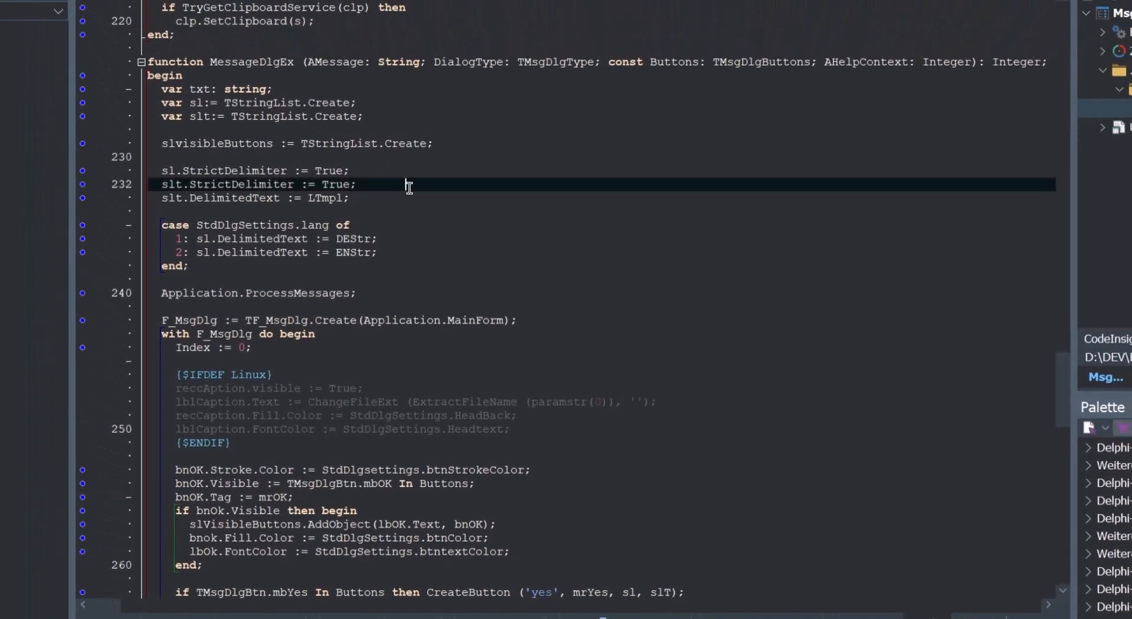
pyautogui.scroll(-3)
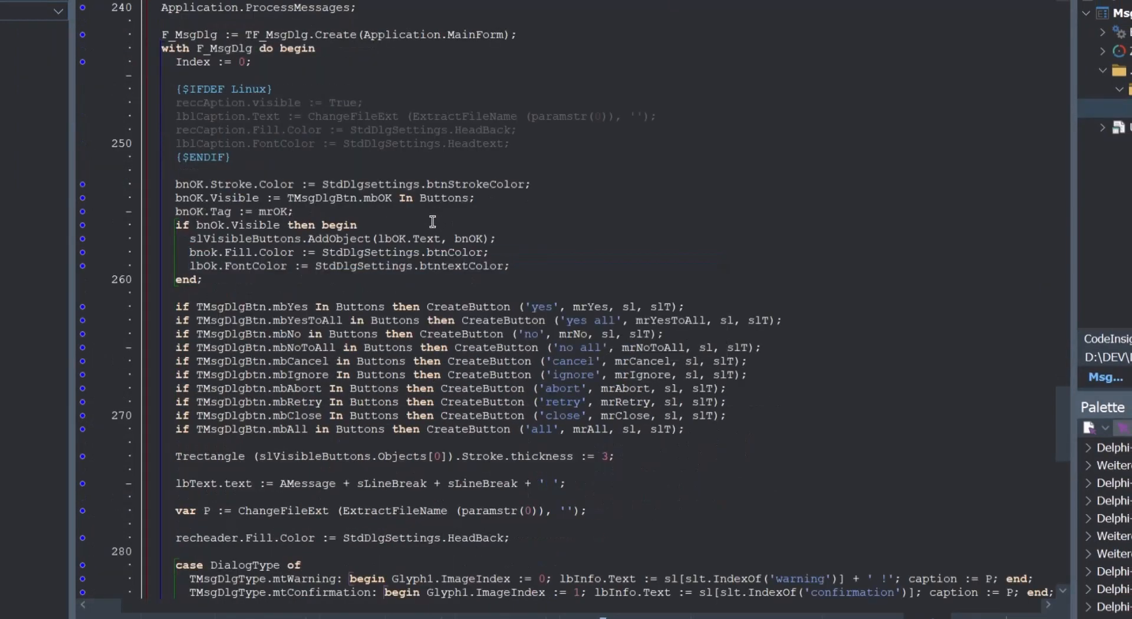
pyautogui.click(250, 280)
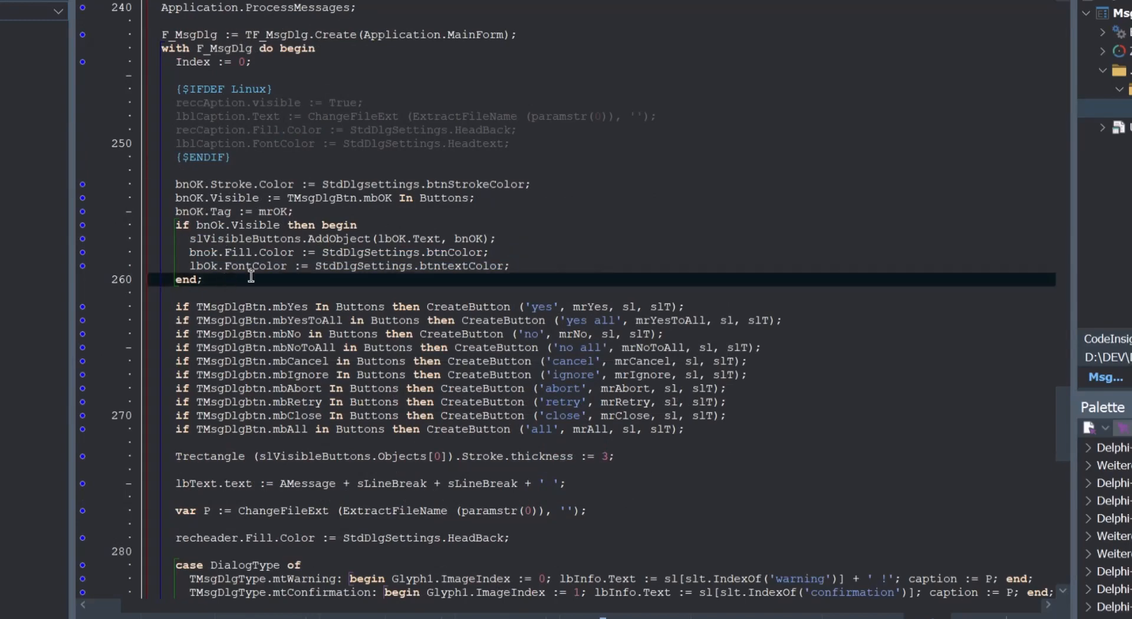
pyautogui.moveTo(424, 278)
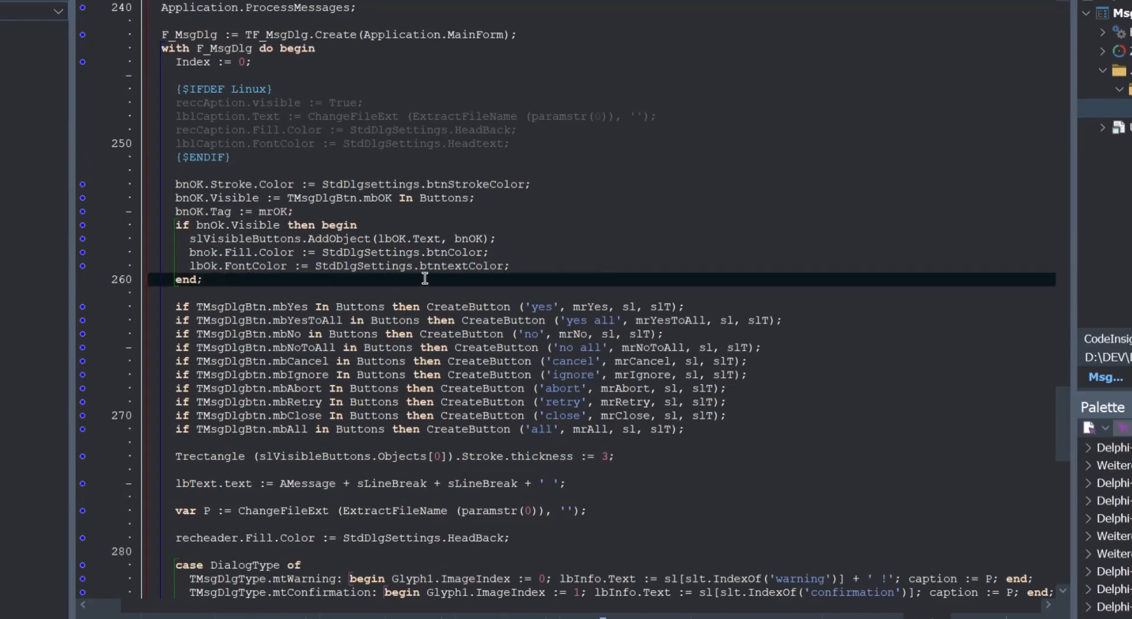
pyautogui.scroll(-3)
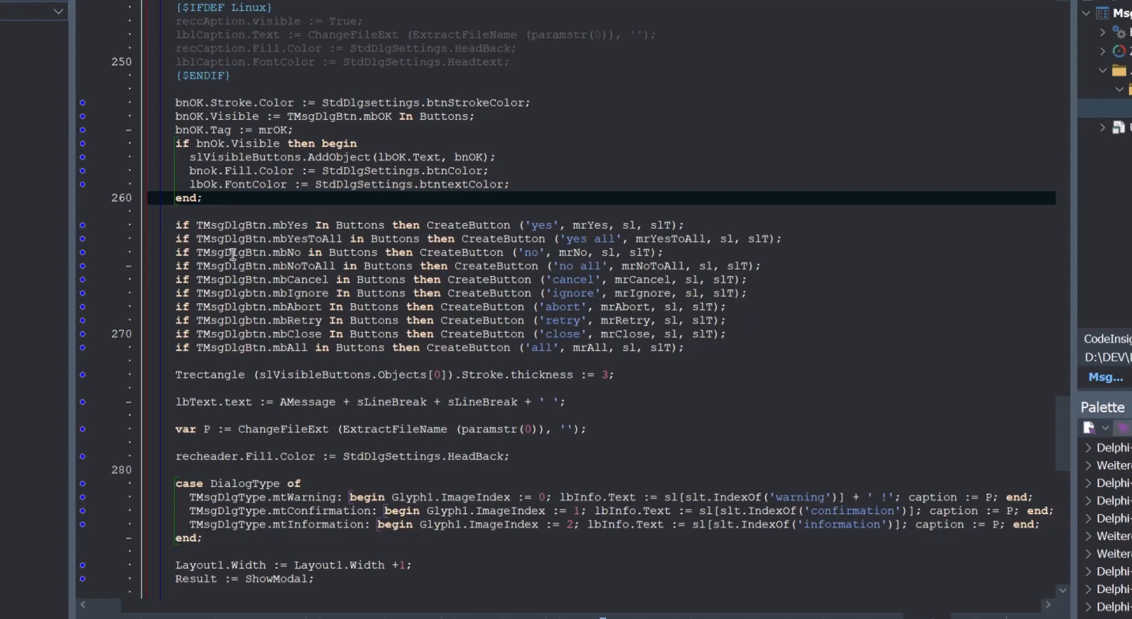
pyautogui.moveTo(282, 231)
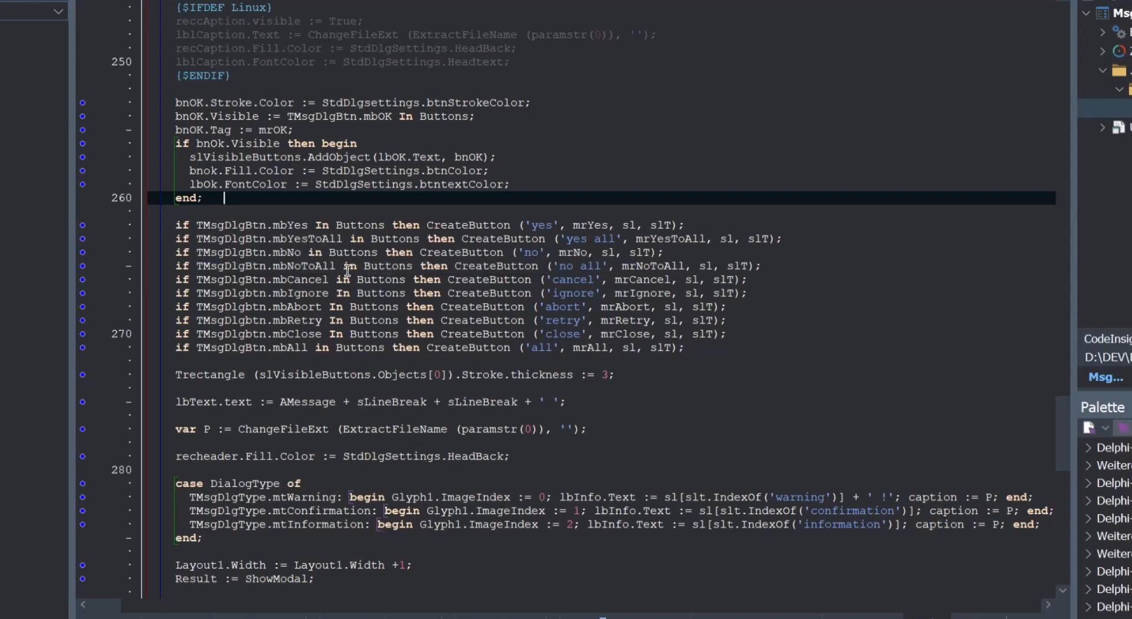
pyautogui.click(491, 224)
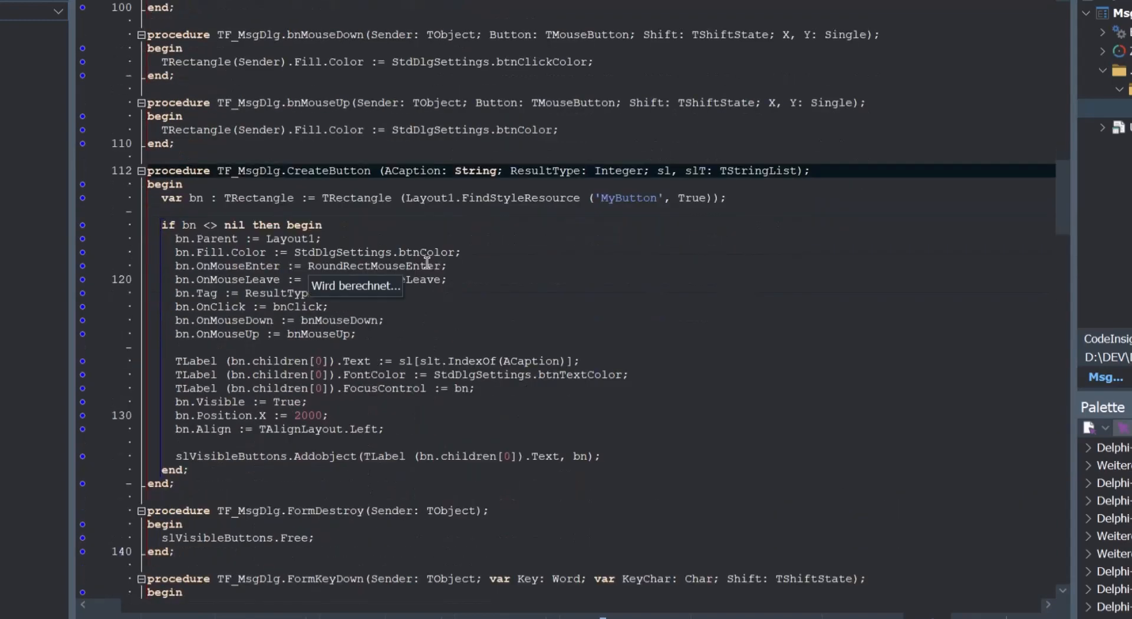
pyautogui.moveTo(514, 248)
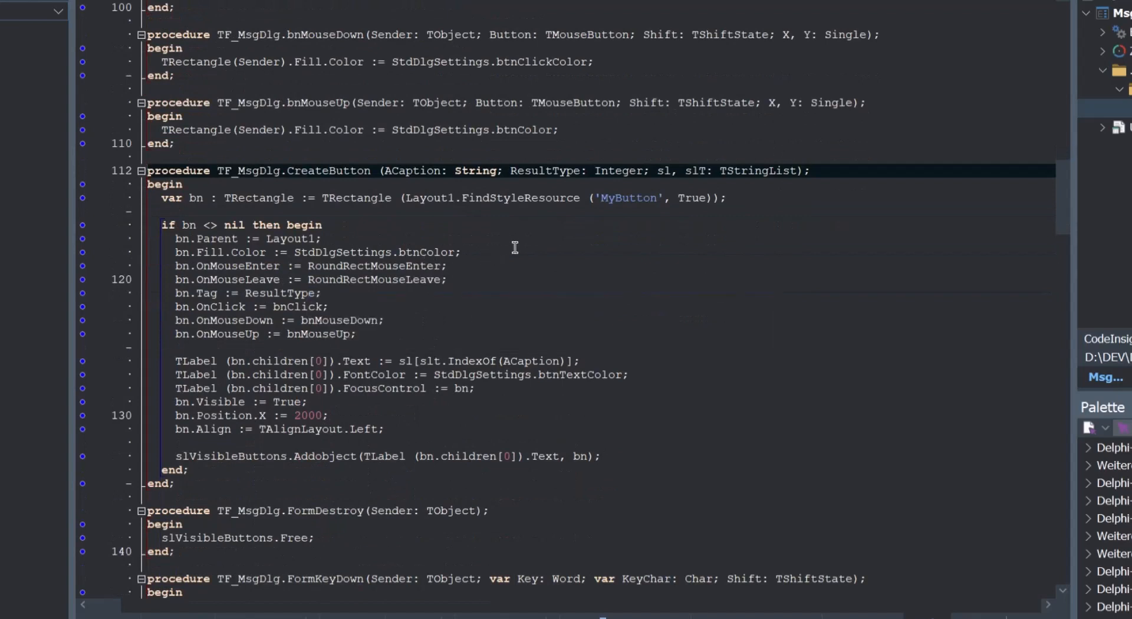
pyautogui.moveTo(417, 234)
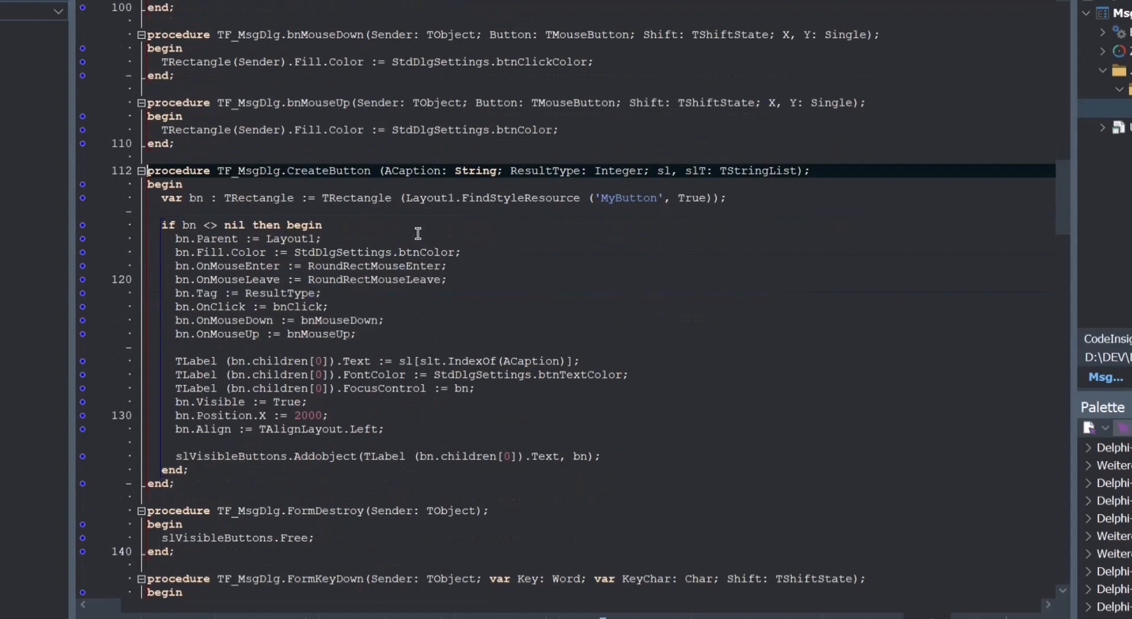
pyautogui.moveTo(469, 220)
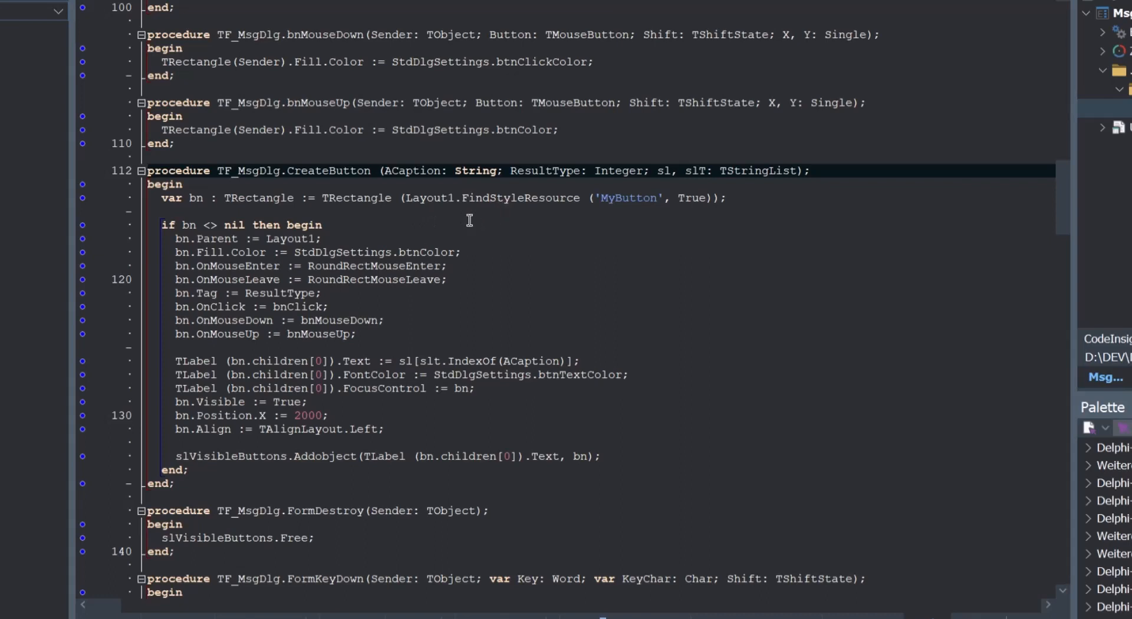
pyautogui.moveTo(525, 198)
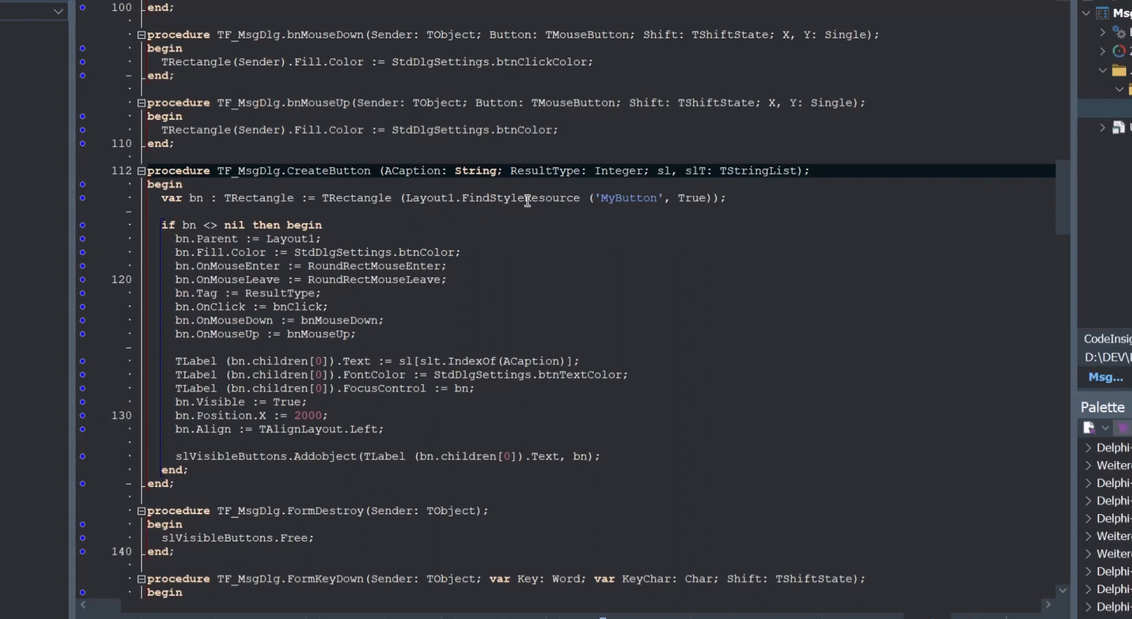
pyautogui.moveTo(526, 243)
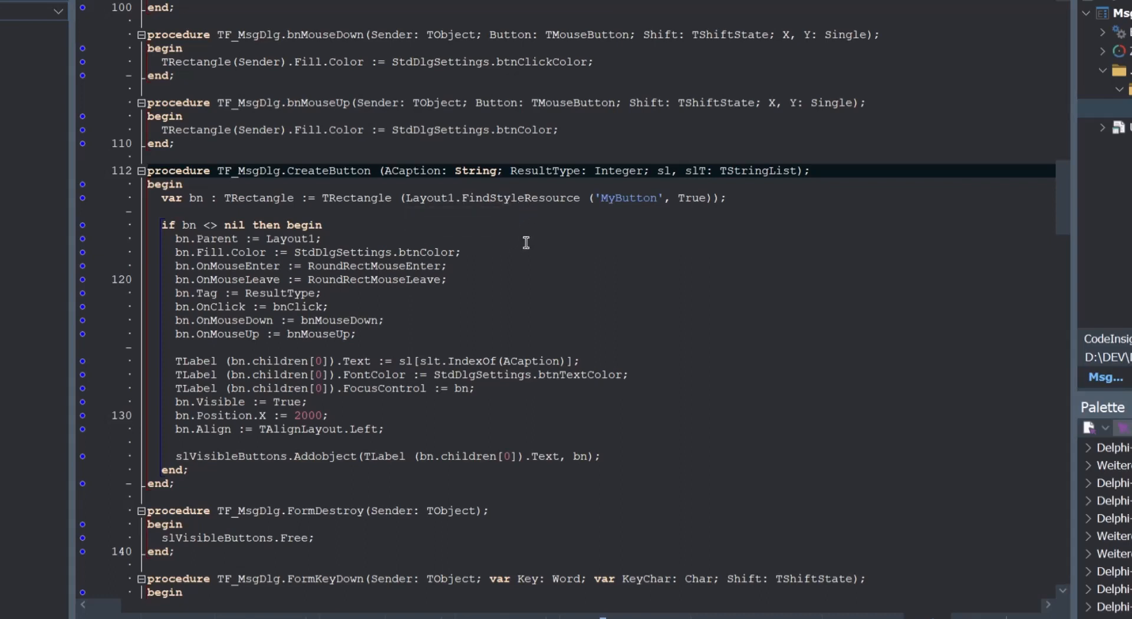
pyautogui.moveTo(556, 249)
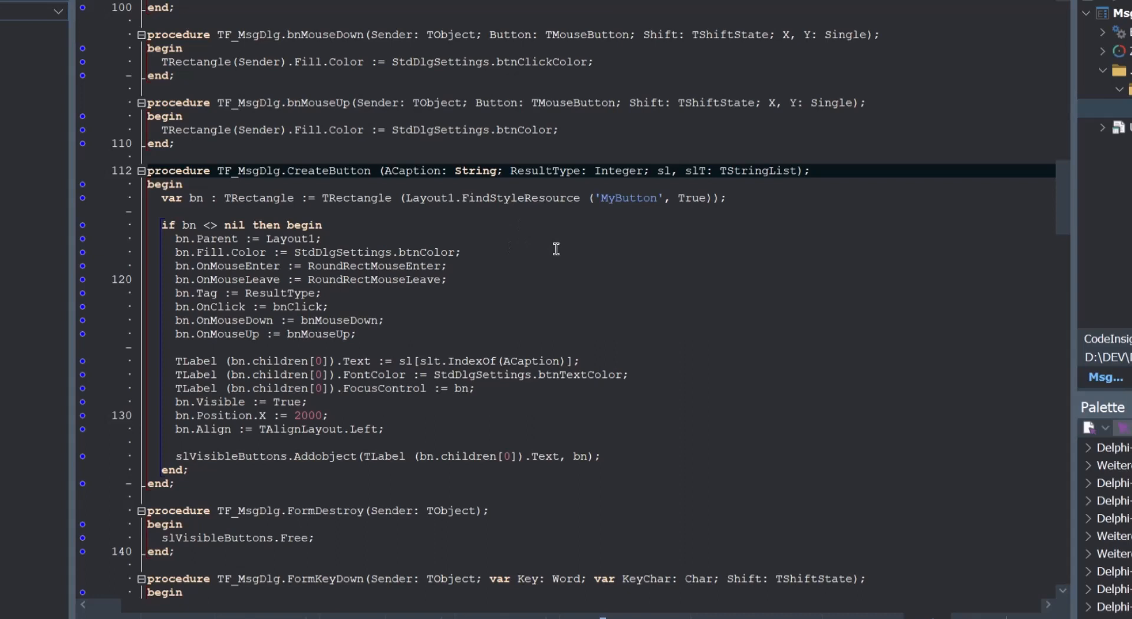
pyautogui.moveTo(484, 235)
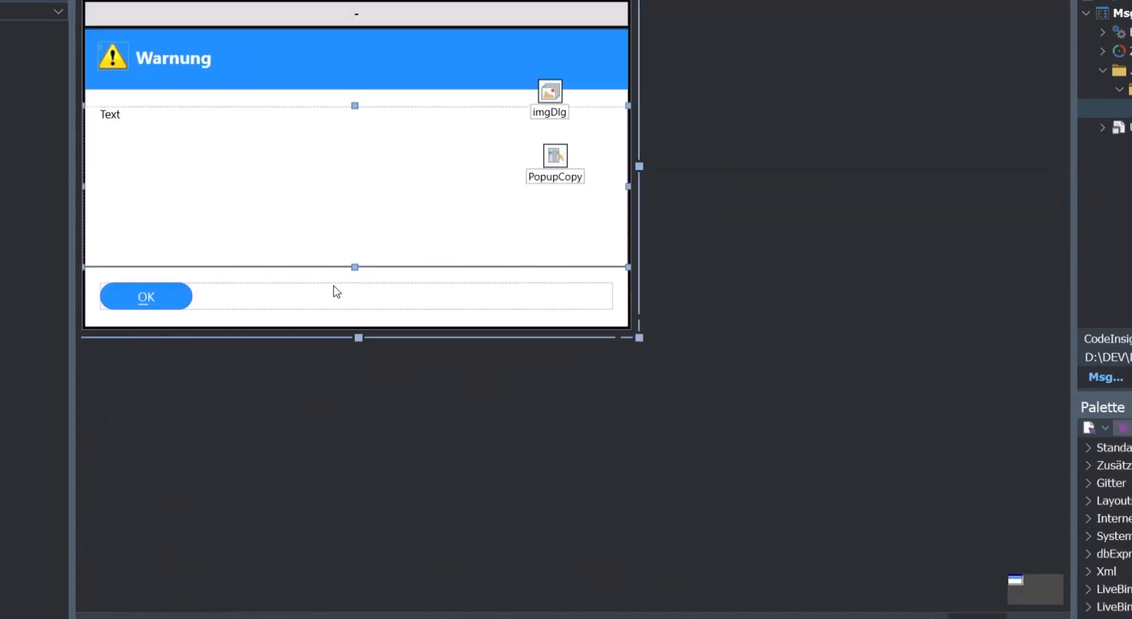
pyautogui.moveTo(174, 309)
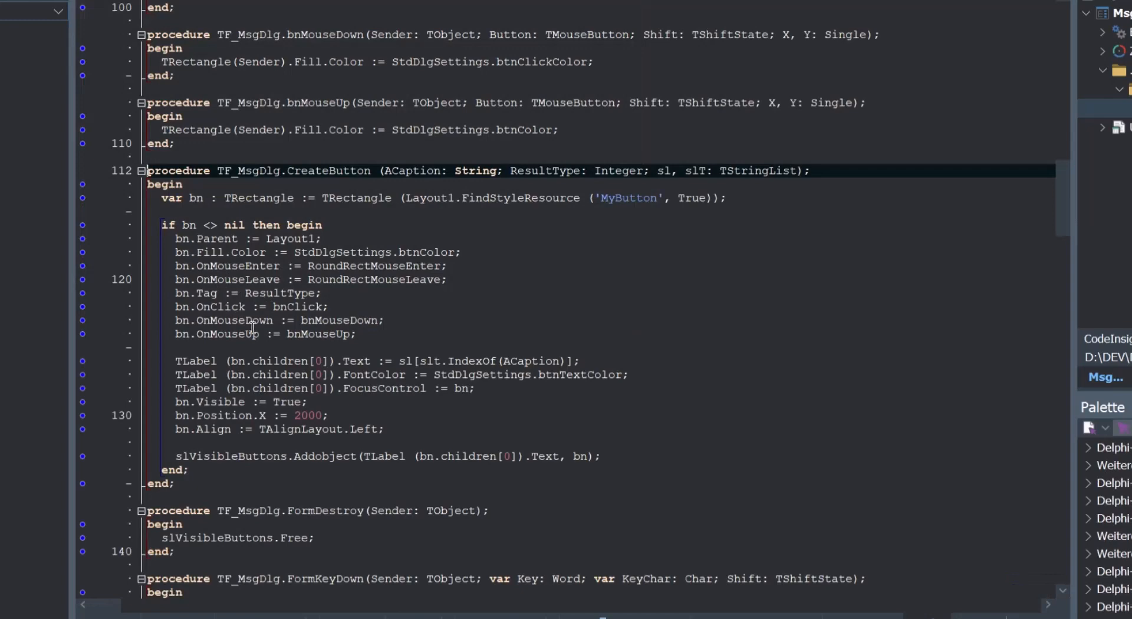
pyautogui.moveTo(347, 271)
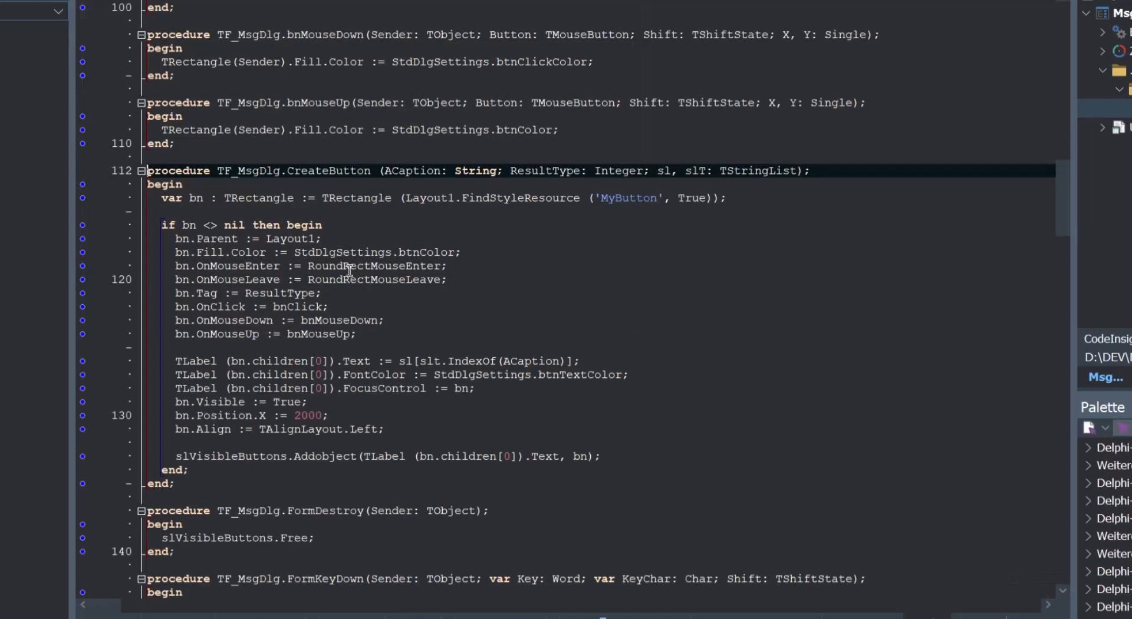
pyautogui.moveTo(405, 296)
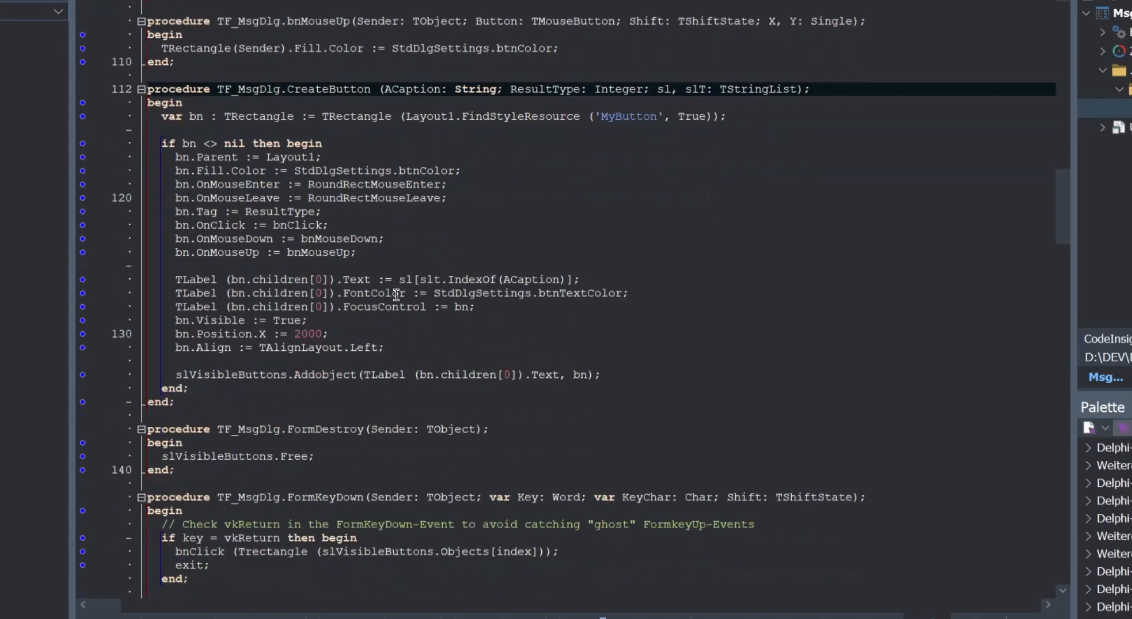
pyautogui.moveTo(326, 347)
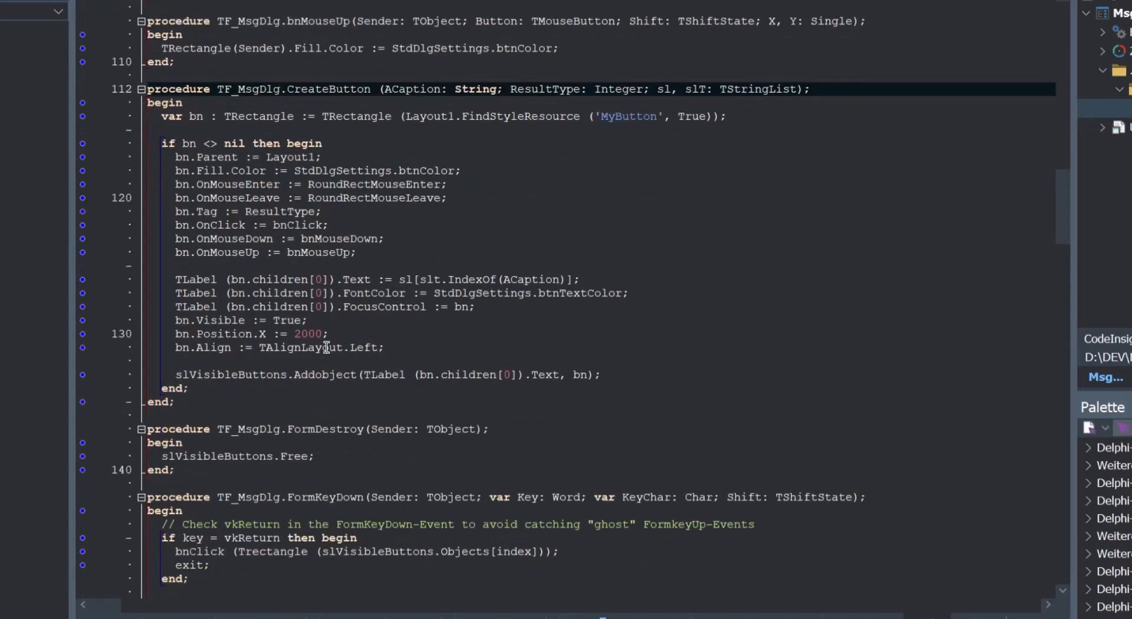
pyautogui.moveTo(281, 348)
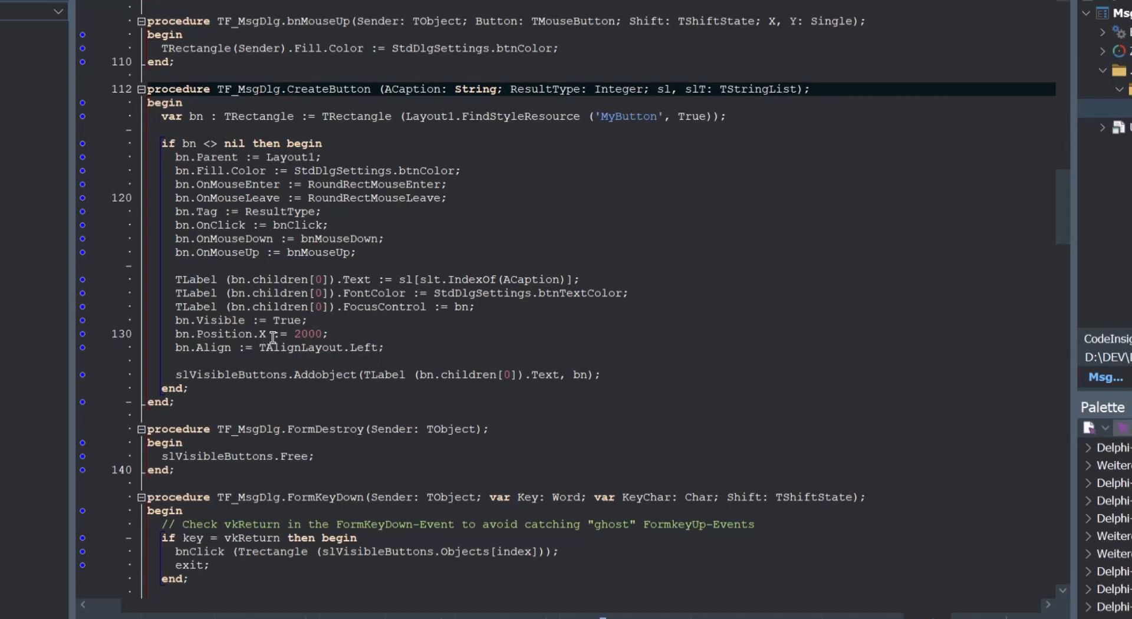
pyautogui.moveTo(459, 340)
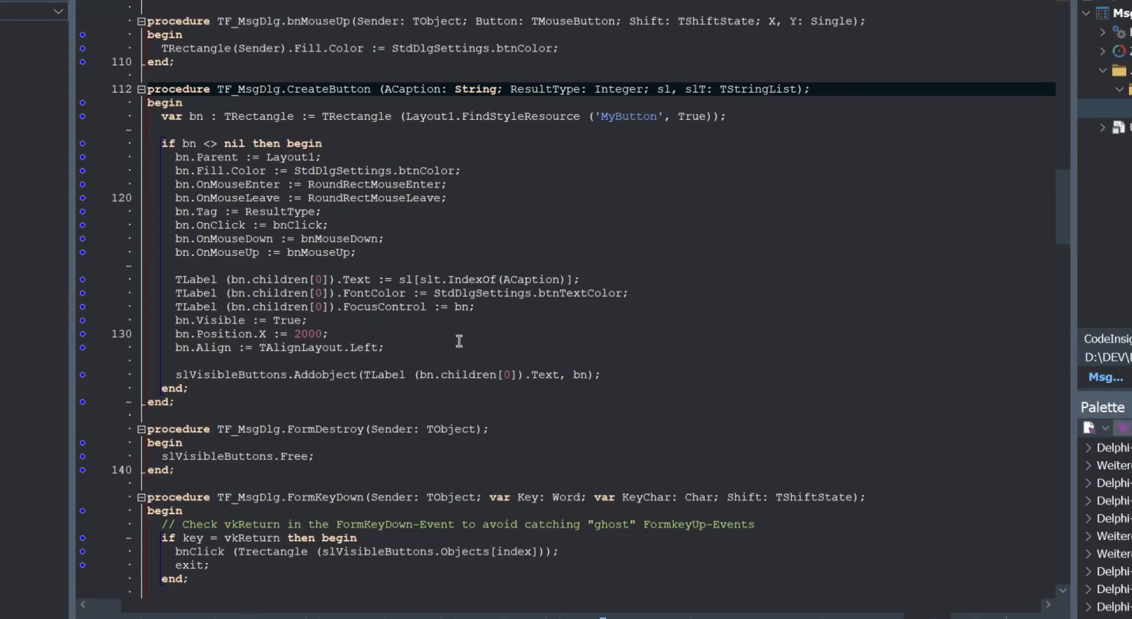
pyautogui.moveTo(453, 352)
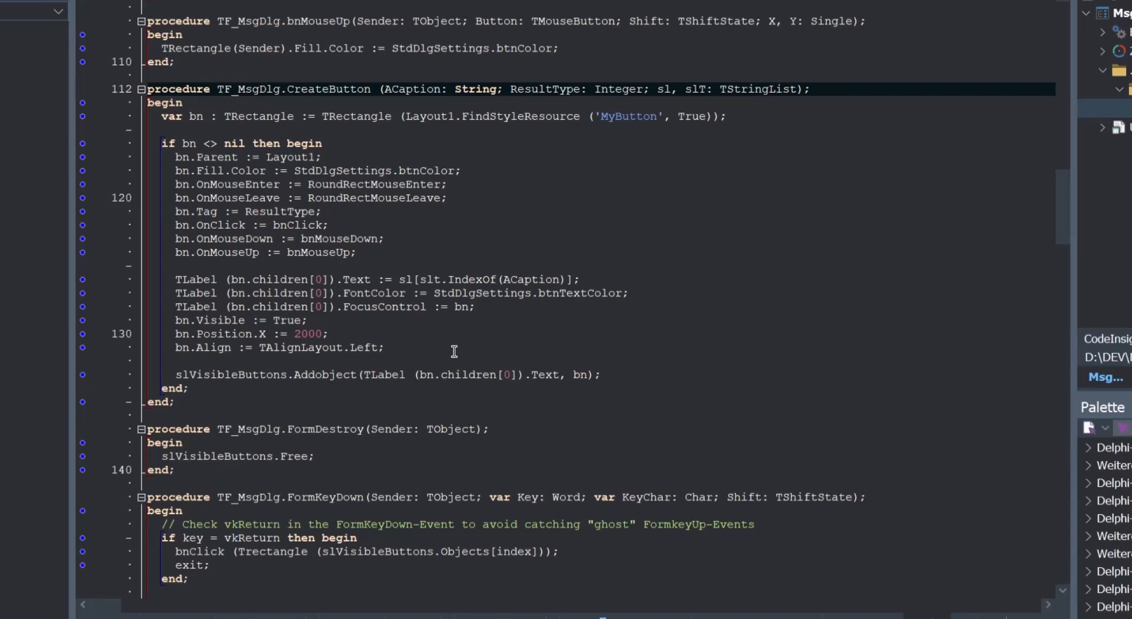
pyautogui.click(924, 486)
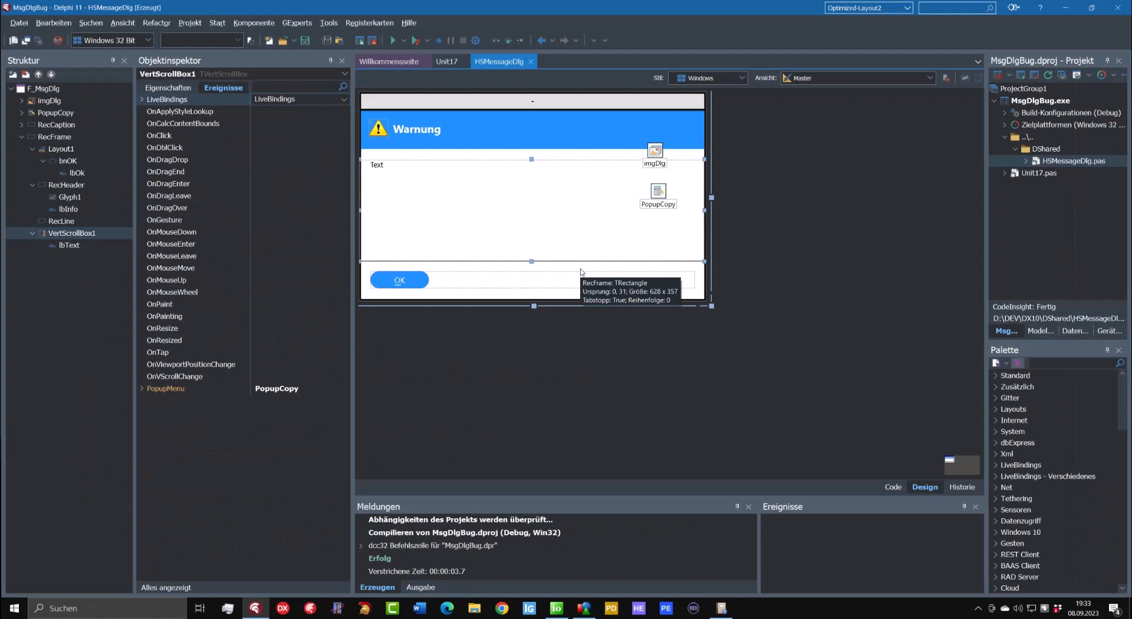
pyautogui.moveTo(518, 342)
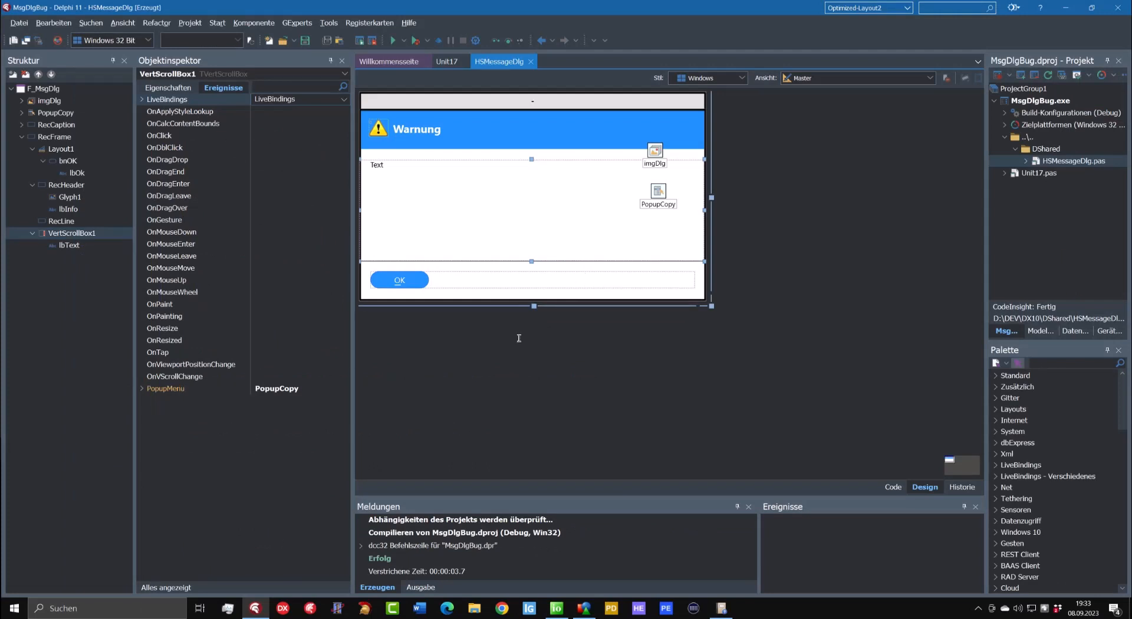
# - Switch to the HSMessageDlg source and review its Initialization section
pyautogui.click(892, 486)
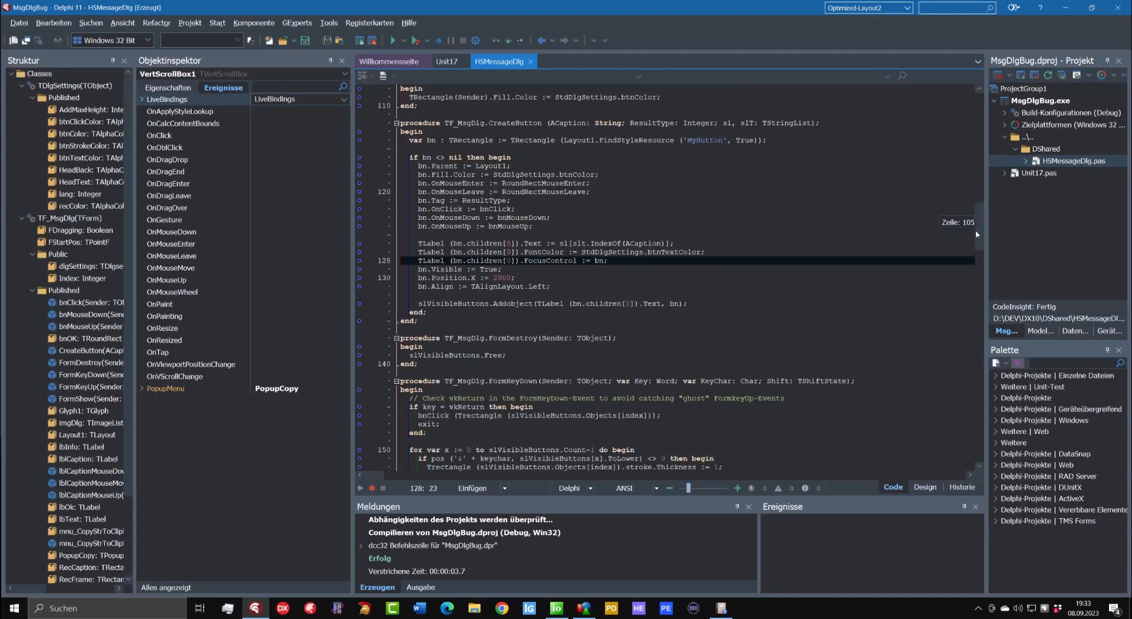
pyautogui.scroll(-3)
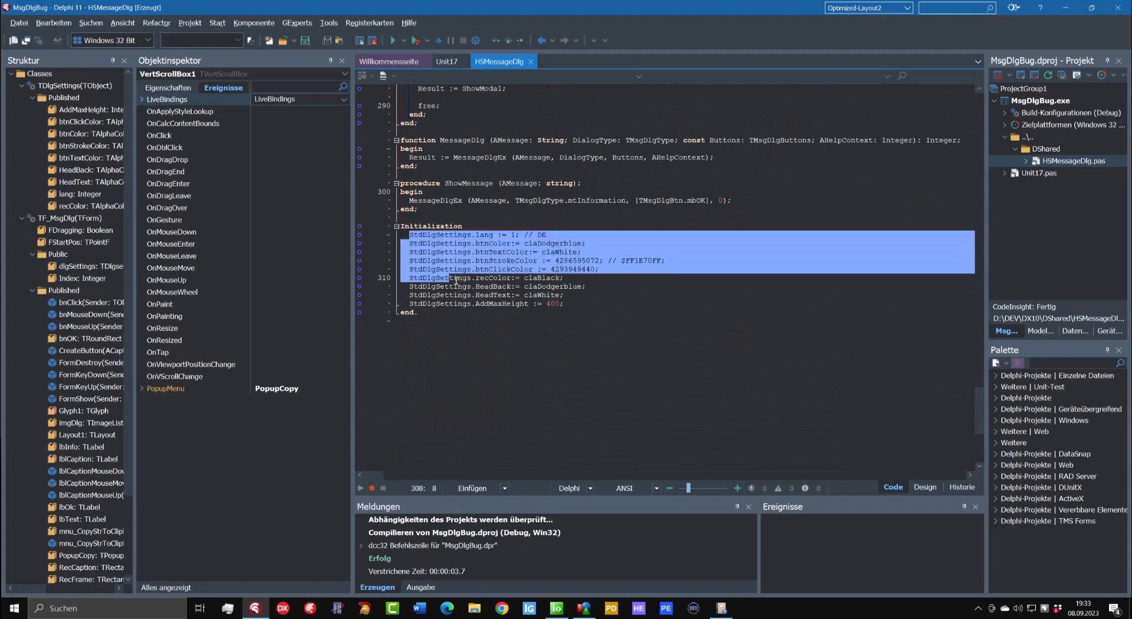
pyautogui.click(498, 294)
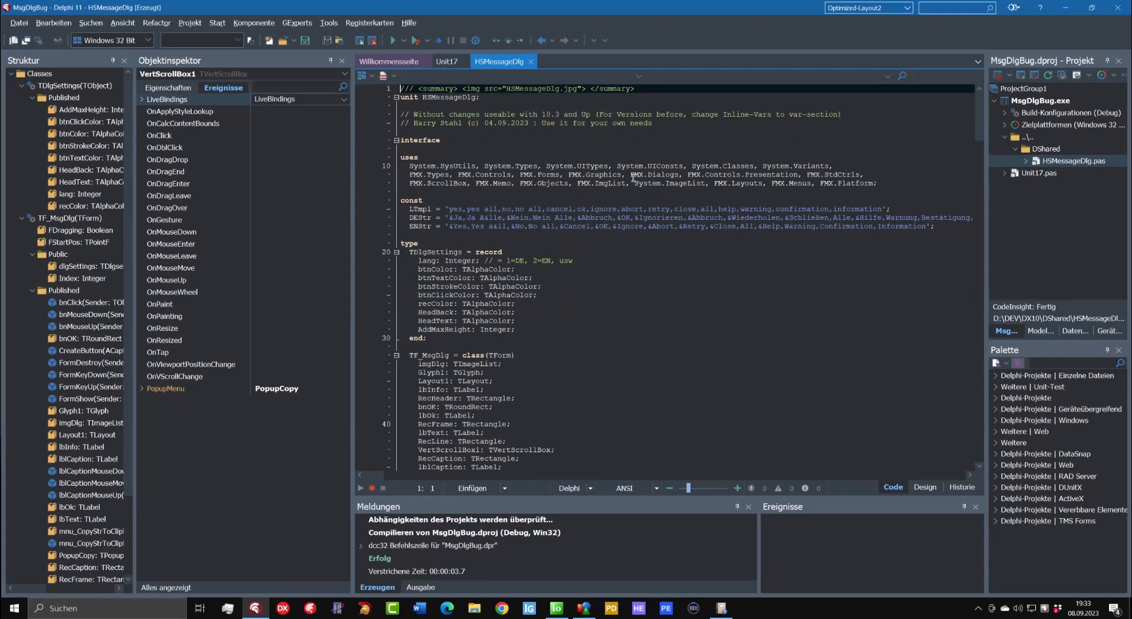
# - Inspect FMX.Dialogs in the uses clause, then return to the form designer
pyautogui.doubleClick(656, 175)
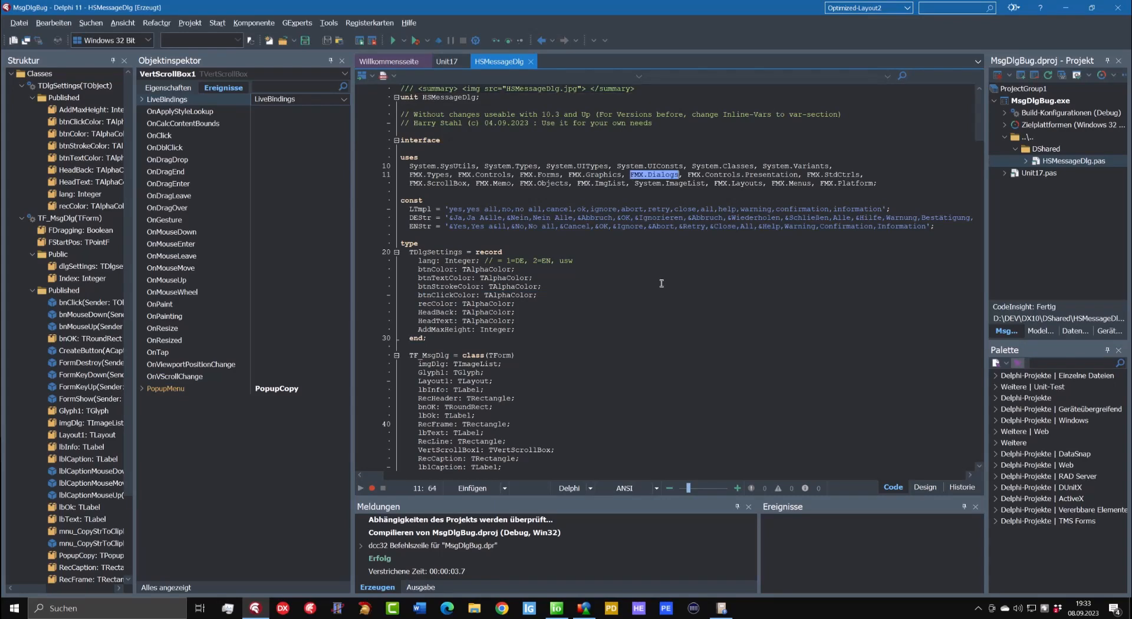
pyautogui.moveTo(665, 303)
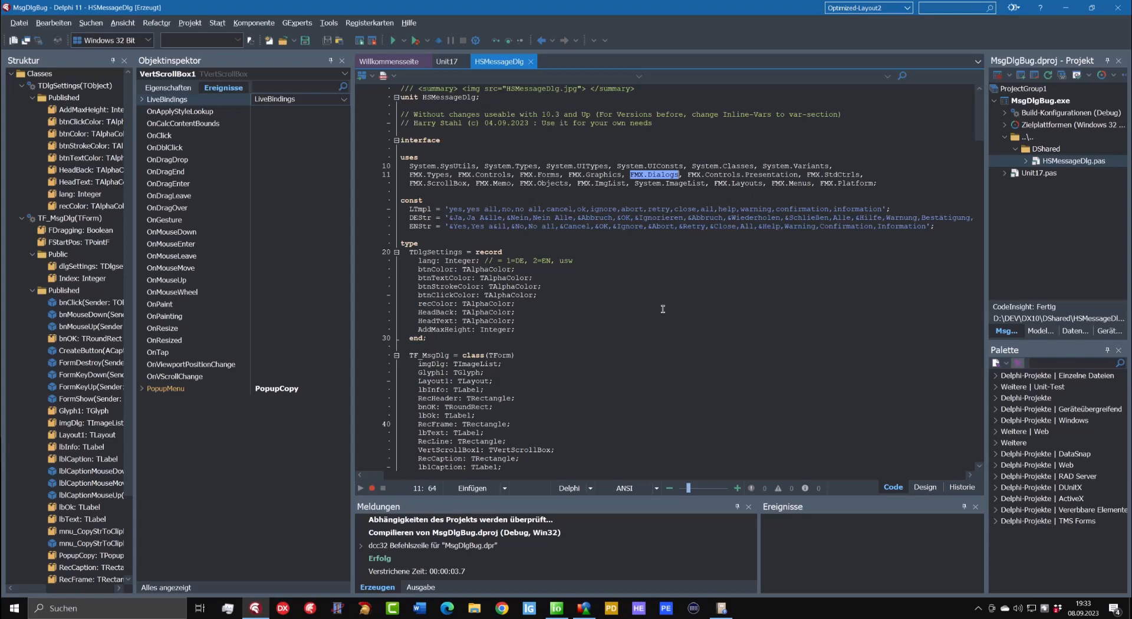
pyautogui.moveTo(441, 346)
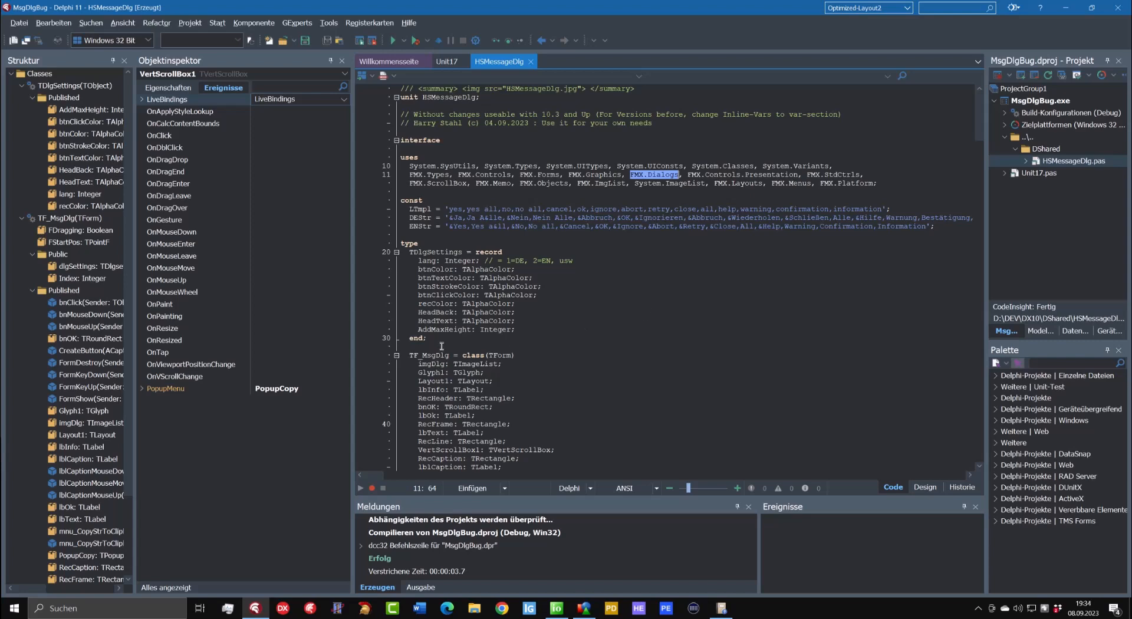
pyautogui.click(440, 338)
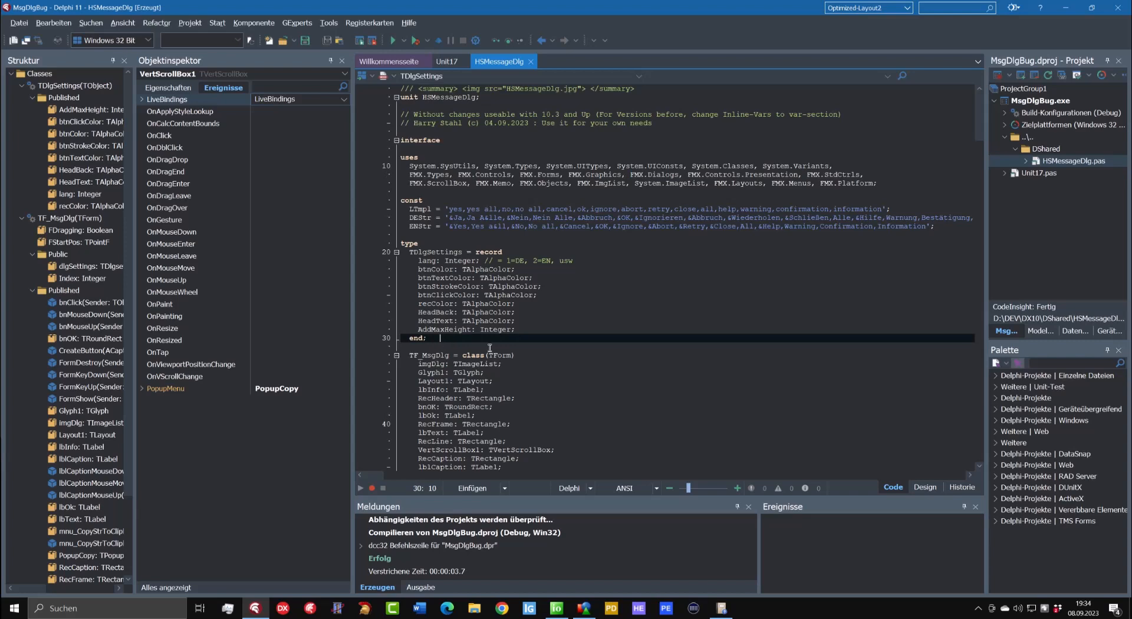
pyautogui.click(925, 486)
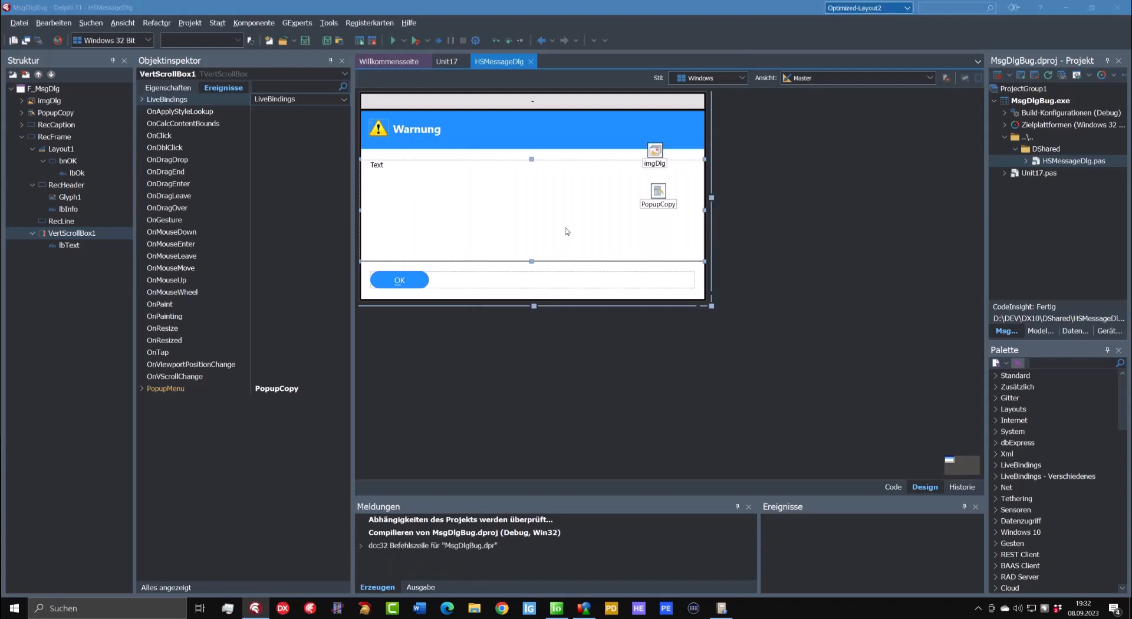
# - Run the app, open the Yes/No warning with its copy popup, and answer No
pyautogui.click(393, 39)
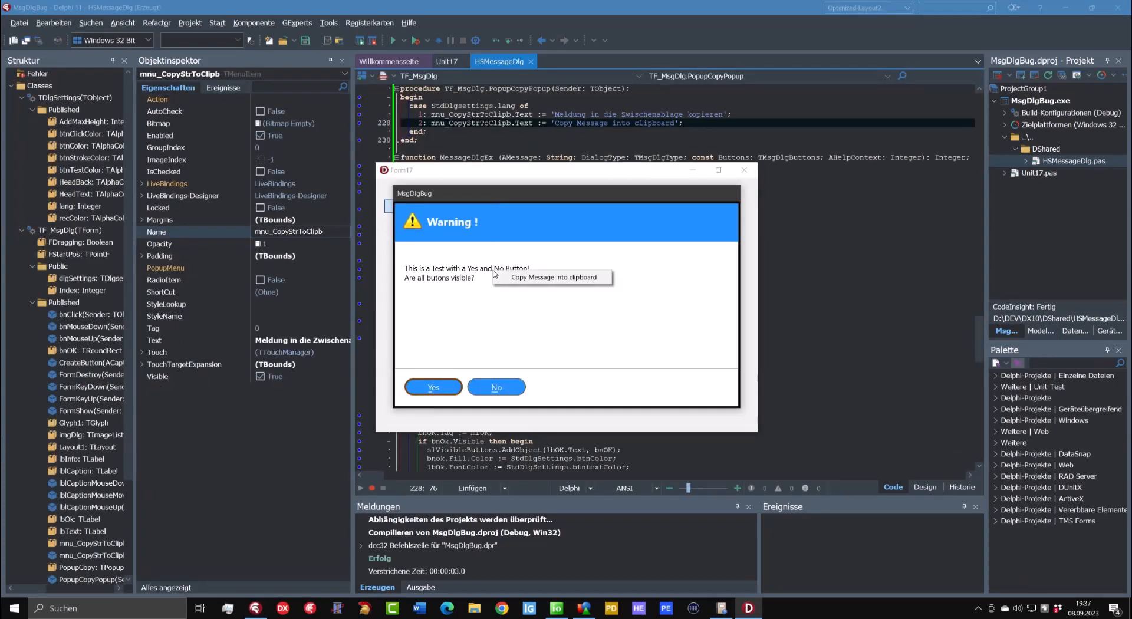
pyautogui.moveTo(553, 277)
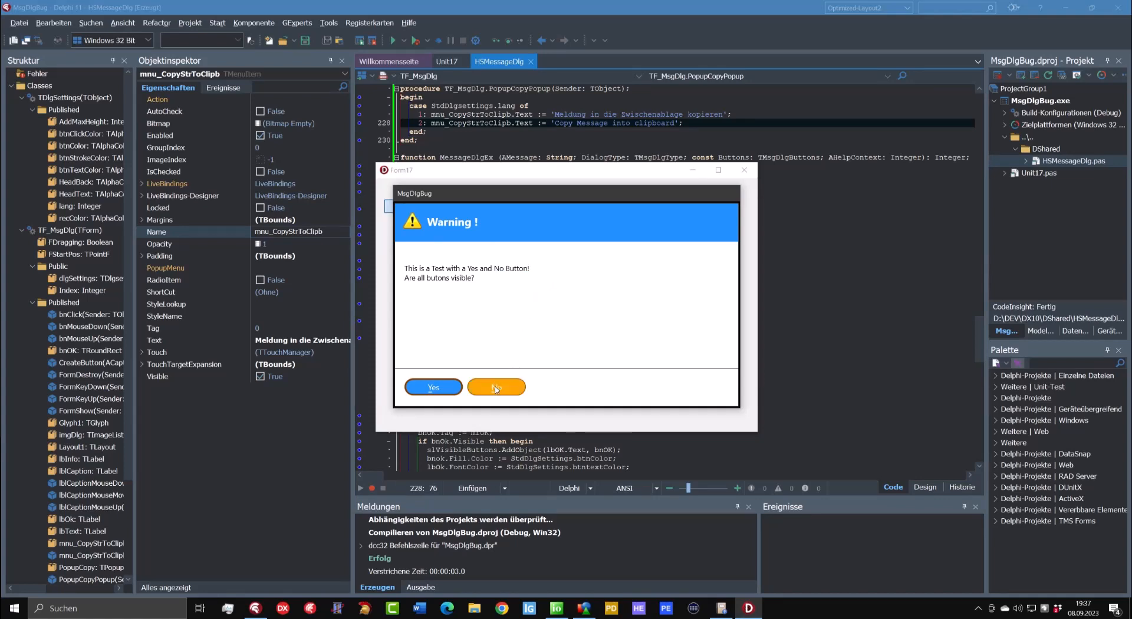
pyautogui.click(495, 387)
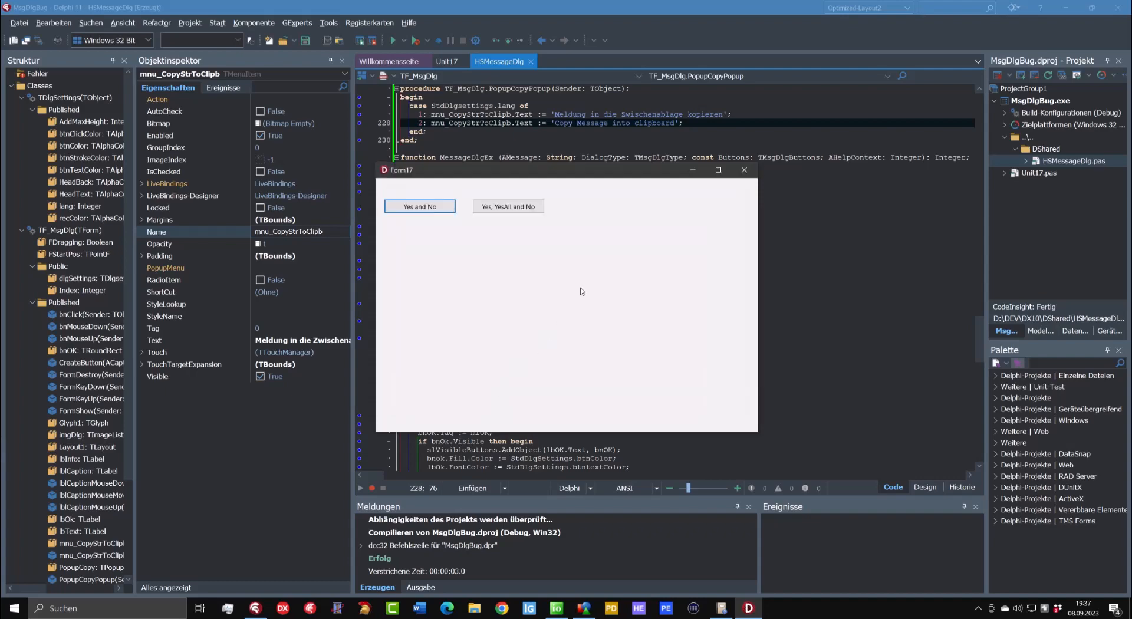
pyautogui.click(743, 170)
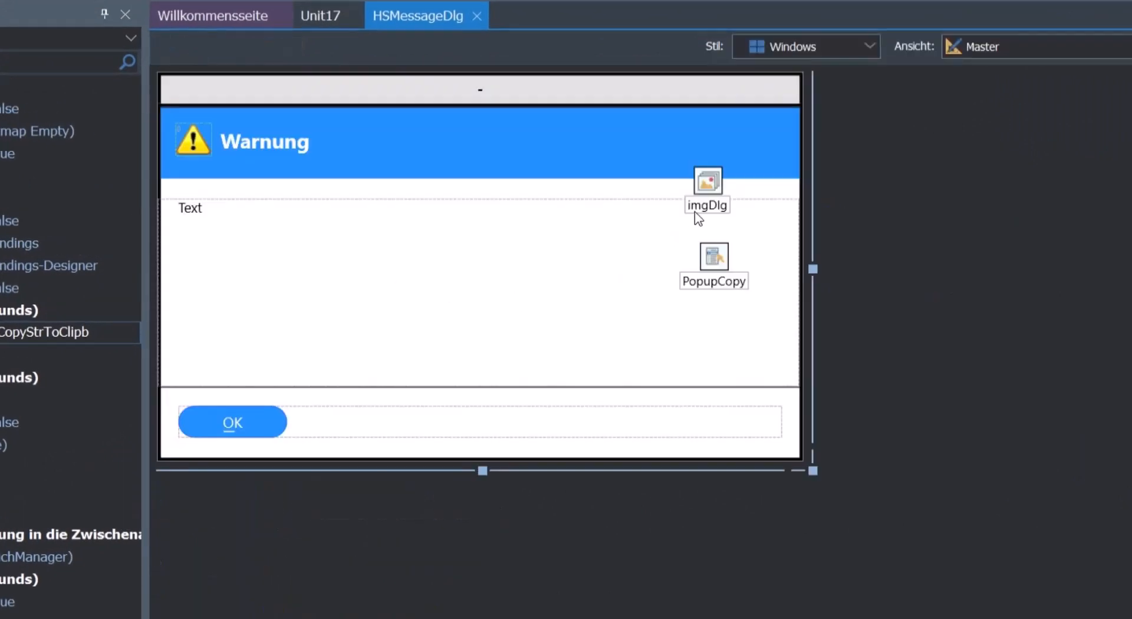
# - Select PopupCopy to view its OnPopup handler, then return to the dialog designer
pyautogui.click(714, 257)
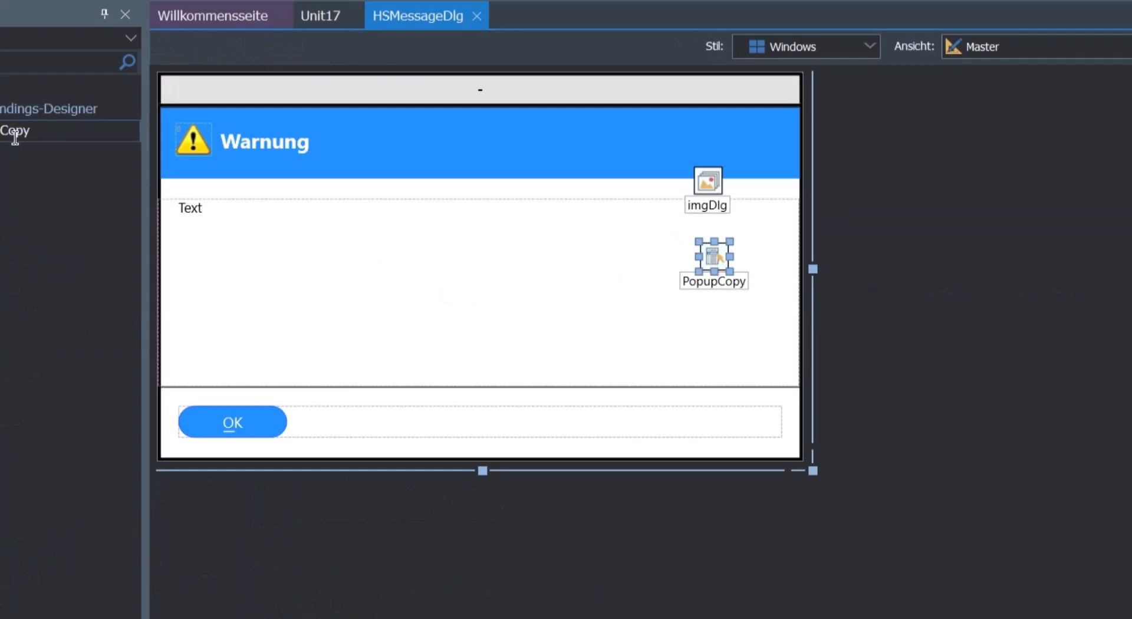
pyautogui.moveTo(22, 137)
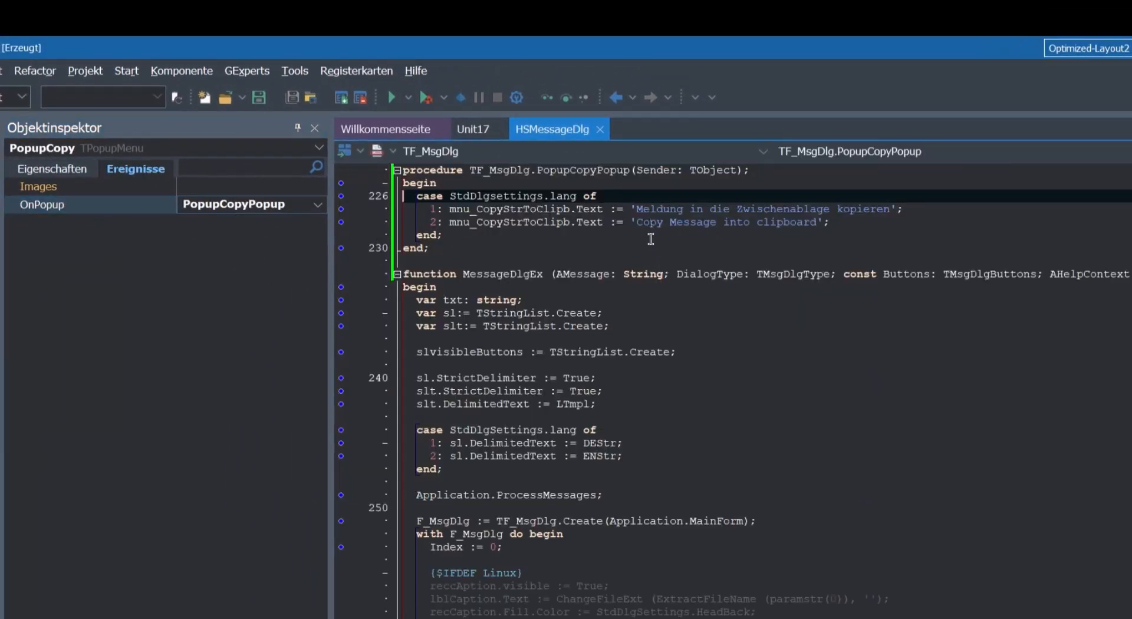
pyautogui.moveTo(781, 239)
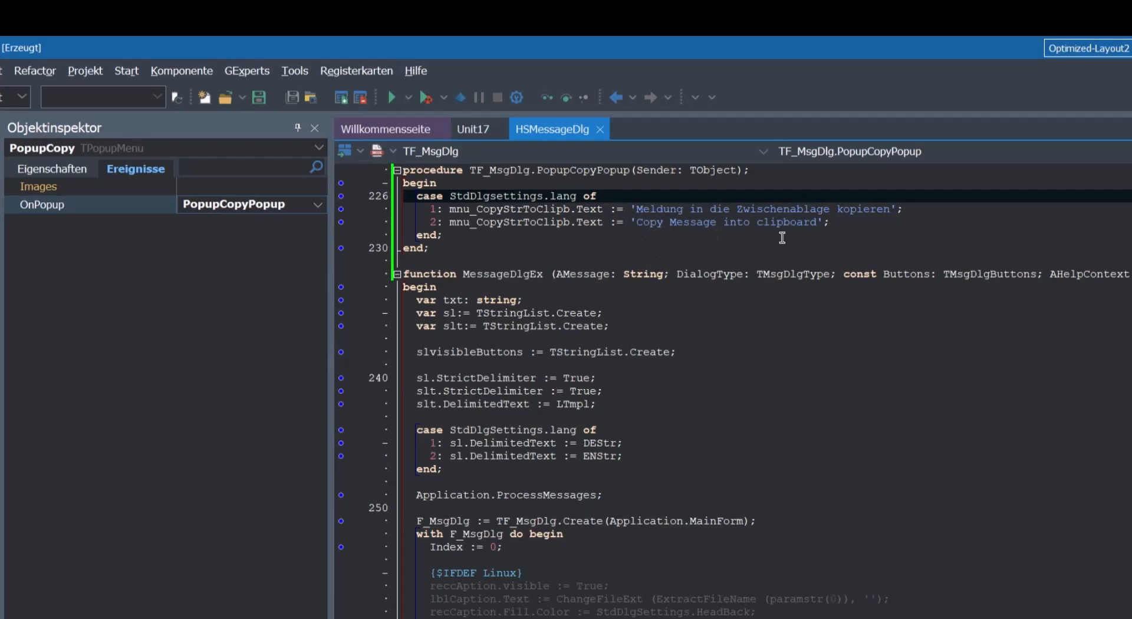
pyautogui.moveTo(762, 236)
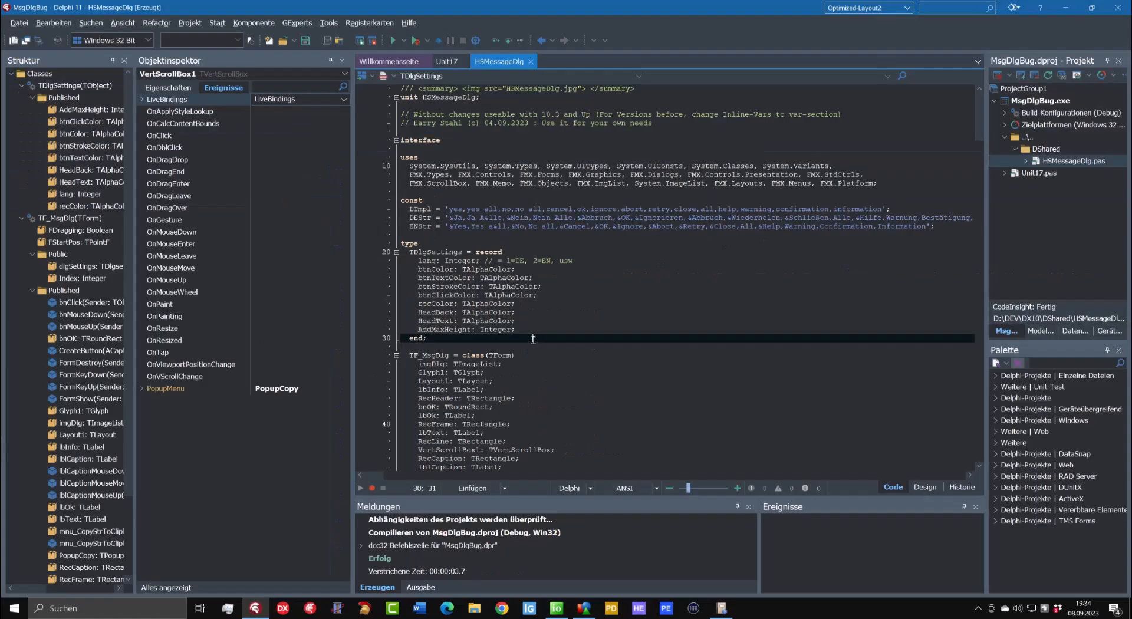
pyautogui.click(924, 487)
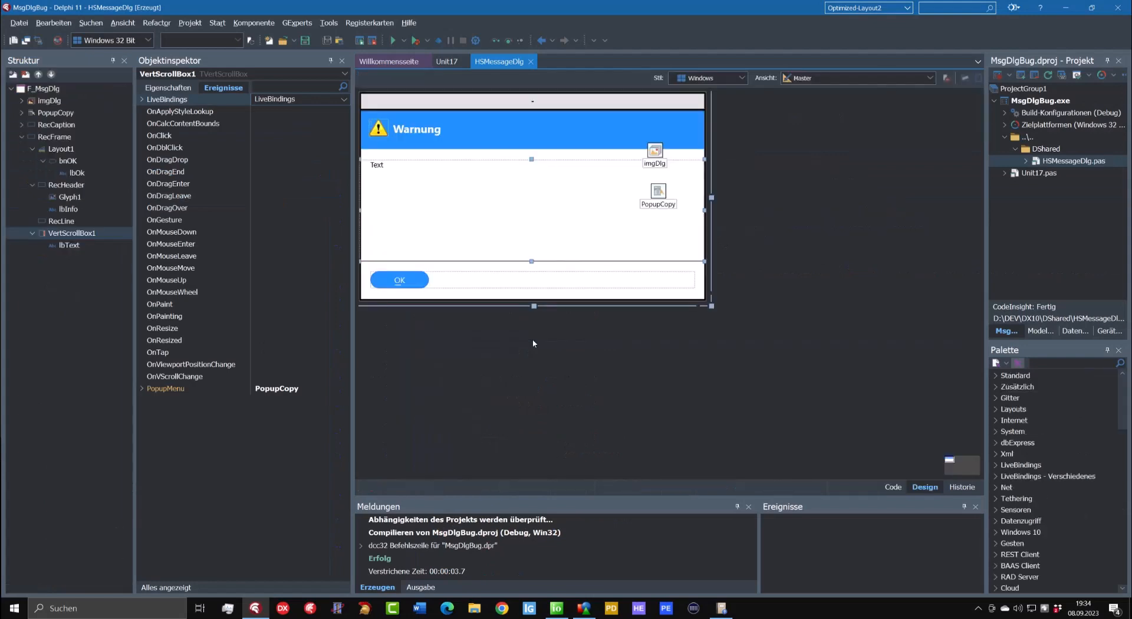